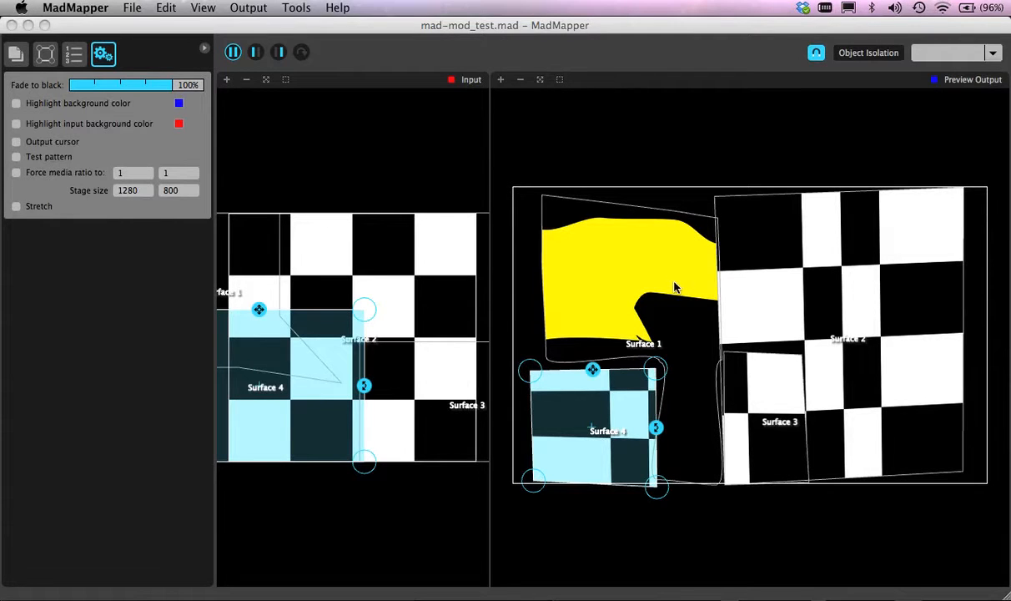
mouse_move(707, 250)
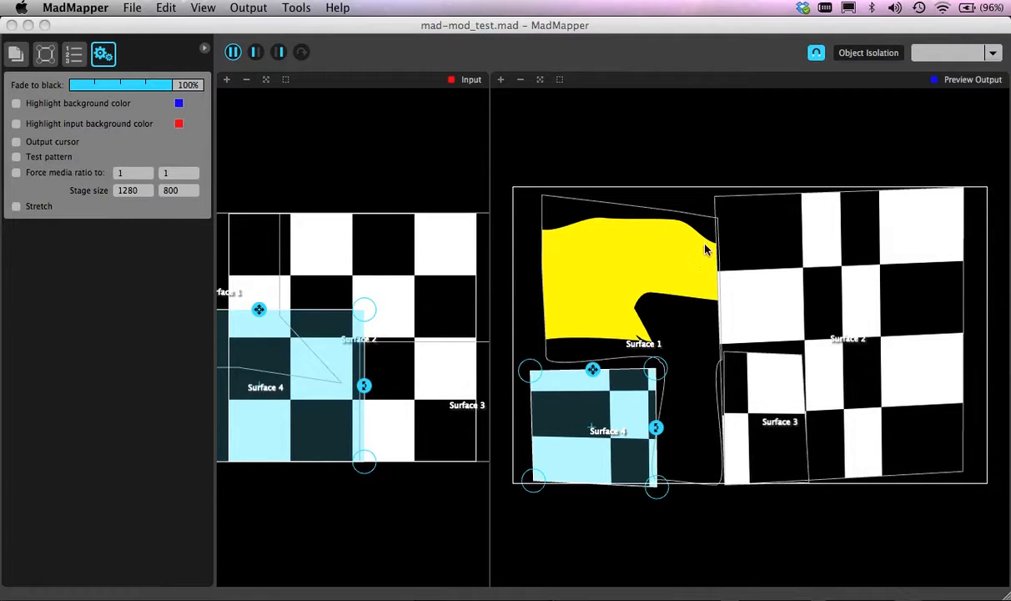
mouse_move(538, 265)
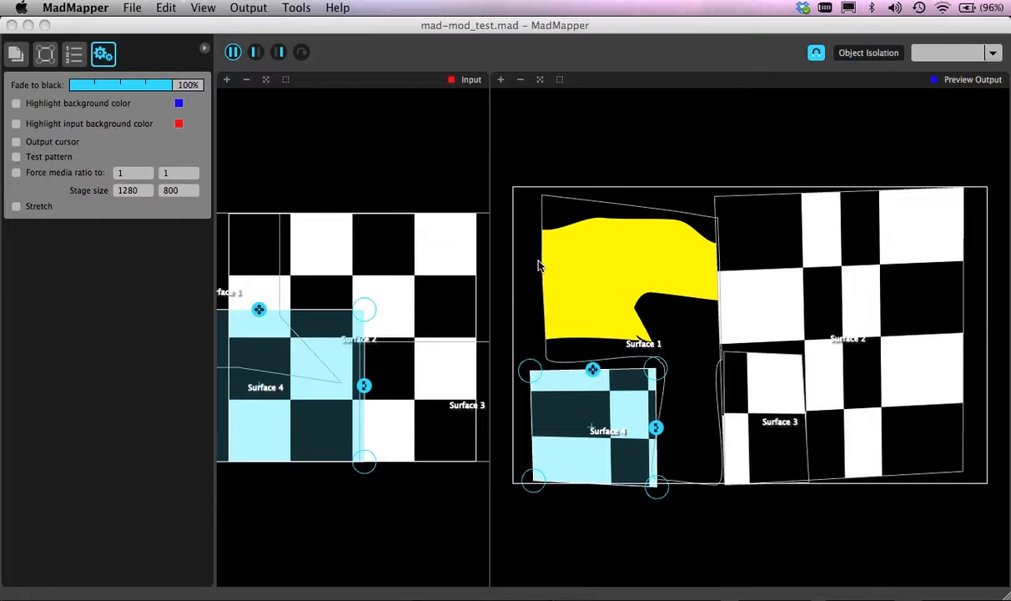
mouse_move(559, 164)
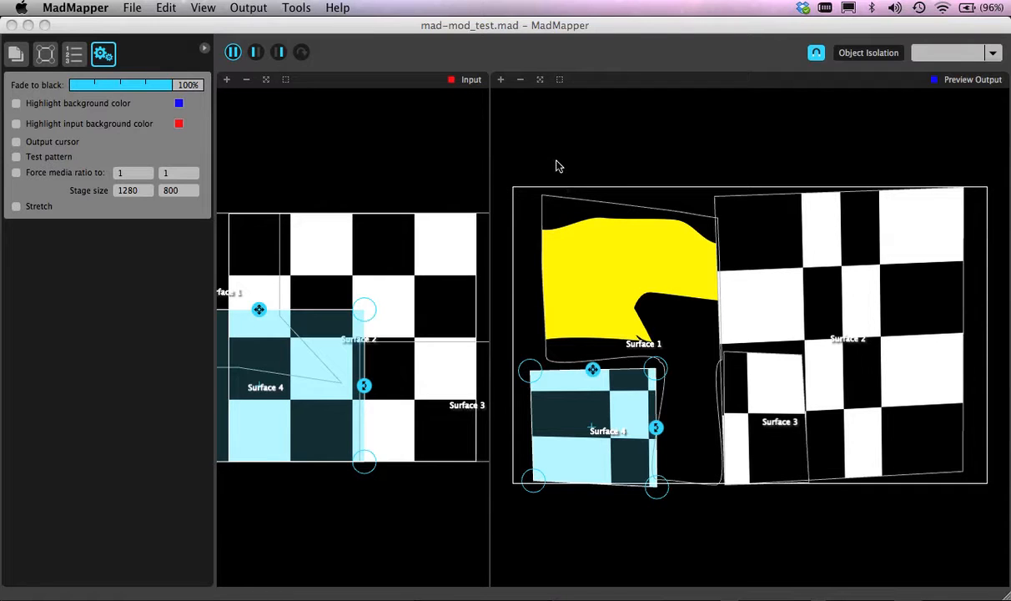
mouse_move(246, 284)
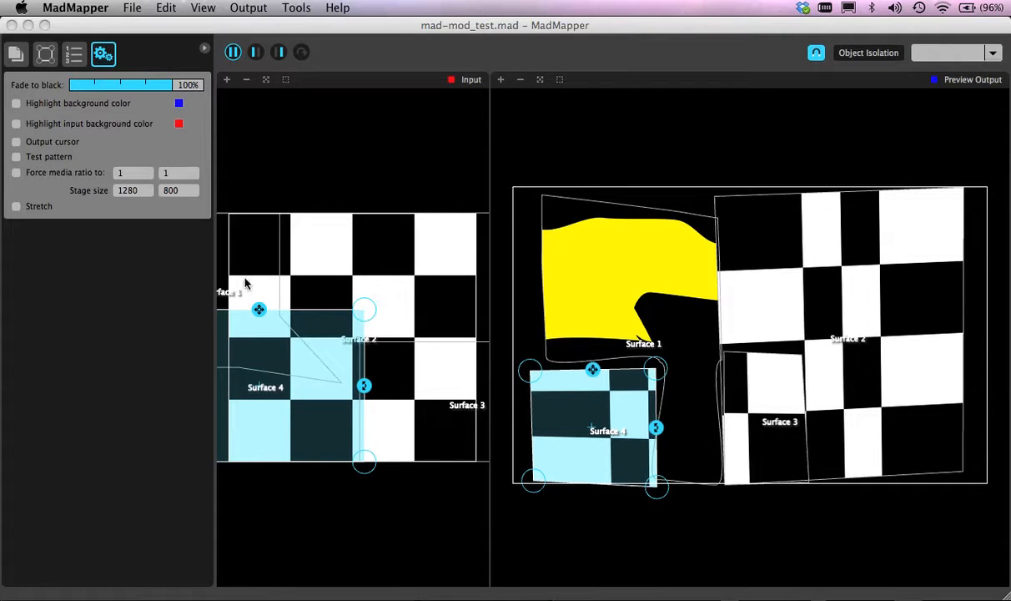
mouse_move(352, 266)
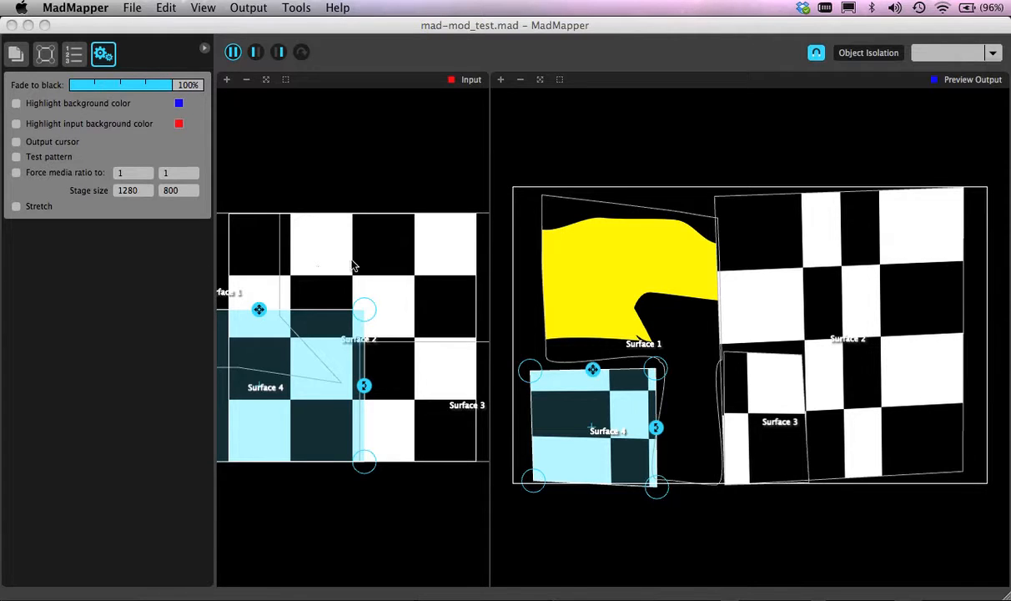
mouse_move(357, 292)
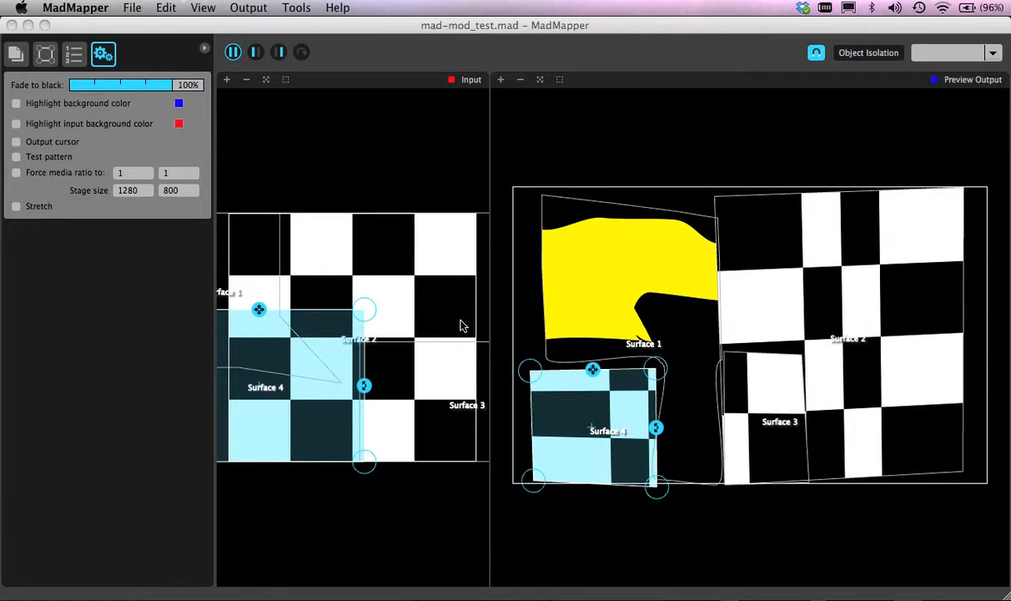
mouse_move(474, 371)
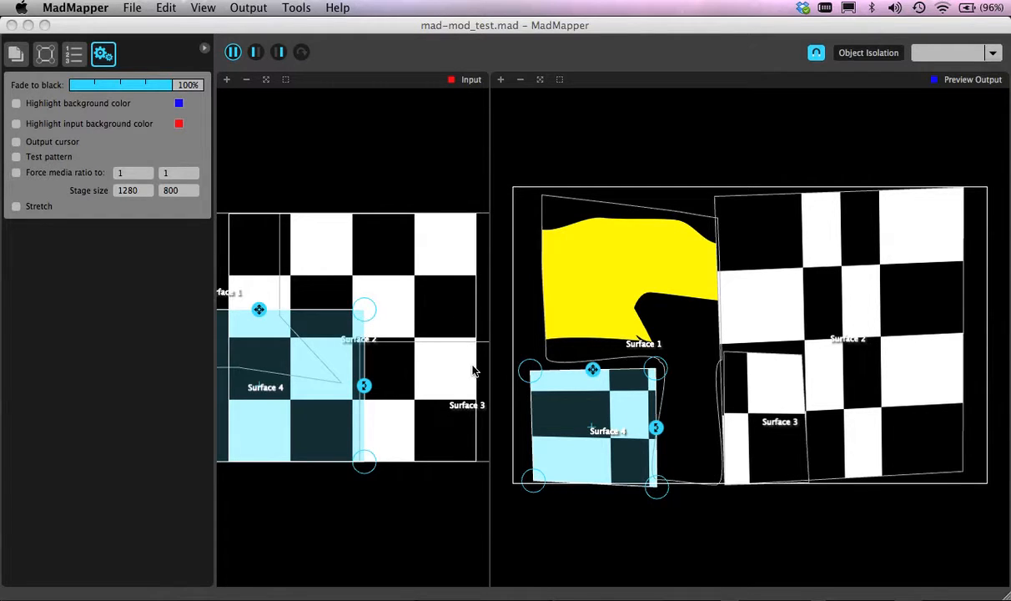
mouse_move(501, 380)
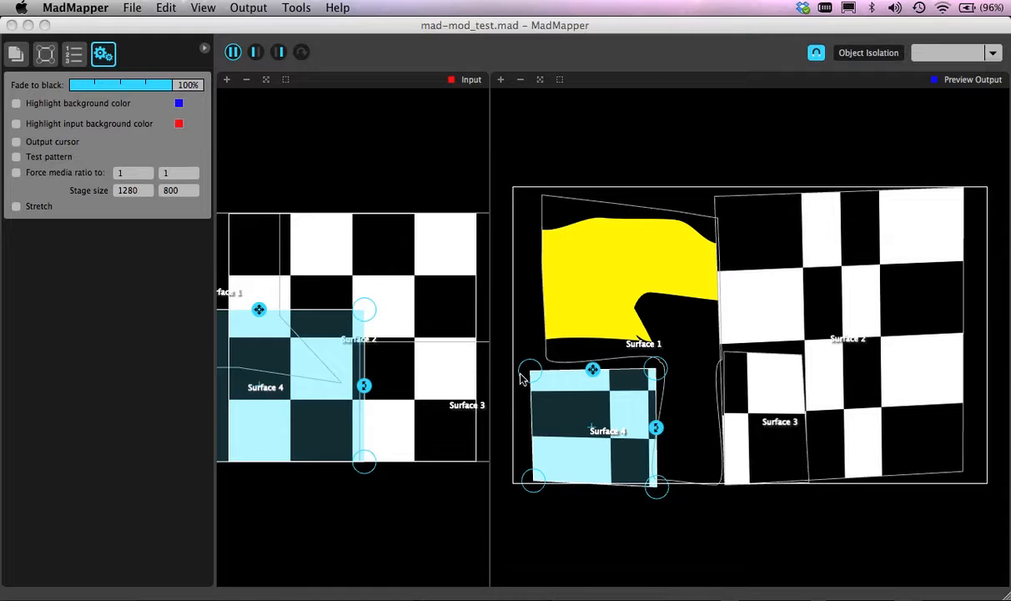
mouse_move(530, 344)
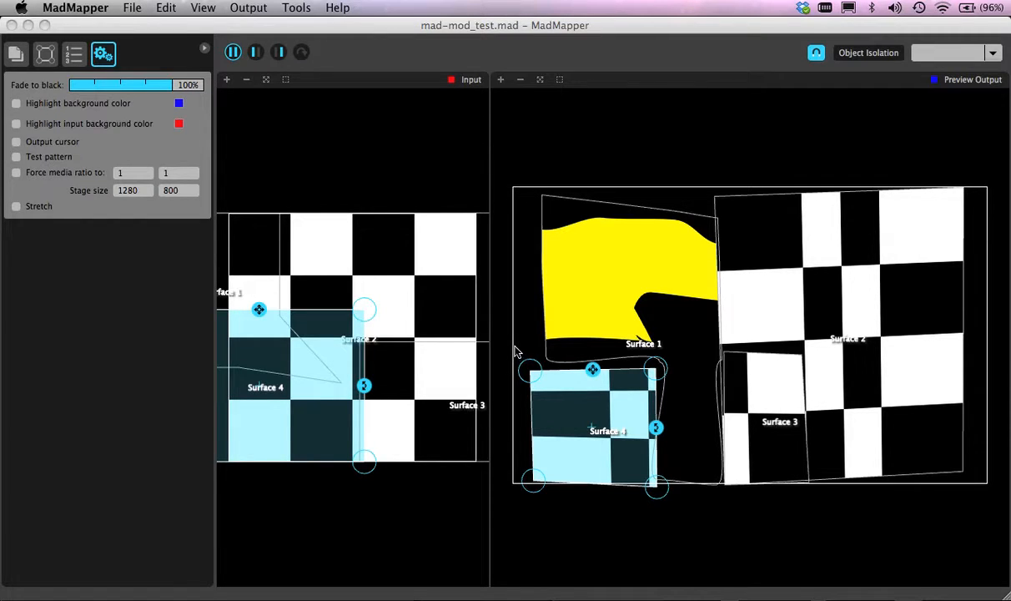
mouse_move(206, 229)
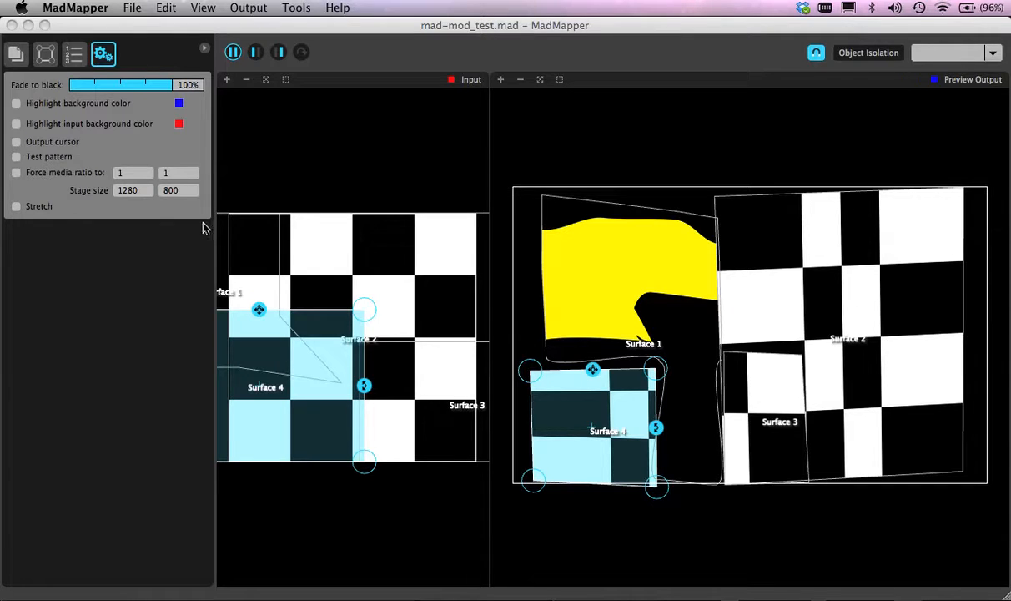
mouse_move(149, 157)
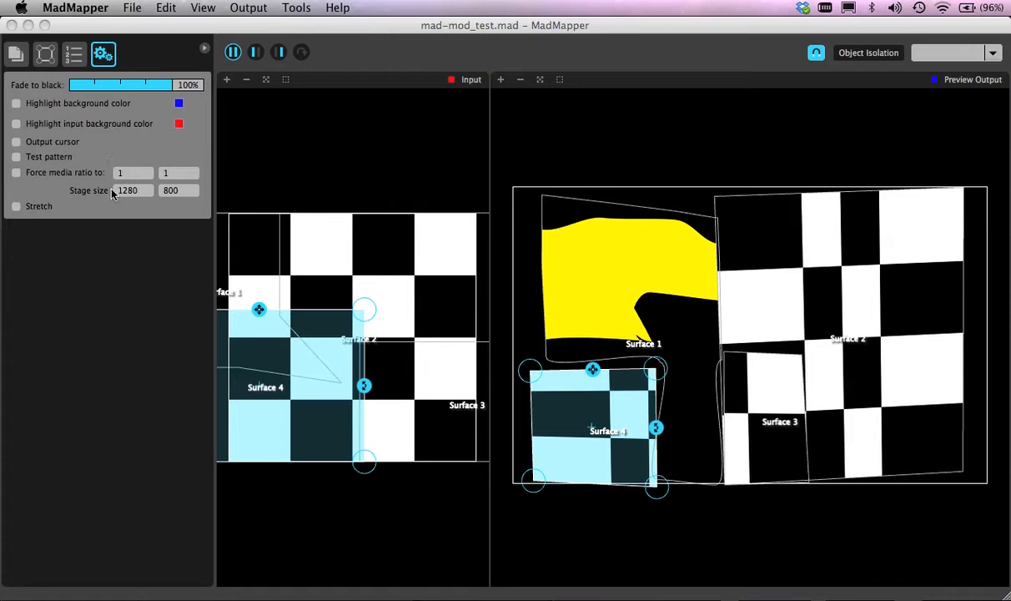
mouse_move(173, 202)
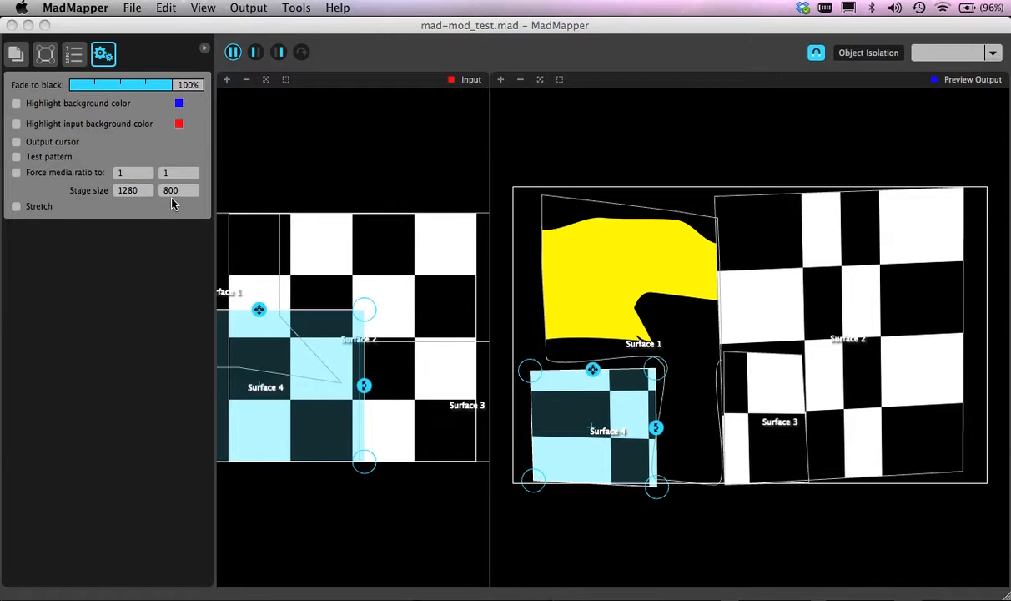
mouse_move(183, 311)
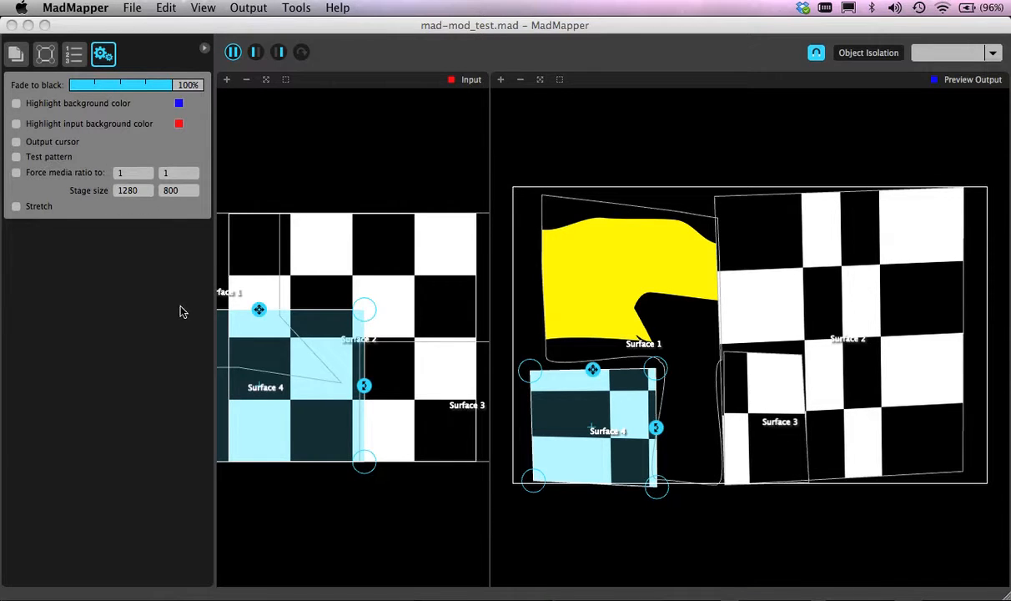
mouse_move(142, 292)
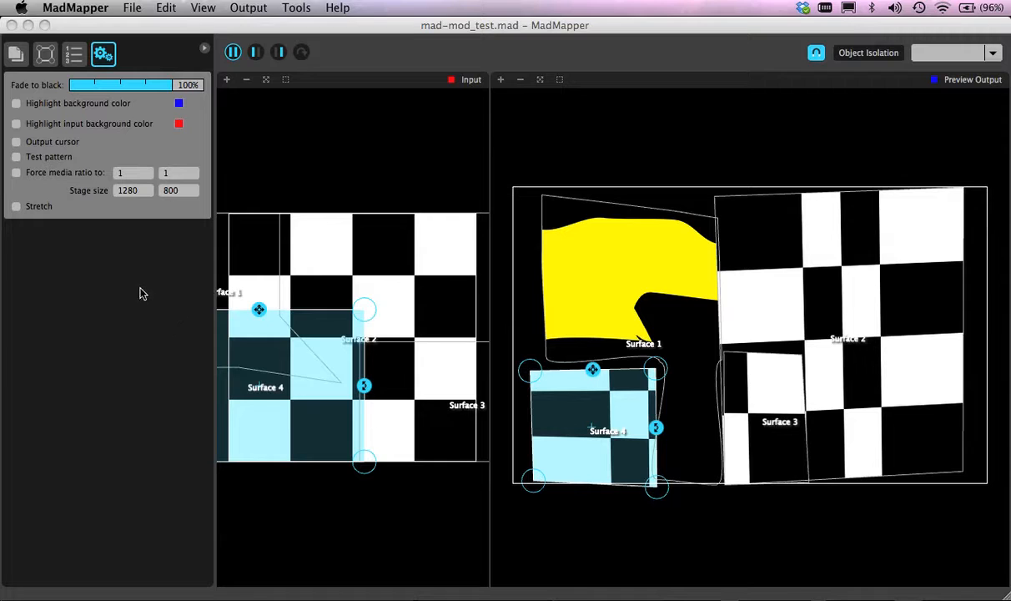
mouse_move(159, 298)
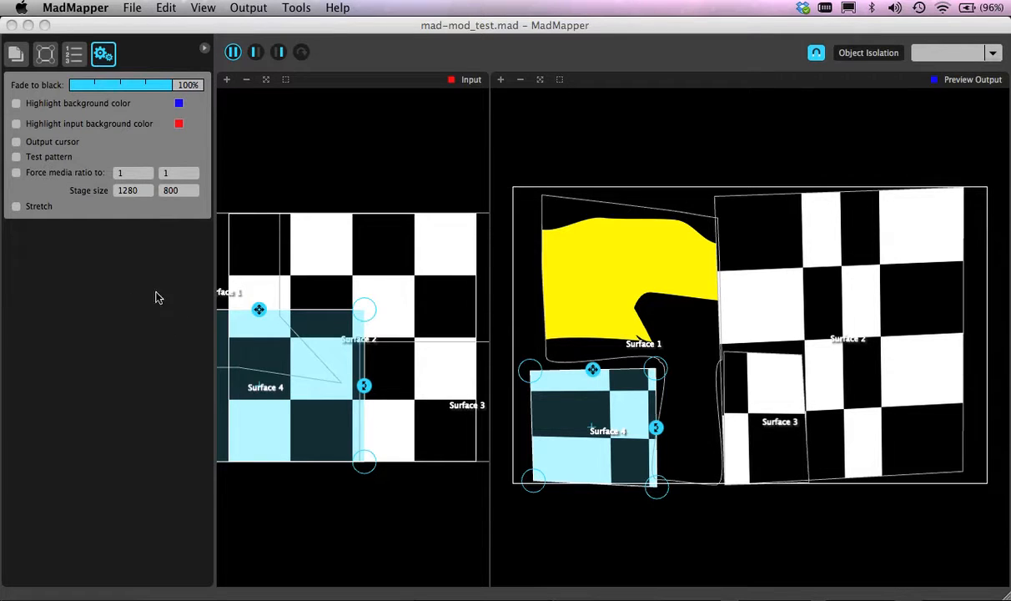
mouse_move(318, 267)
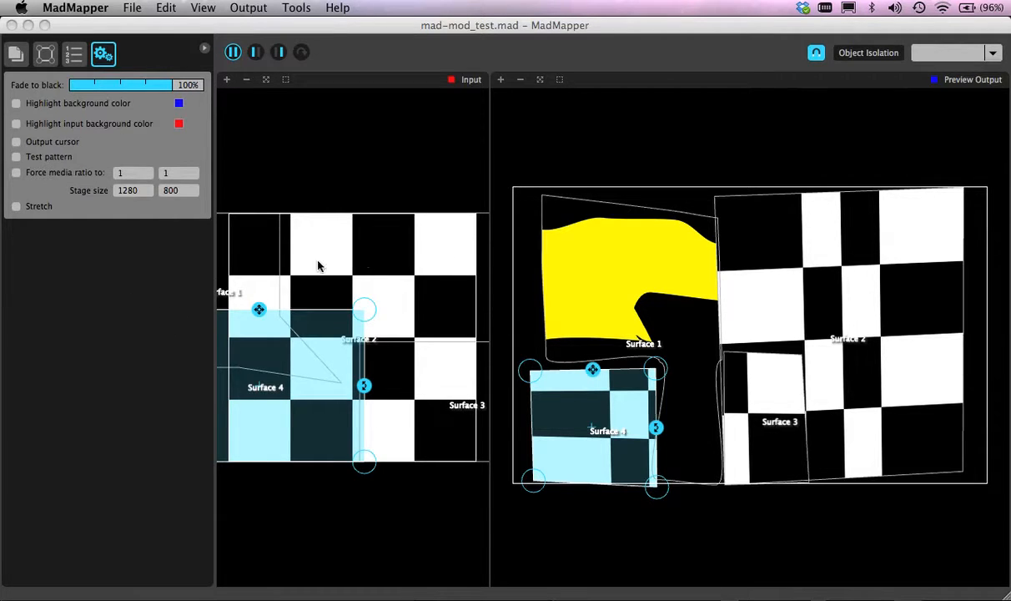
mouse_move(160, 332)
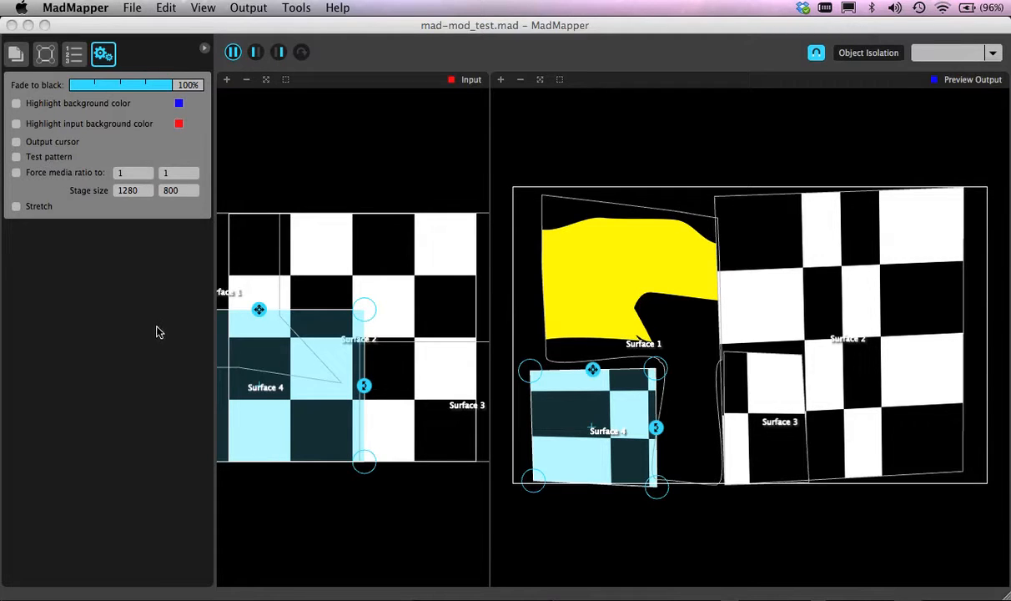
mouse_move(153, 342)
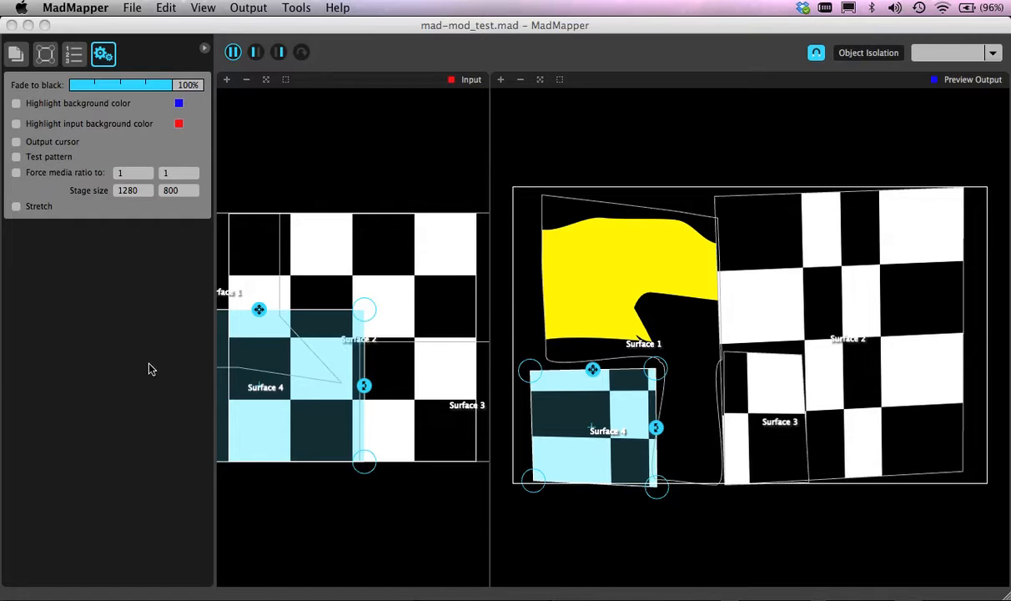
mouse_move(157, 295)
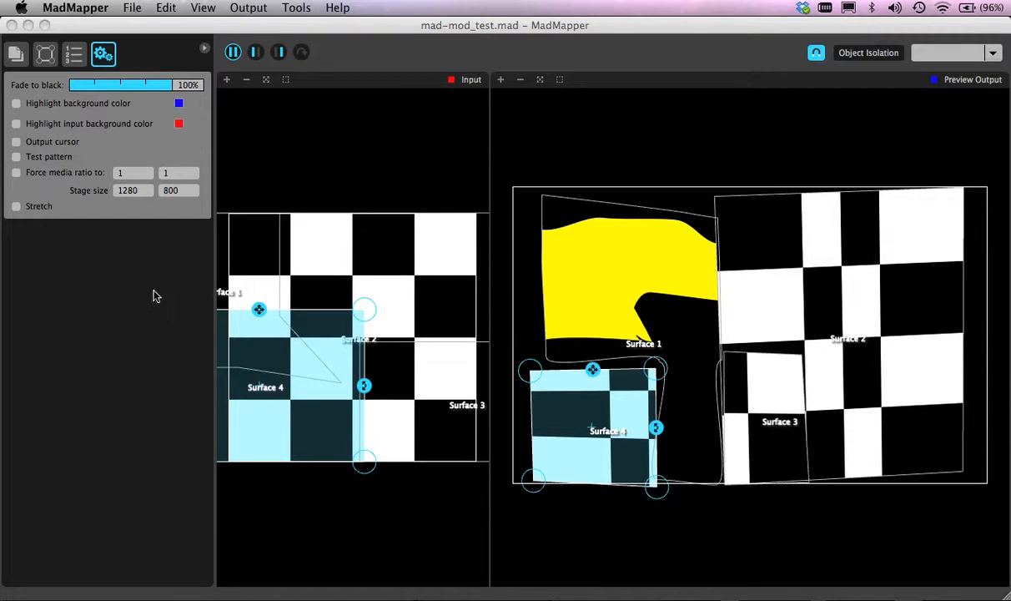
mouse_move(179, 342)
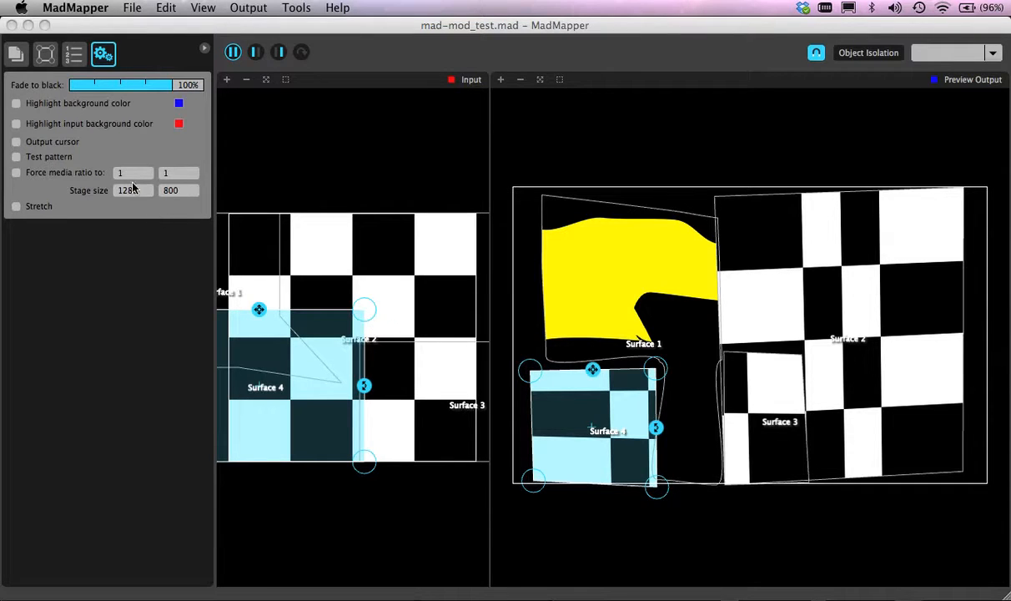
Recall the 'mad mod final' scene from the preset list and select Surface 1
click(74, 53)
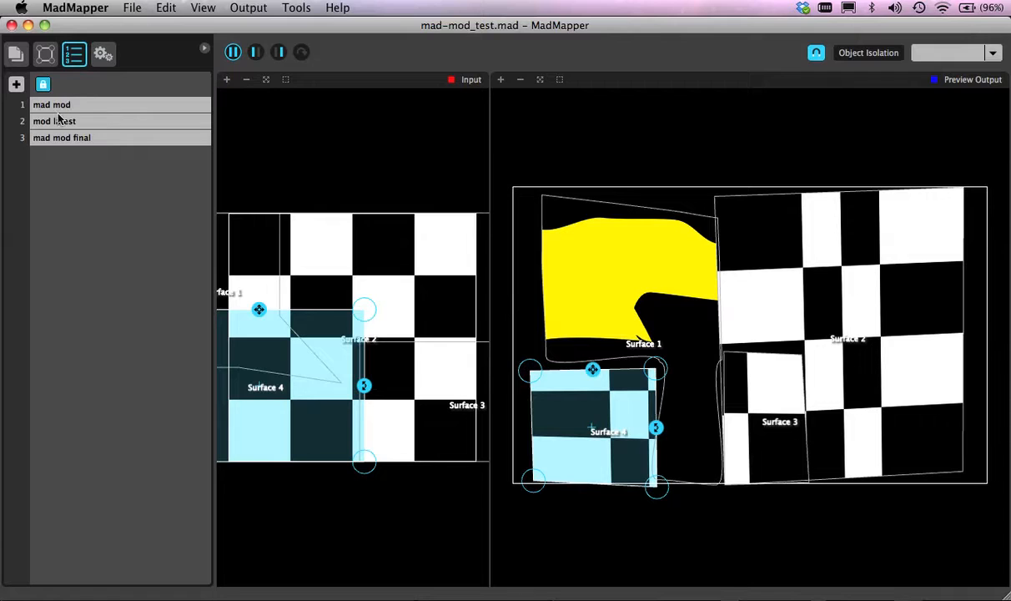
mouse_move(16, 84)
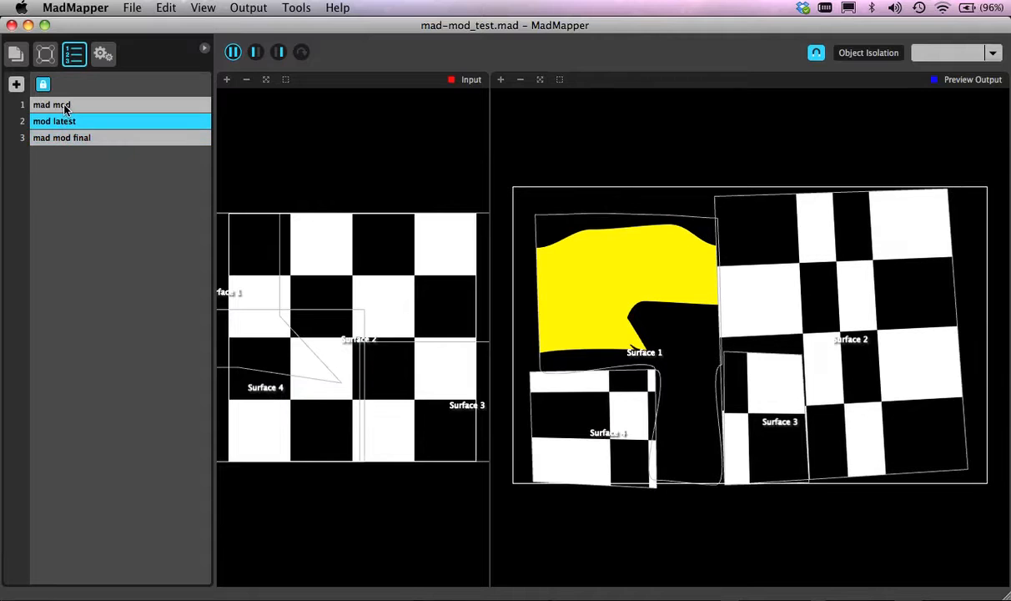
click(62, 137)
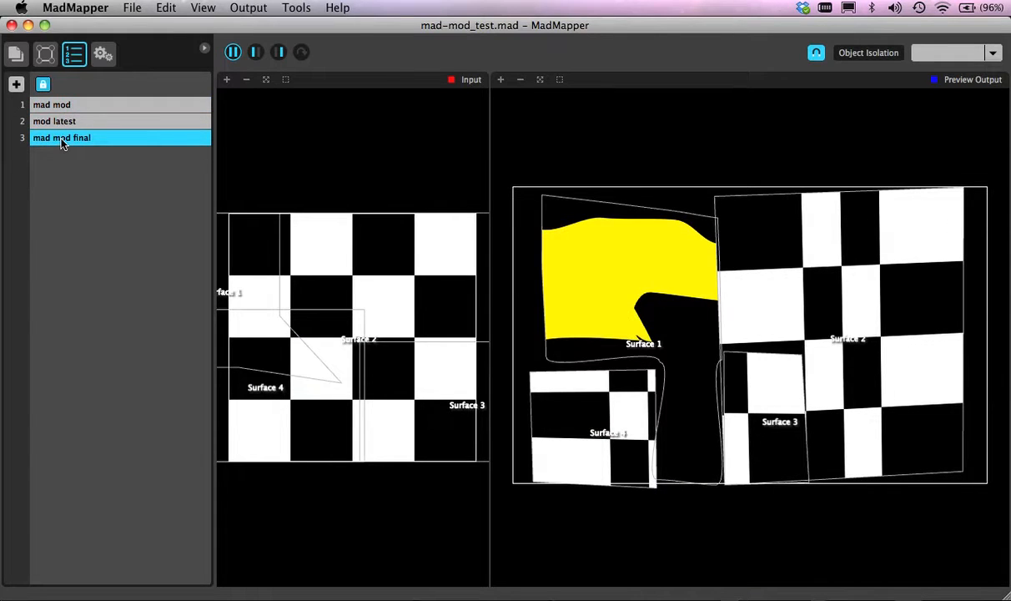
mouse_move(71, 158)
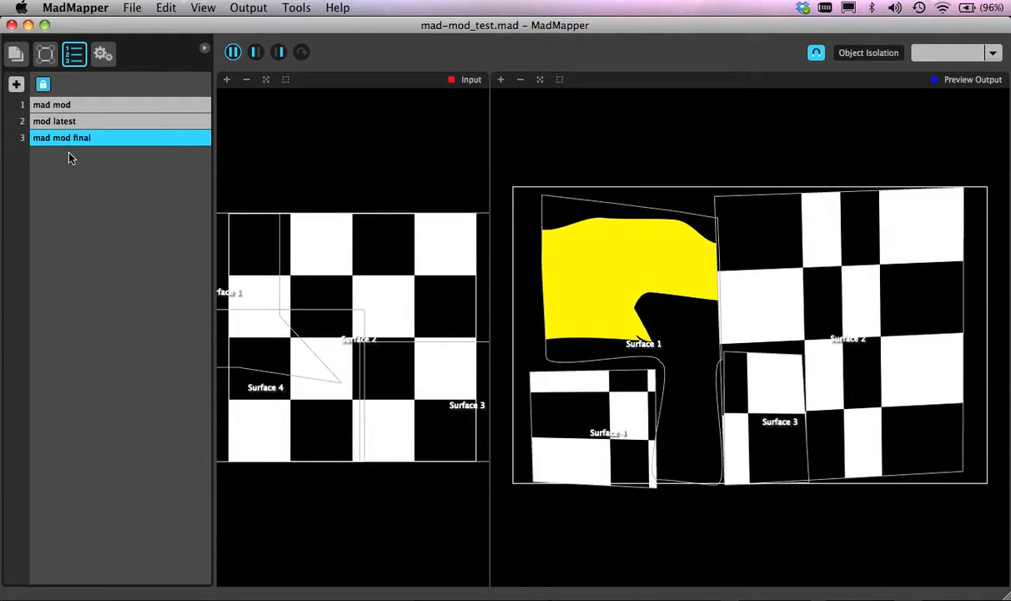
click(621, 275)
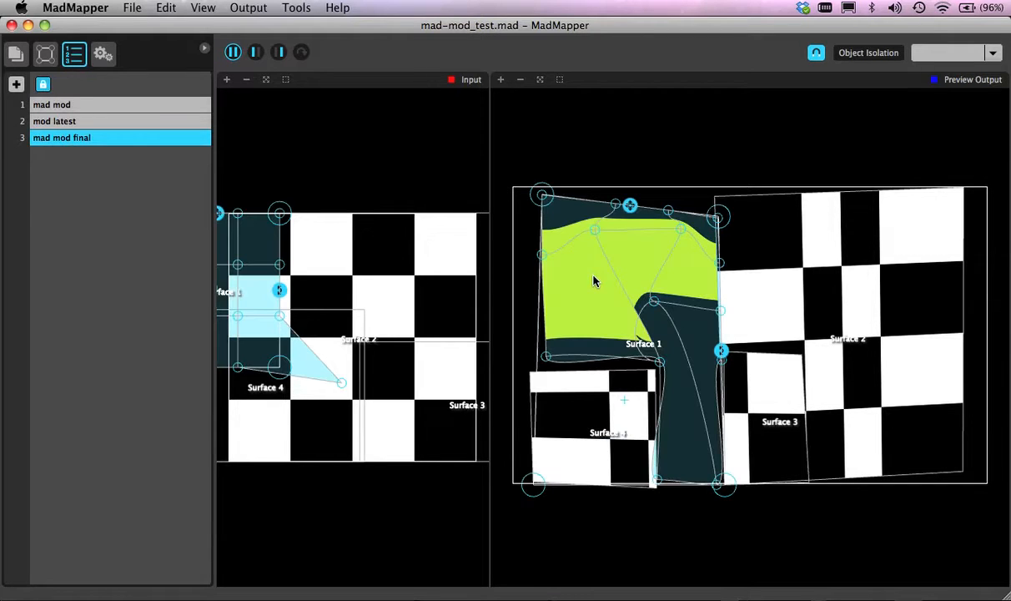
mouse_move(287, 80)
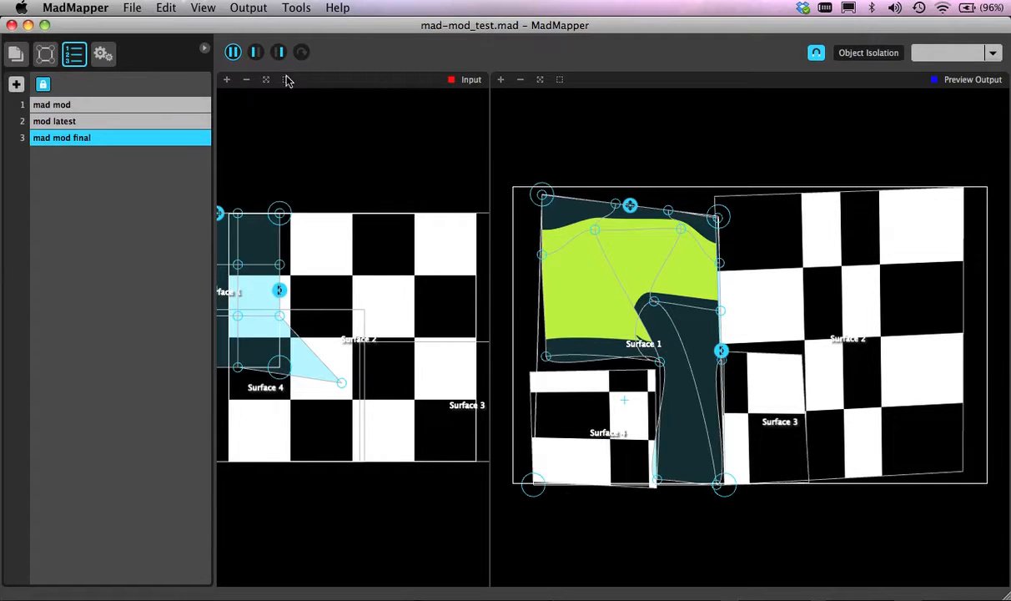
mouse_move(572, 149)
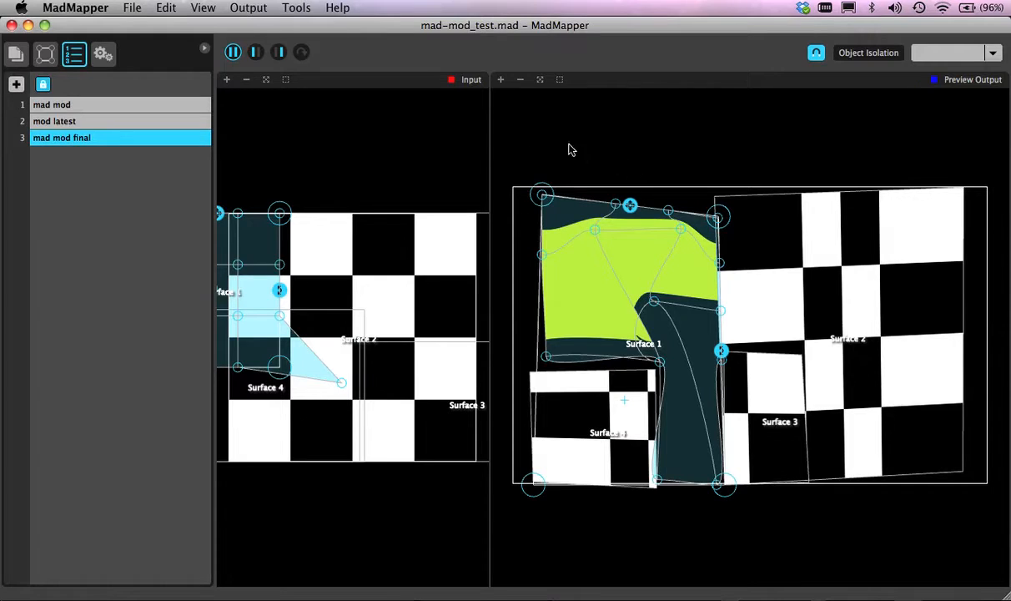
mouse_move(409, 143)
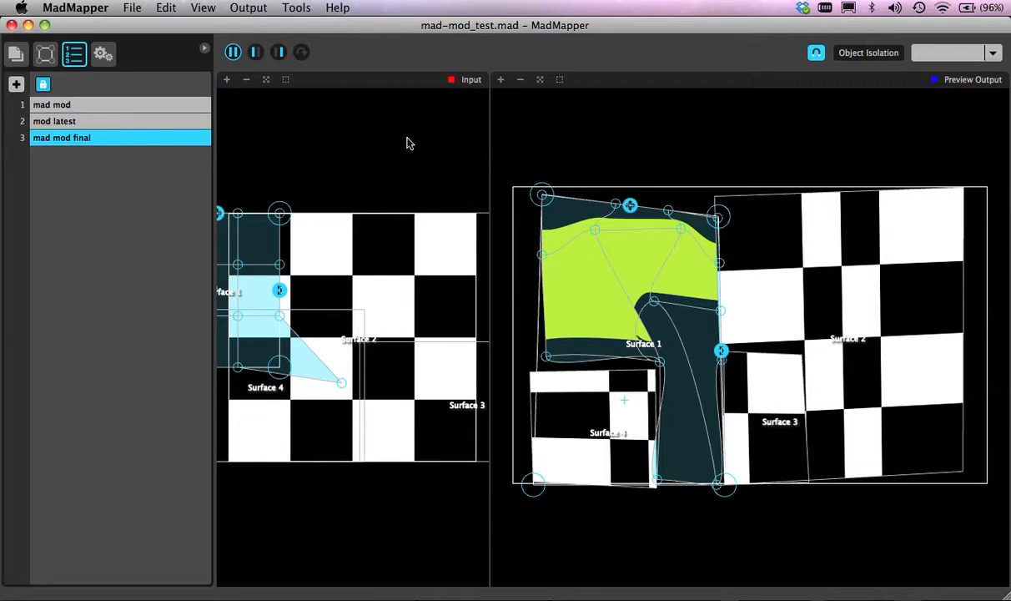
mouse_move(415, 155)
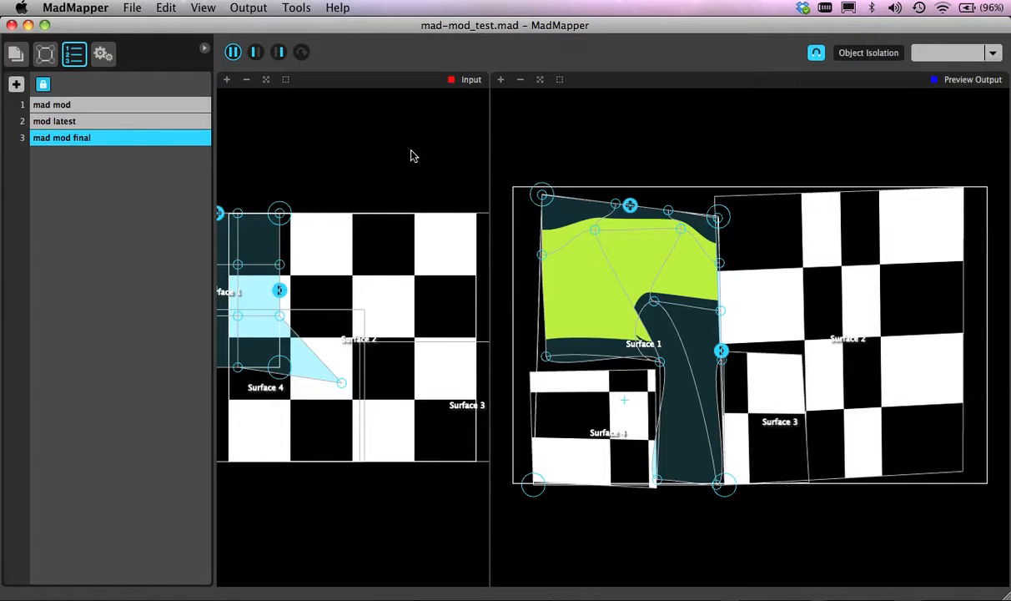
mouse_move(327, 197)
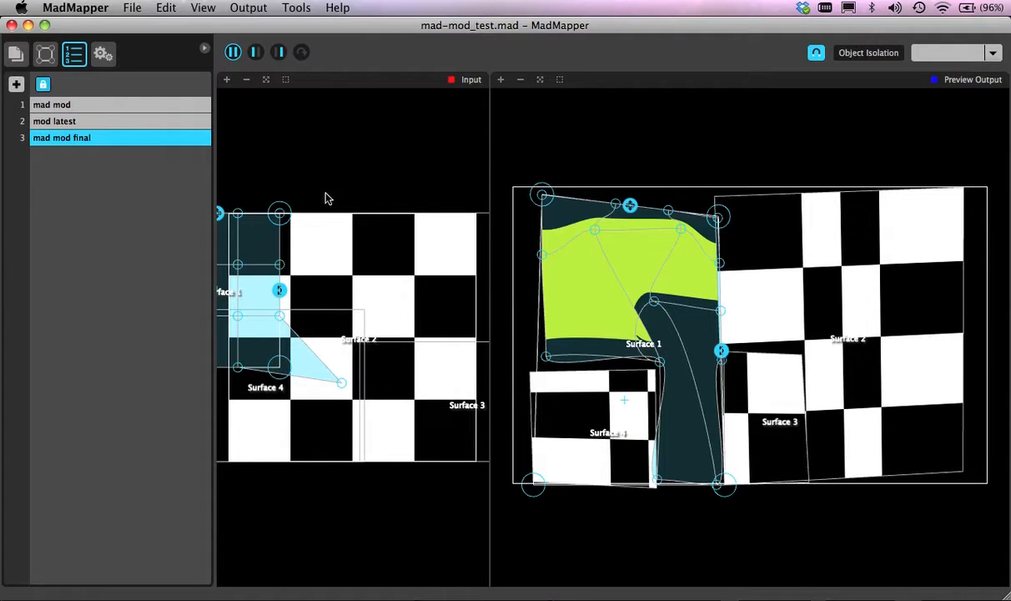
mouse_move(595, 303)
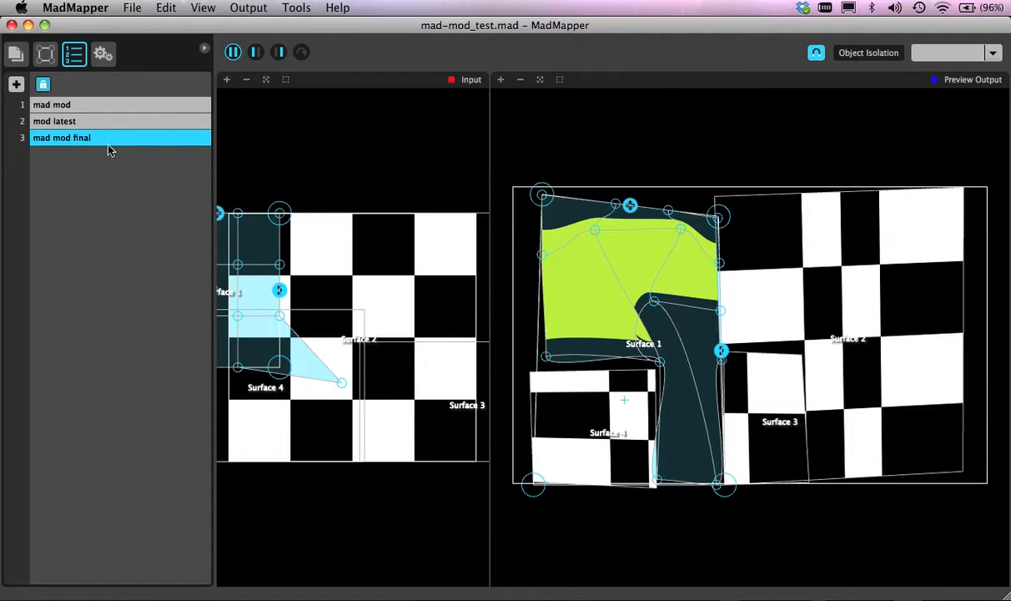
mouse_move(246, 172)
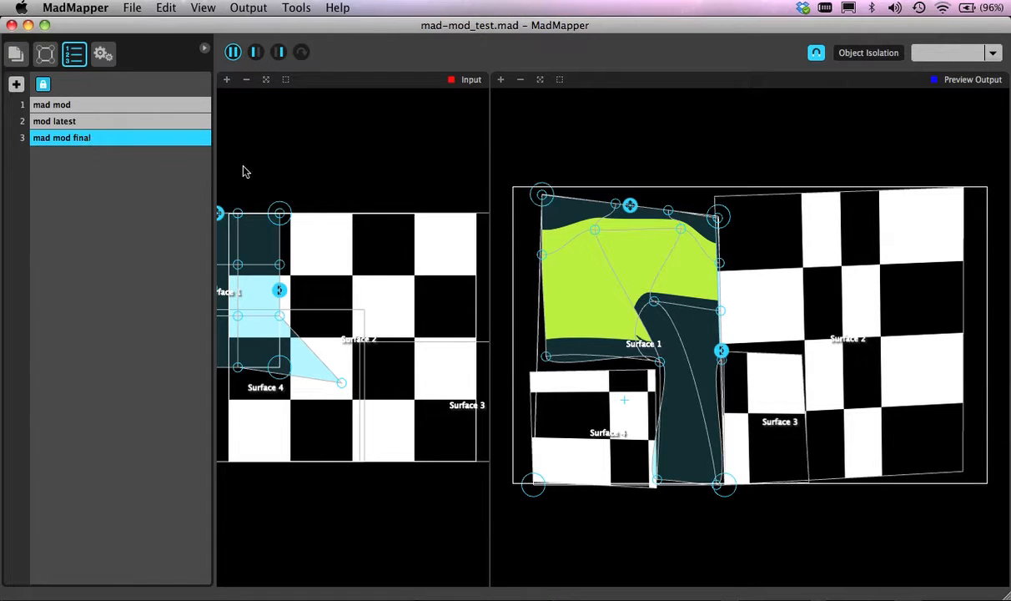
mouse_move(39, 74)
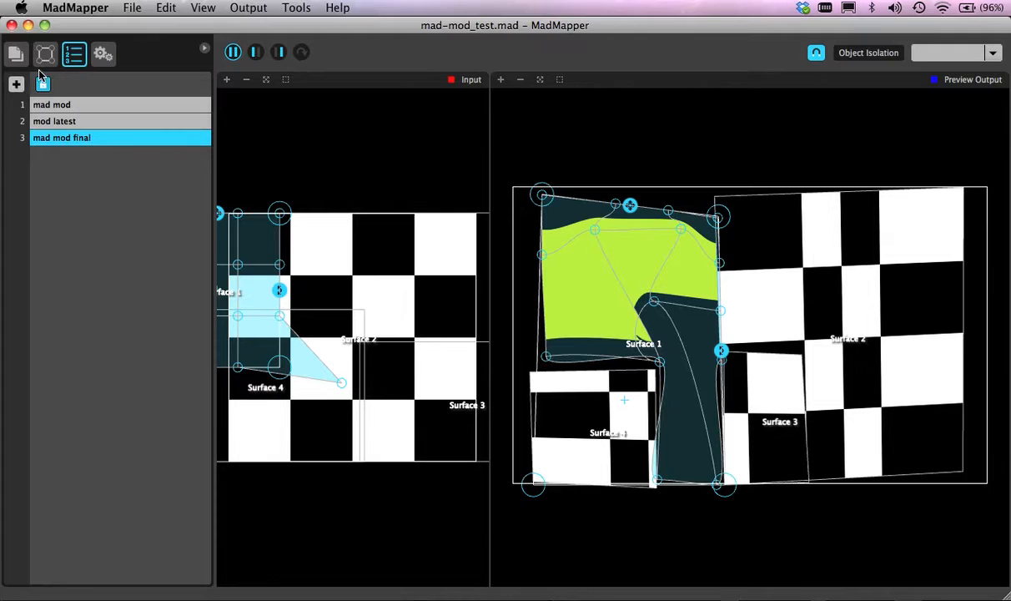
Show the surface list and set Surface 1's mesh subdivisions to 2, then back to 3
click(45, 53)
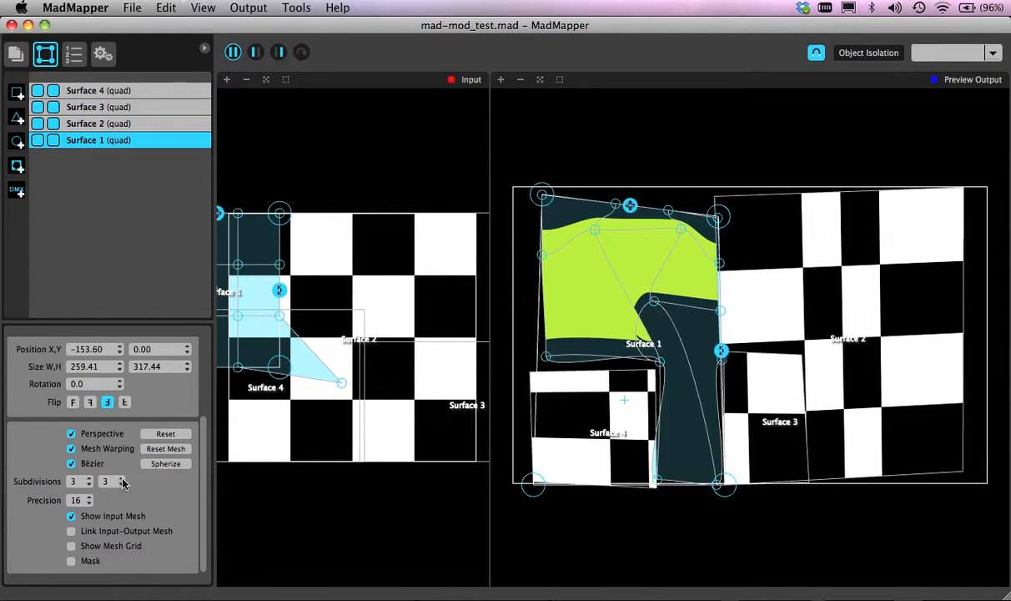
click(123, 484)
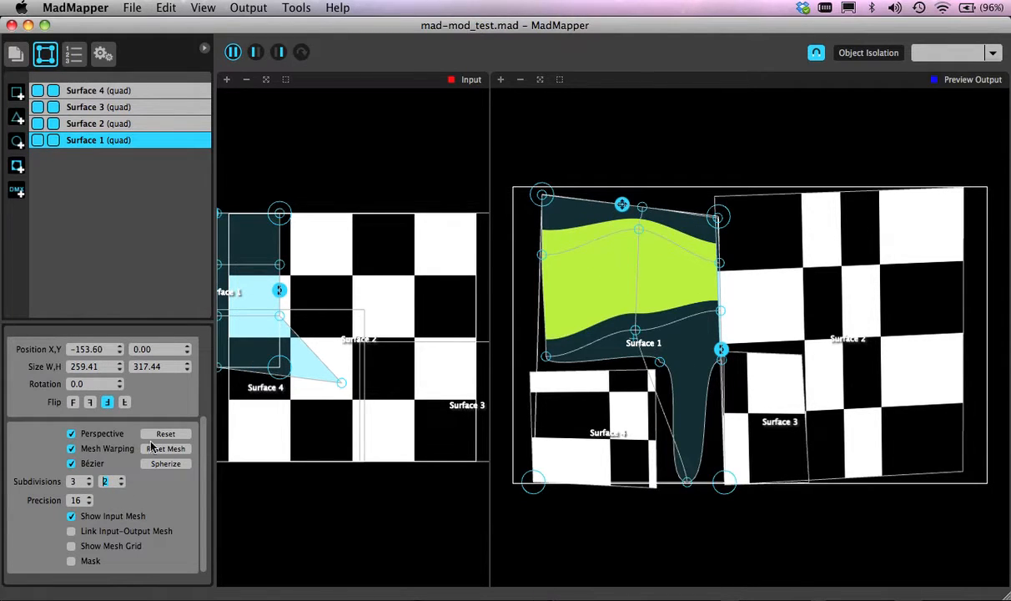
click(122, 479)
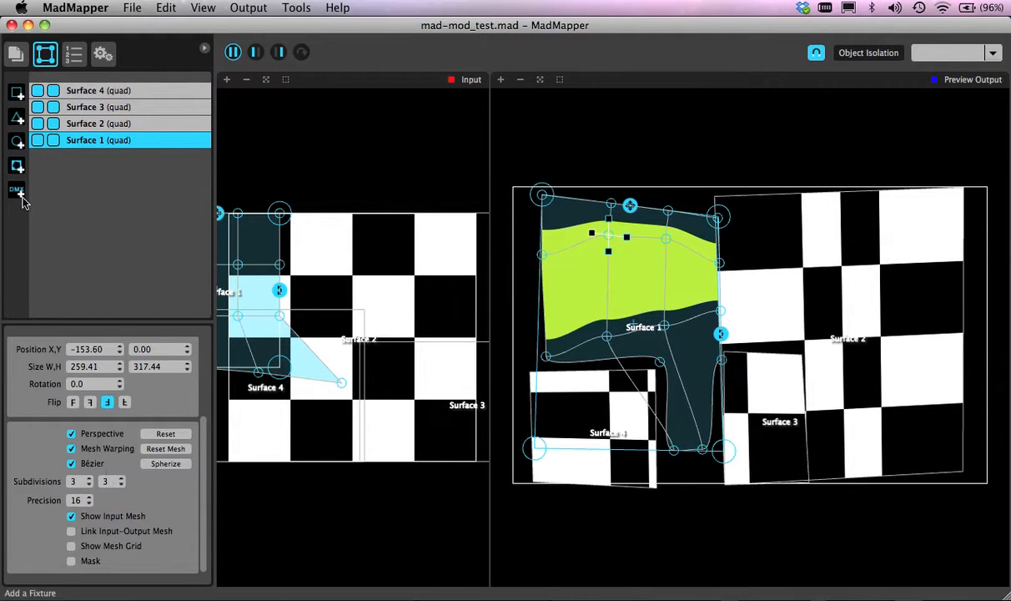
mouse_move(62, 209)
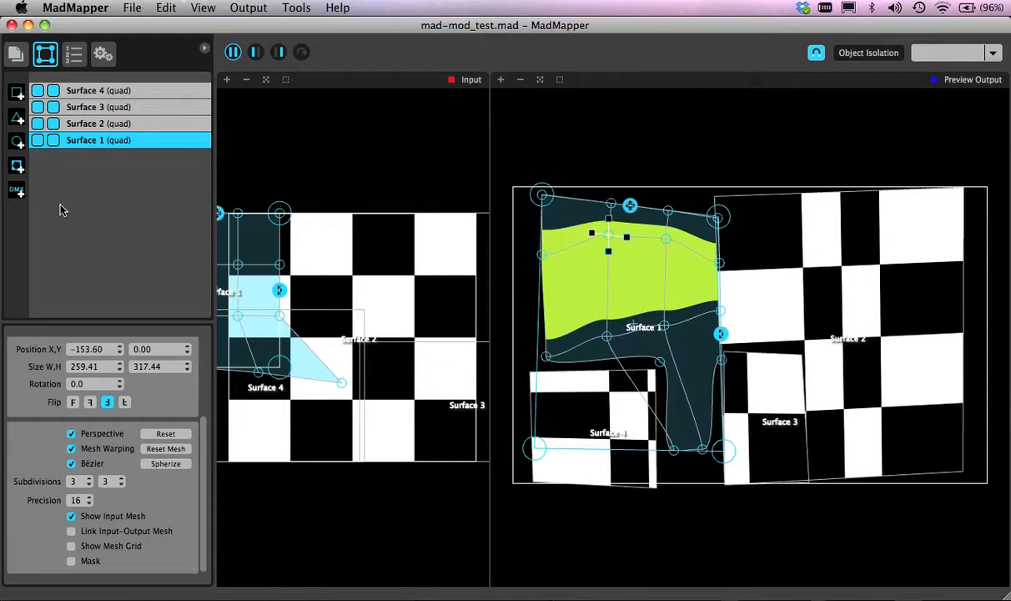
mouse_move(444, 173)
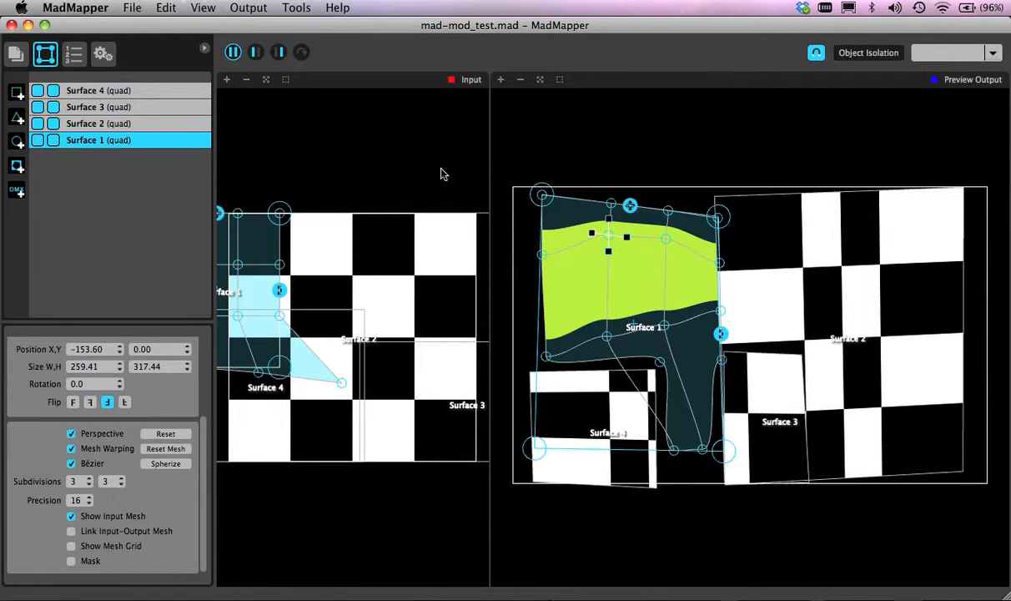
mouse_move(397, 126)
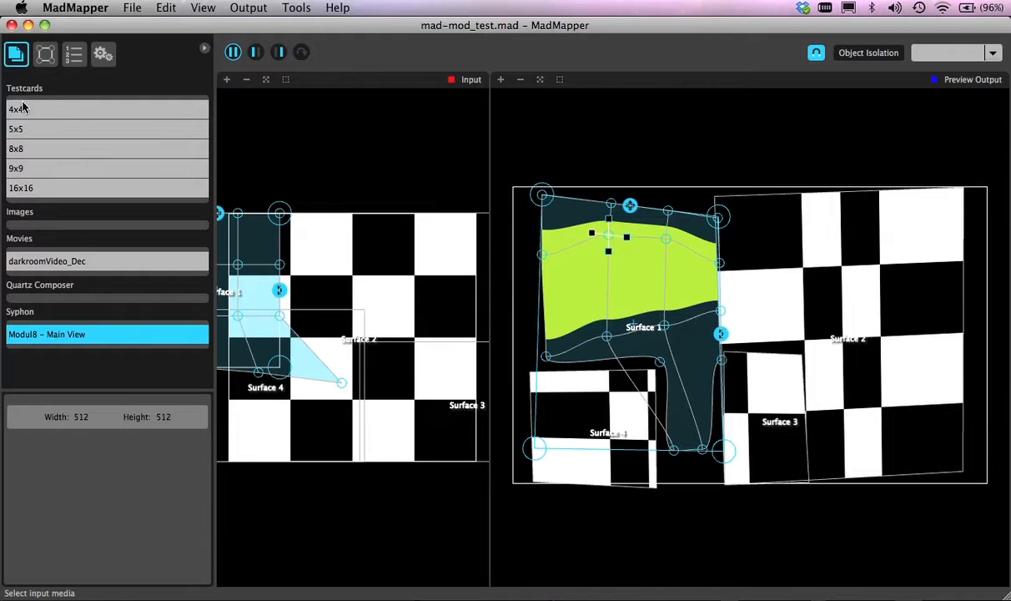
mouse_move(389, 316)
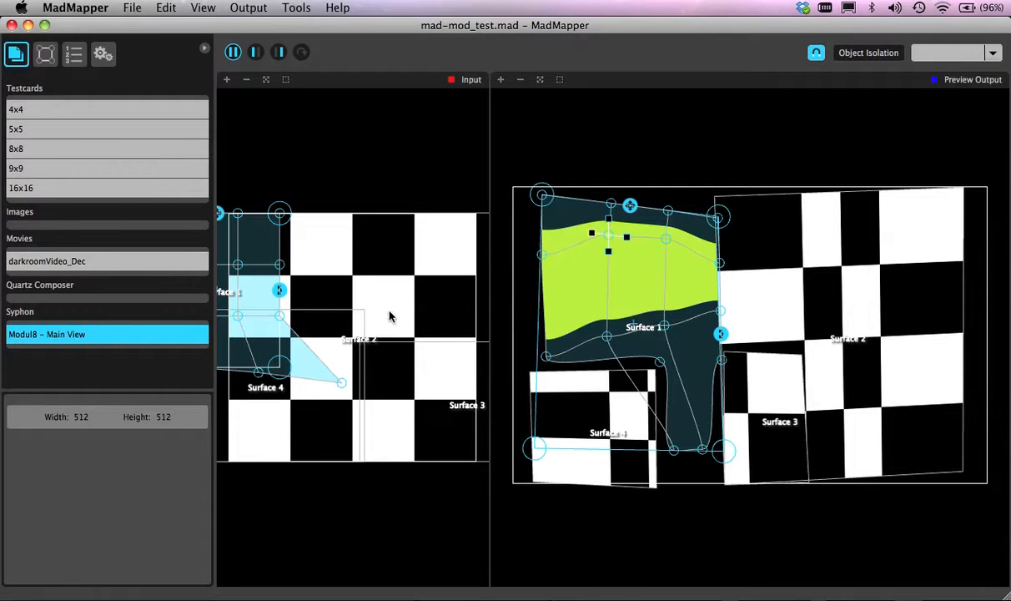
mouse_move(805, 322)
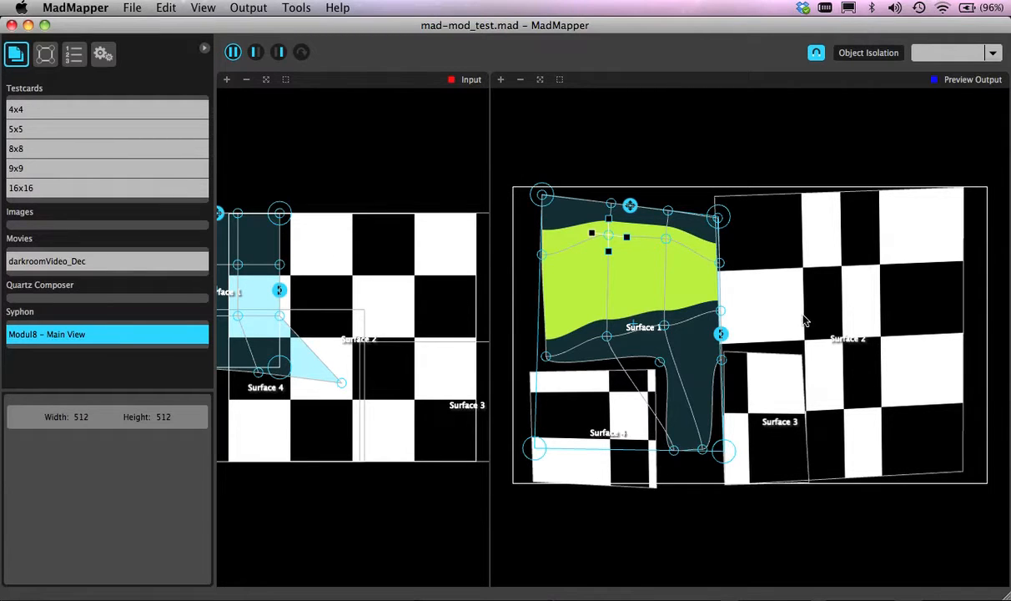
mouse_move(758, 135)
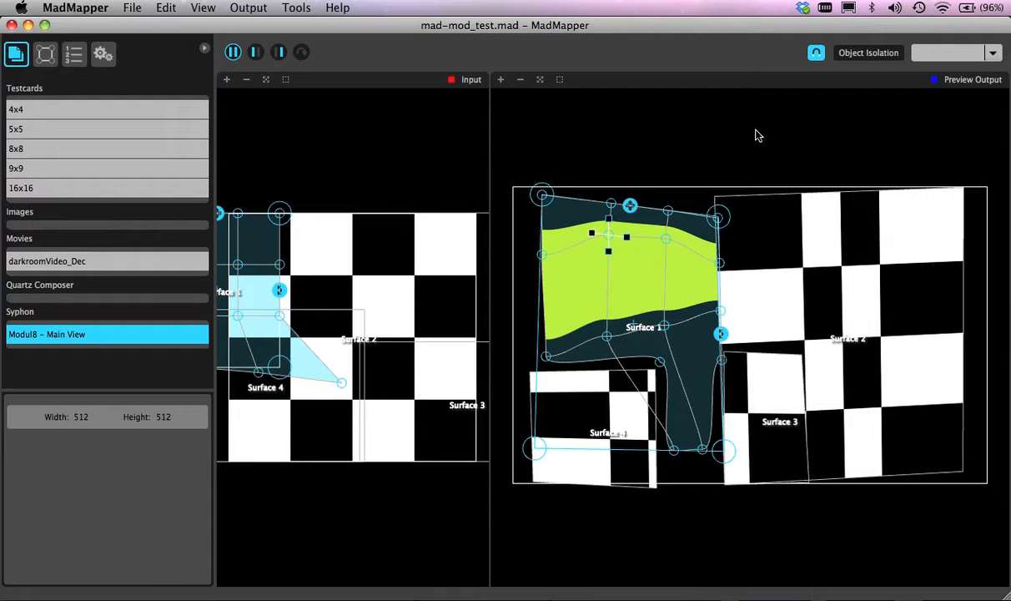
mouse_move(667, 211)
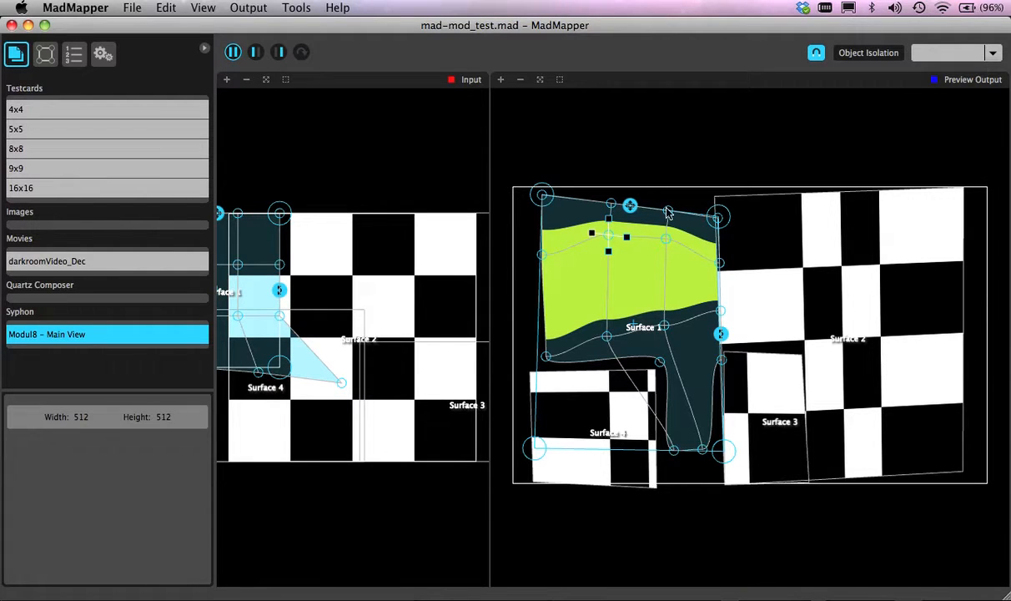
mouse_move(851, 200)
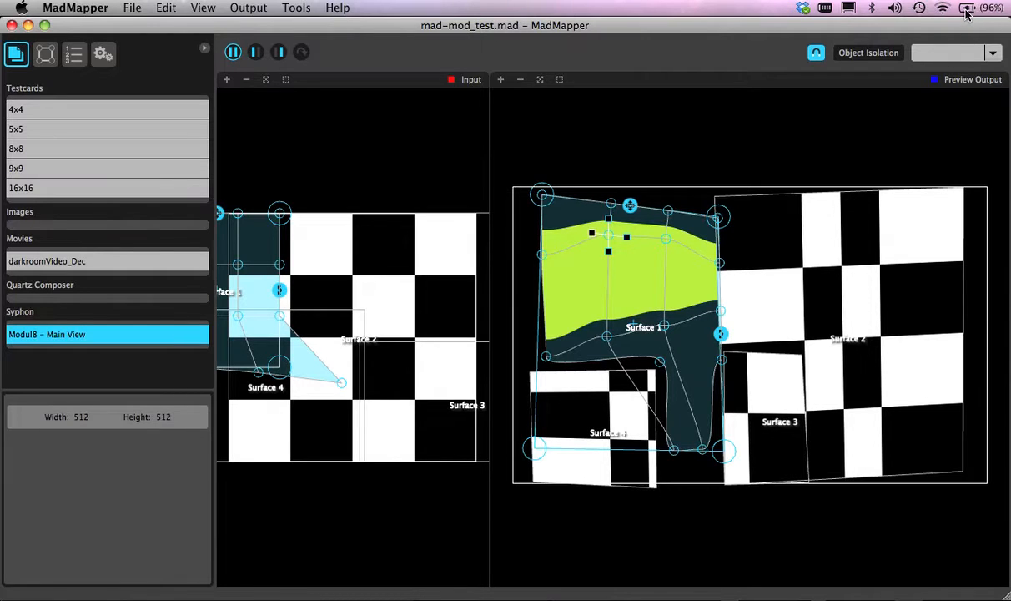
mouse_move(883, 28)
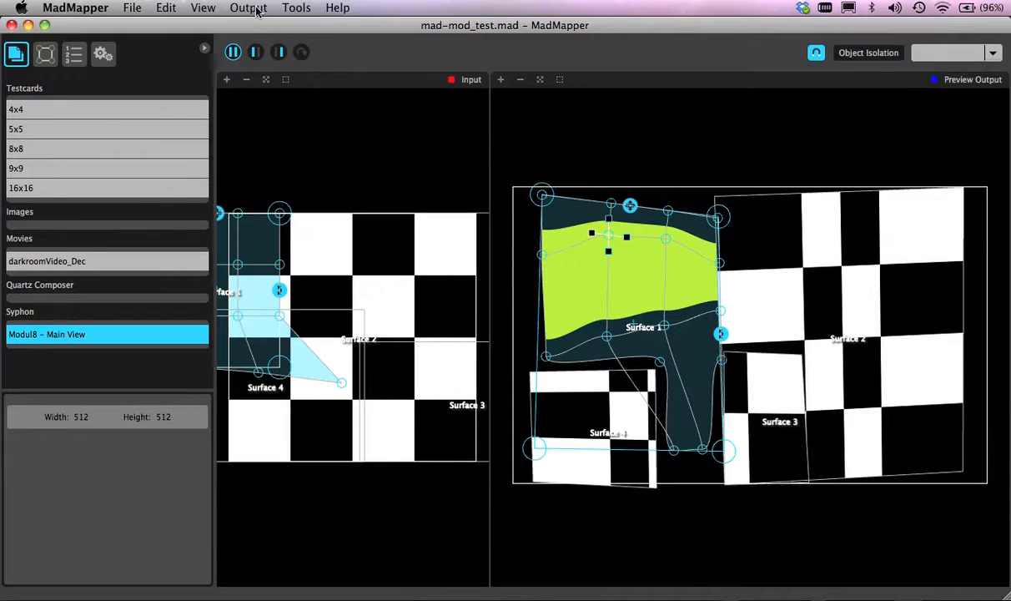
Review the Output menu's display choices, leaving Desktop output selected
click(248, 8)
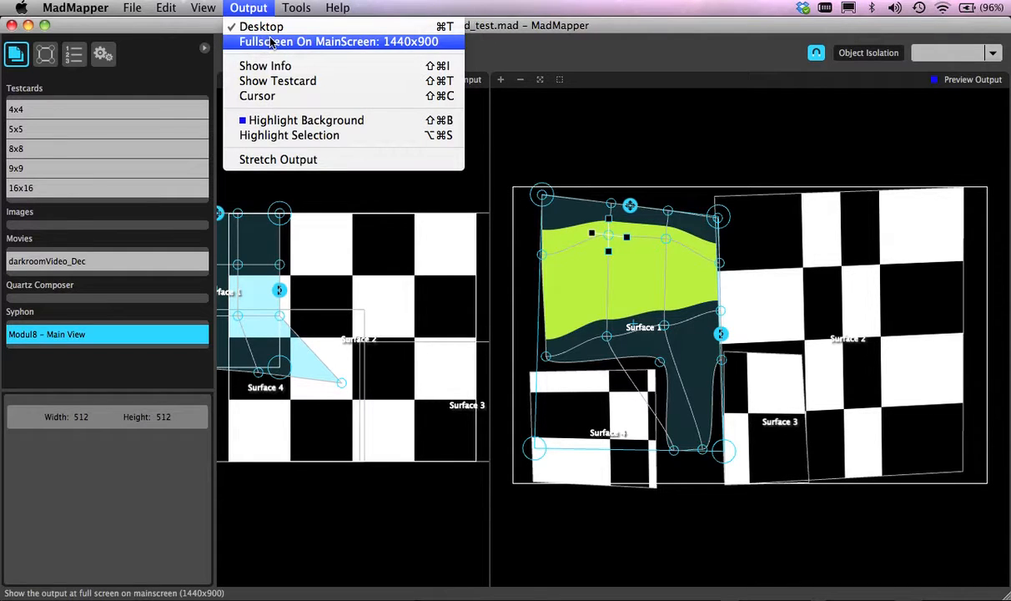
mouse_move(342, 49)
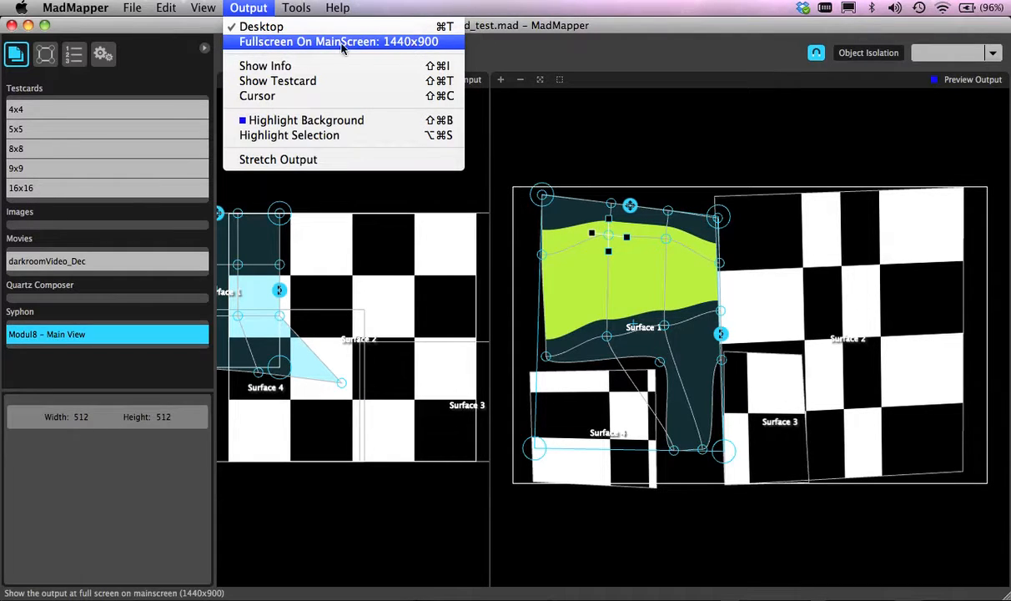
mouse_move(409, 49)
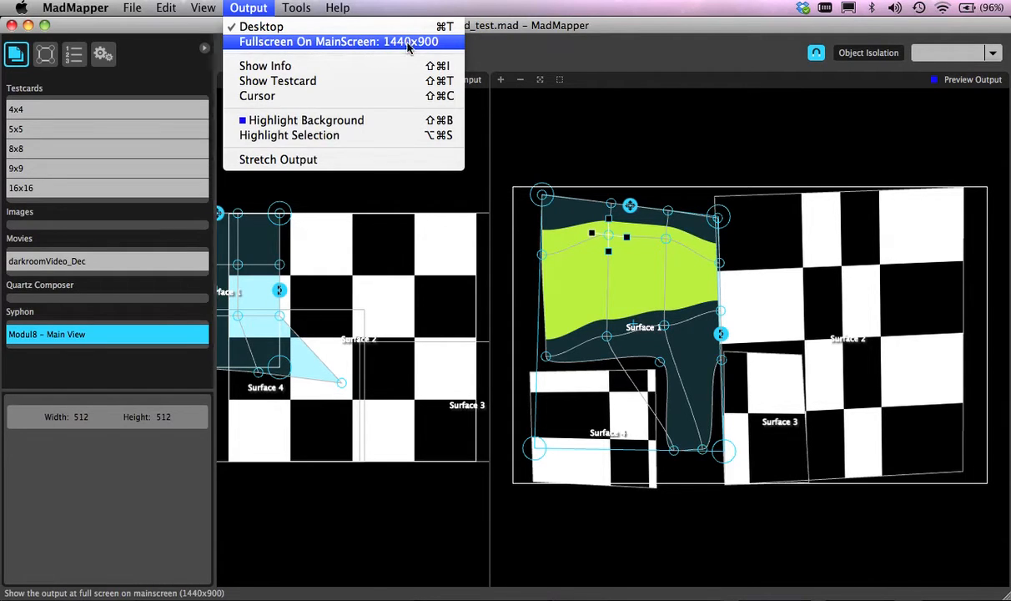
mouse_move(561, 52)
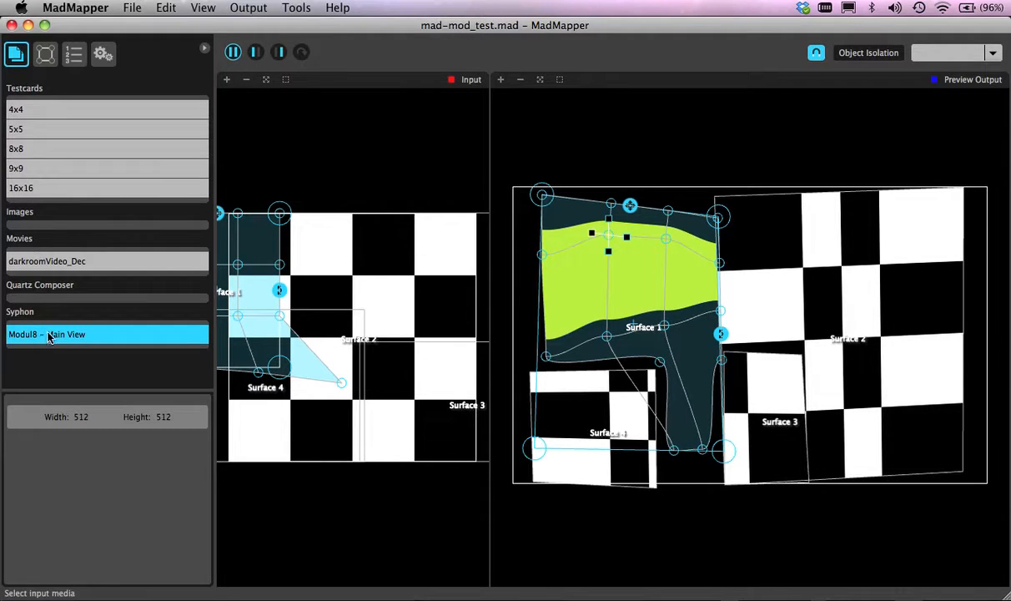
mouse_move(71, 355)
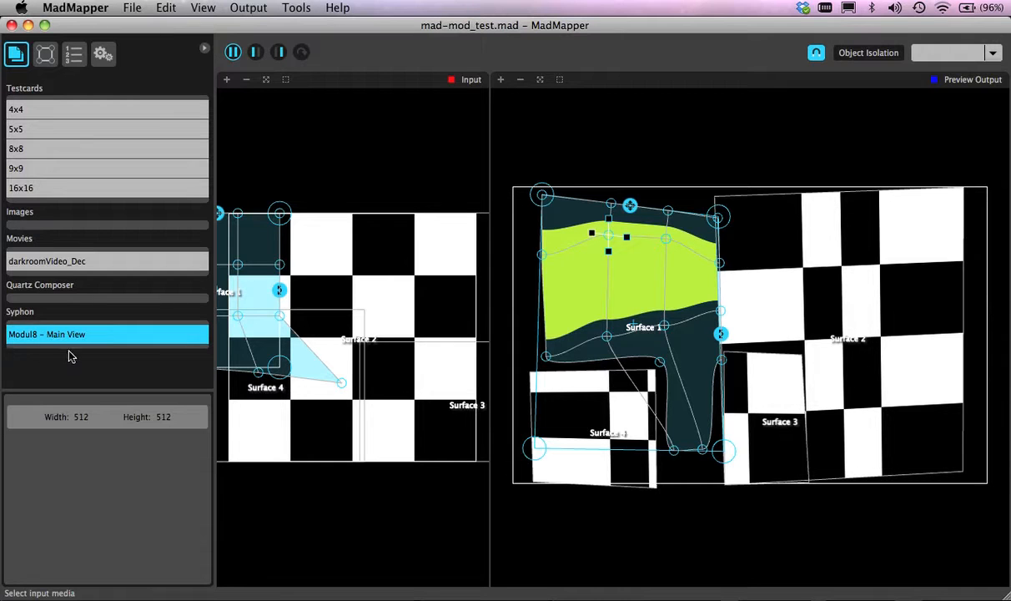
mouse_move(29, 352)
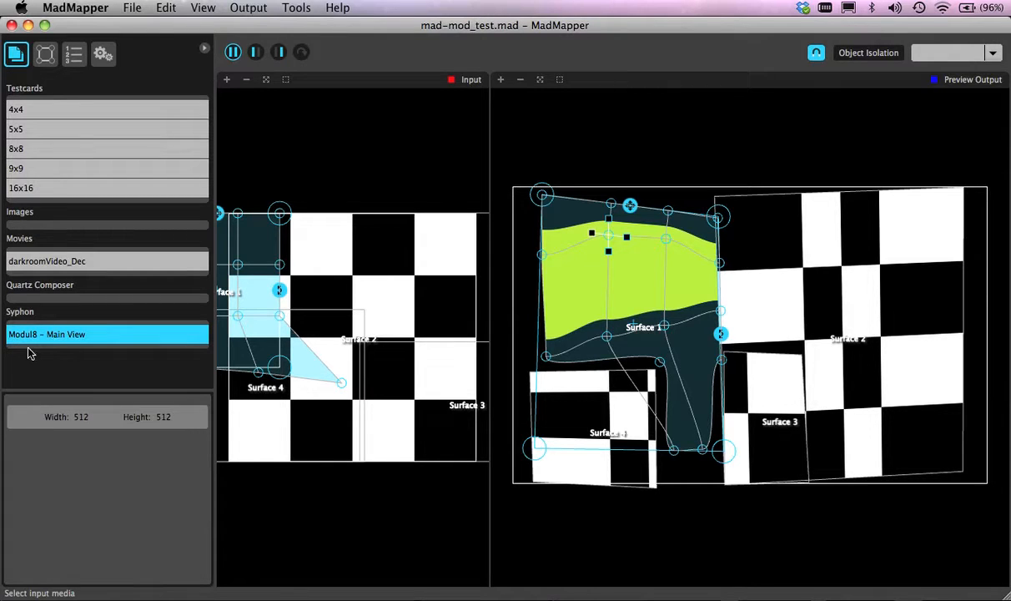
mouse_move(78, 338)
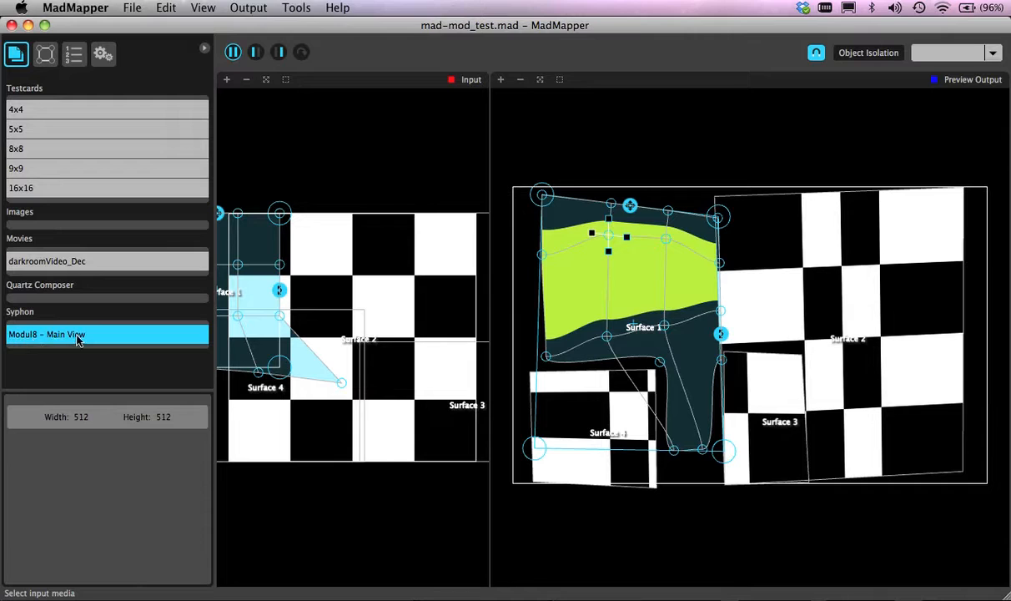
mouse_move(113, 345)
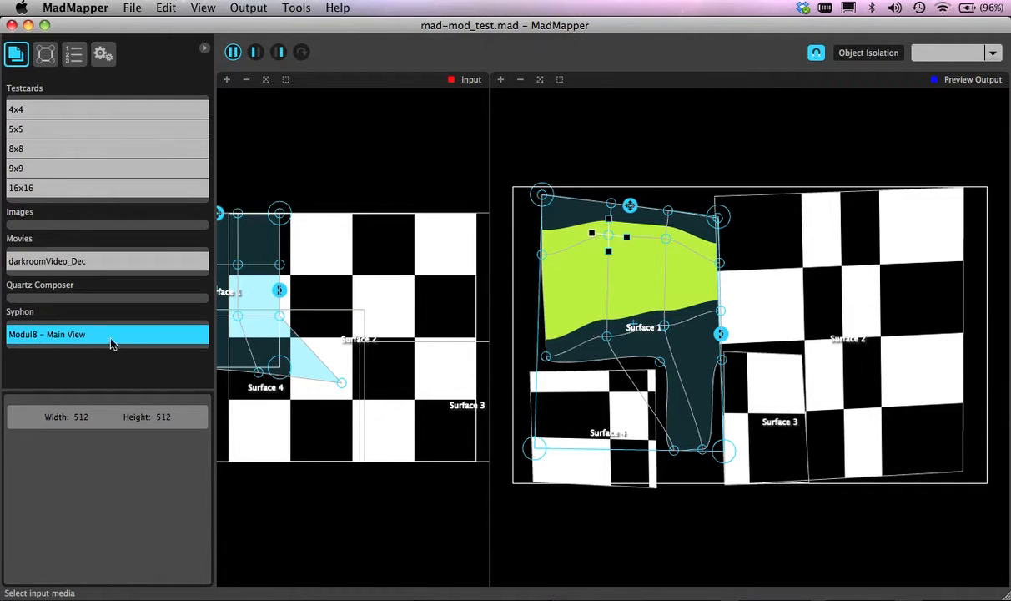
mouse_move(45, 349)
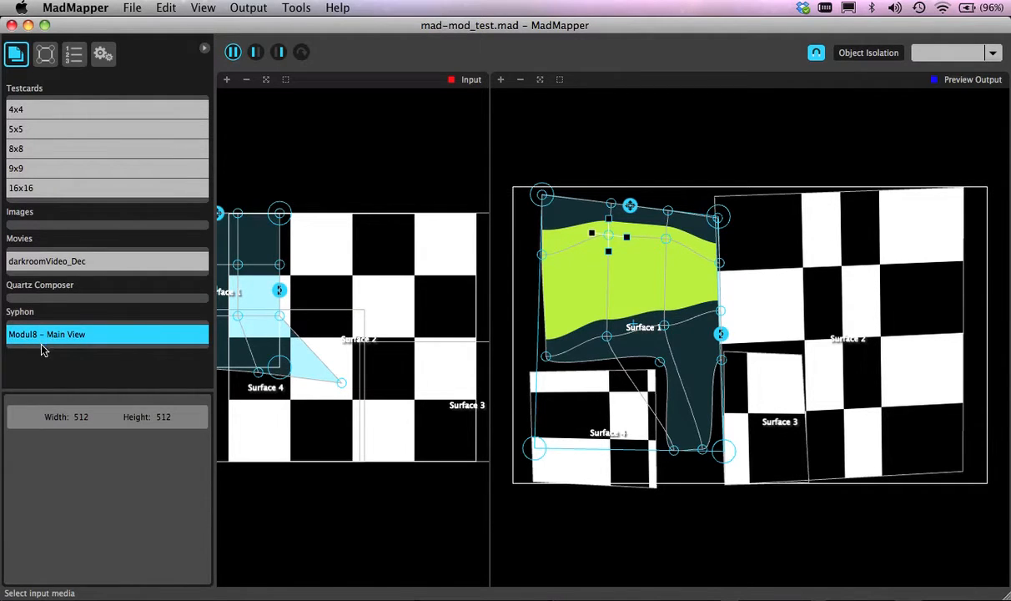
mouse_move(209, 367)
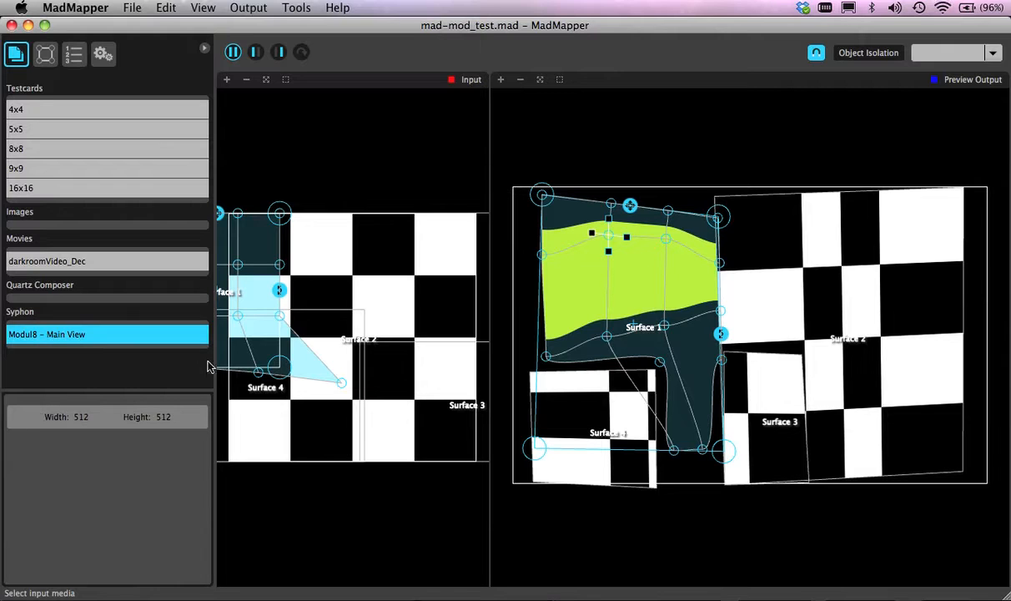
mouse_move(710, 326)
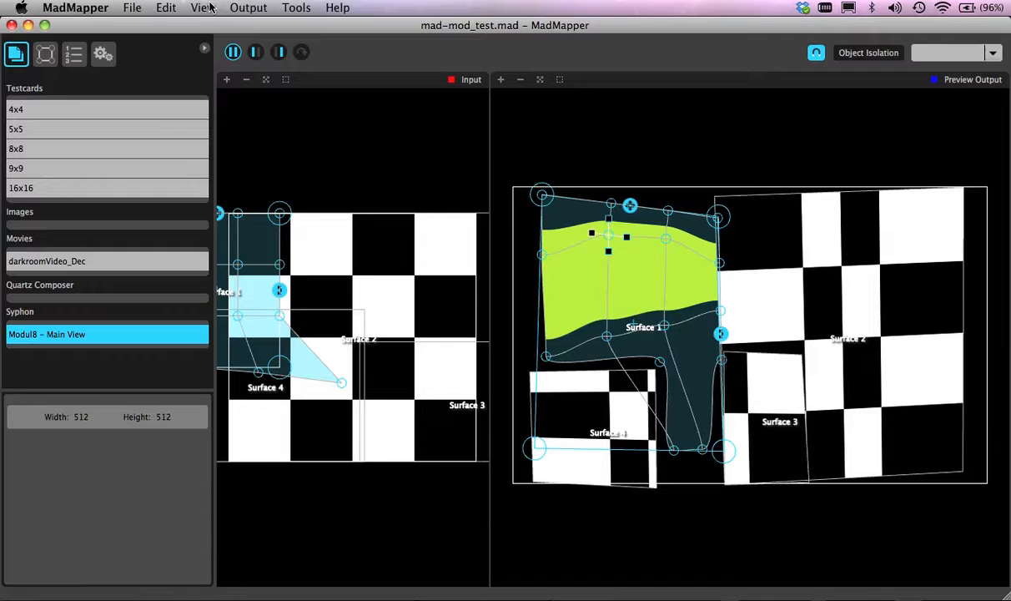
click(203, 8)
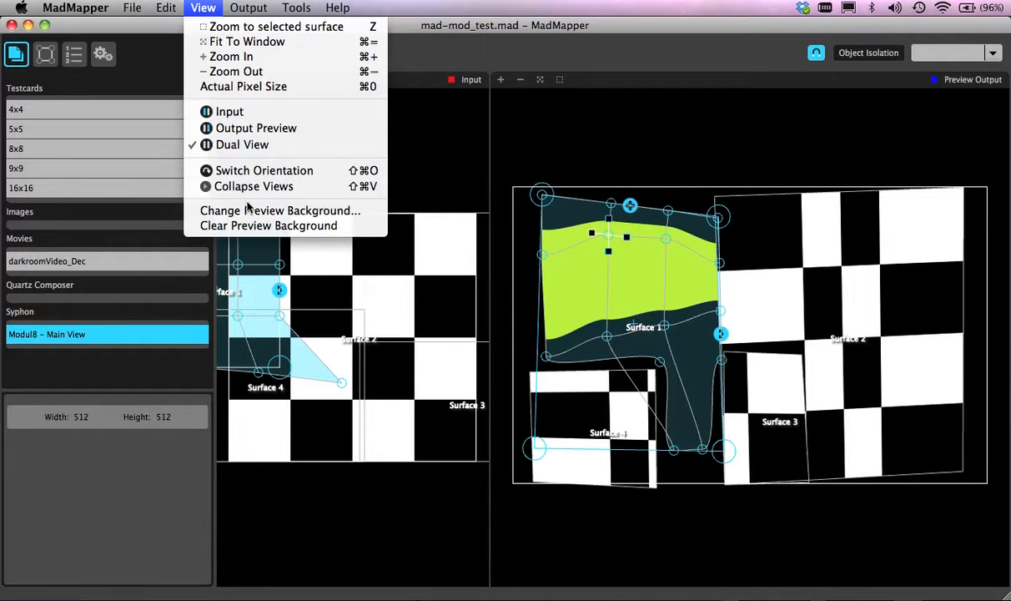
mouse_move(280, 210)
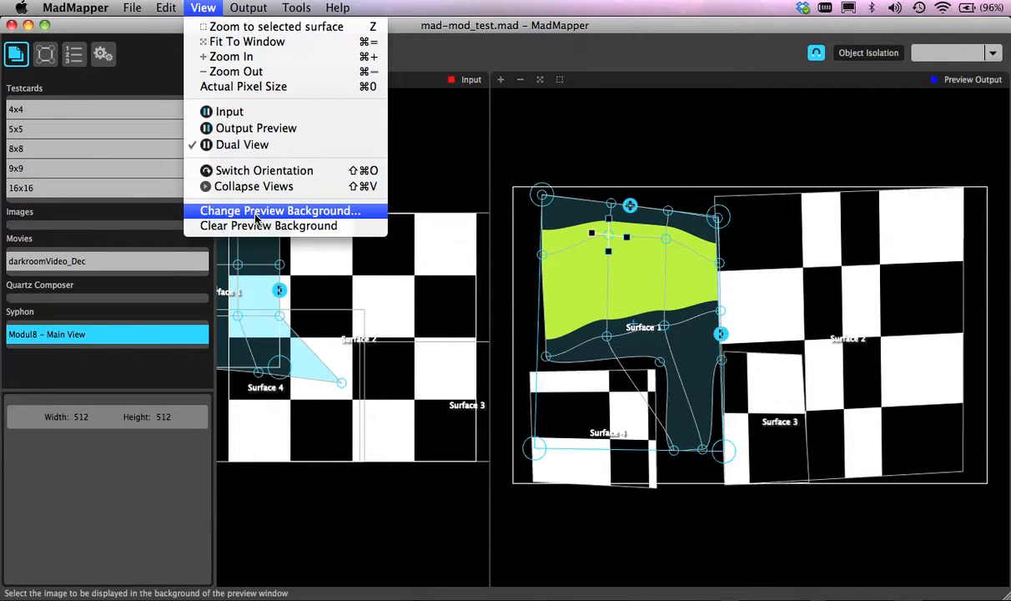
mouse_move(593, 187)
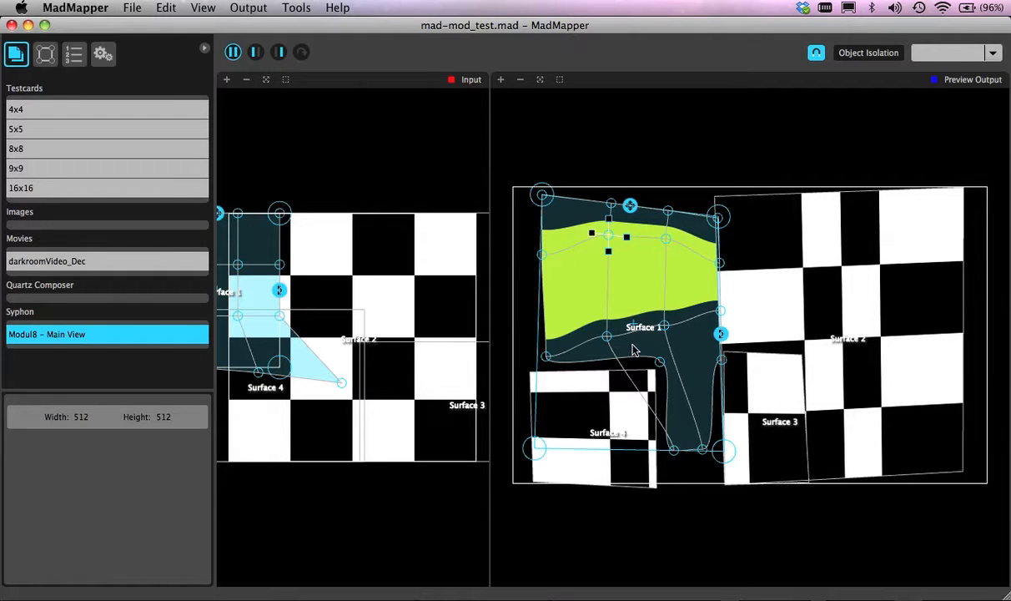
mouse_move(257, 319)
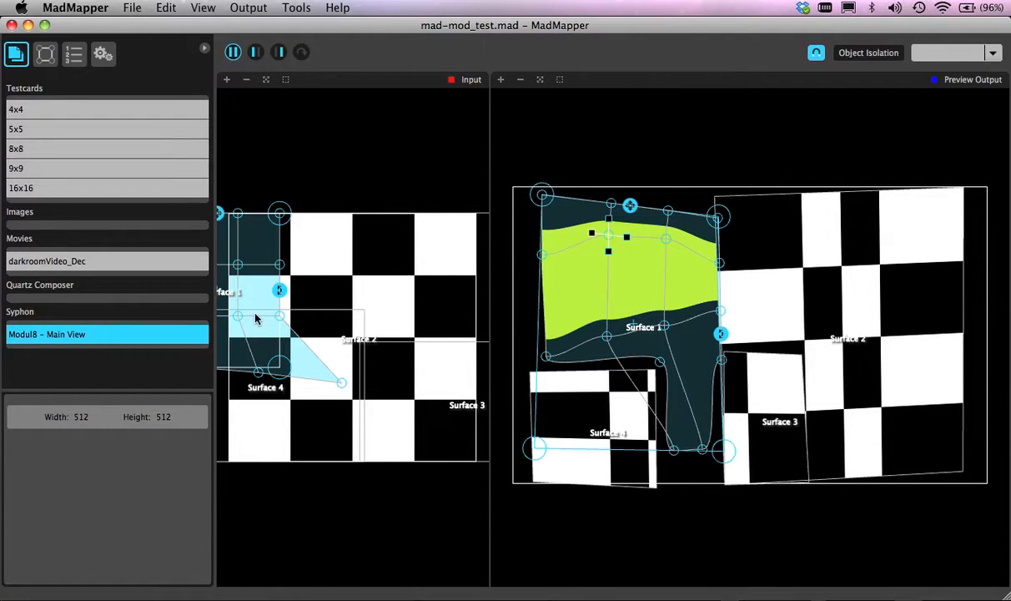
mouse_move(200, 290)
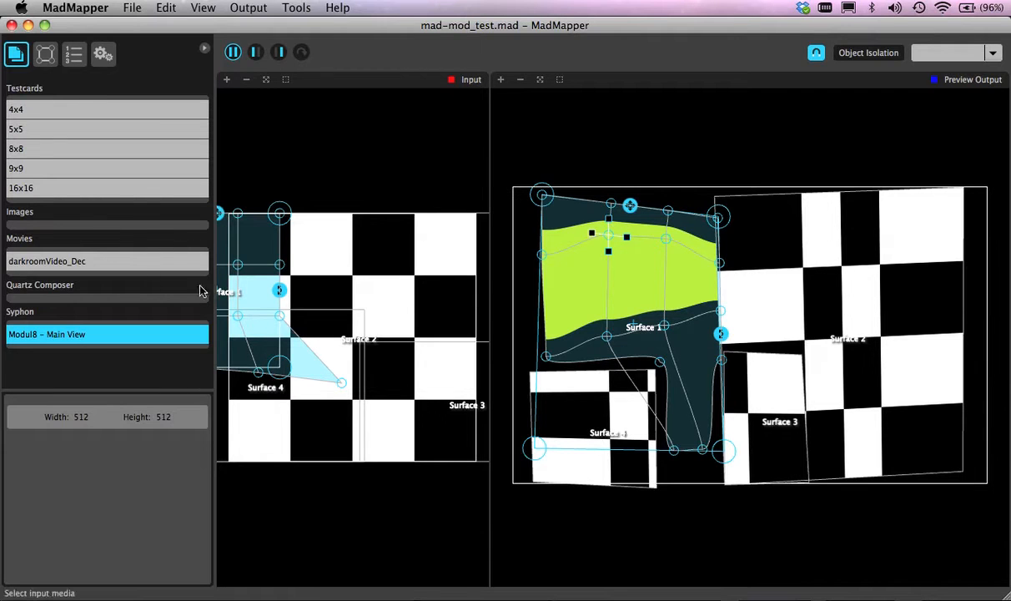
mouse_move(139, 195)
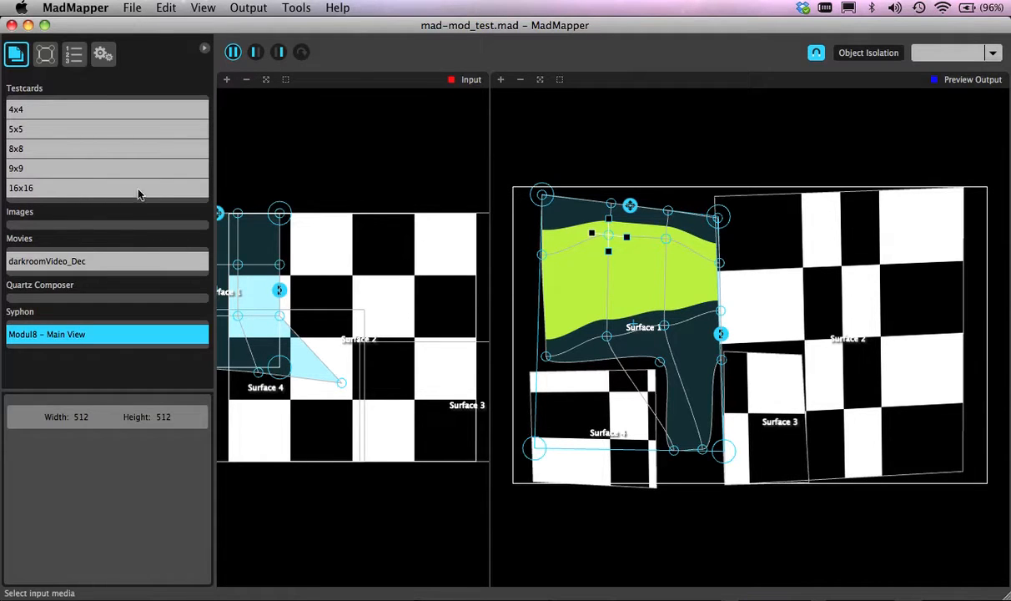
mouse_move(102, 132)
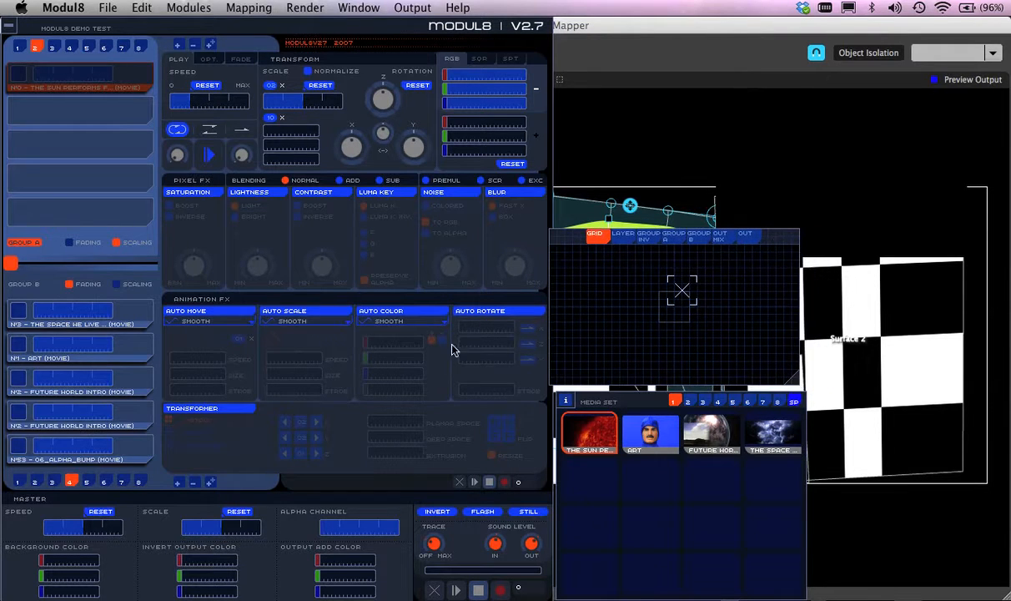
Bring the Modul8 demo project forward with its sun-flare layer in the preview
click(75, 86)
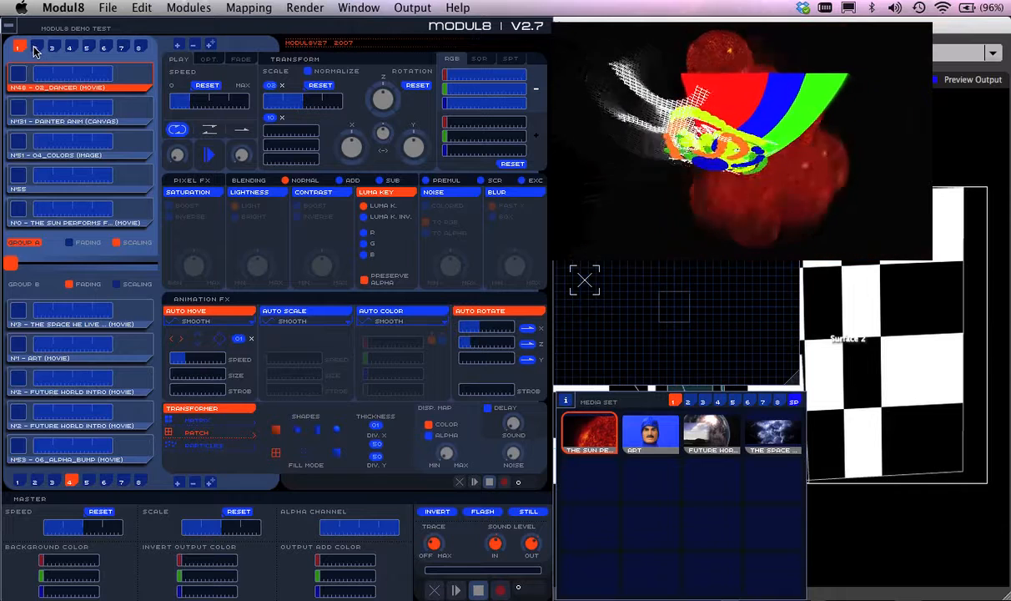
In layer bank 2, add the 01_COUNTER clip over the sun movie with Auto Rotate on
click(35, 47)
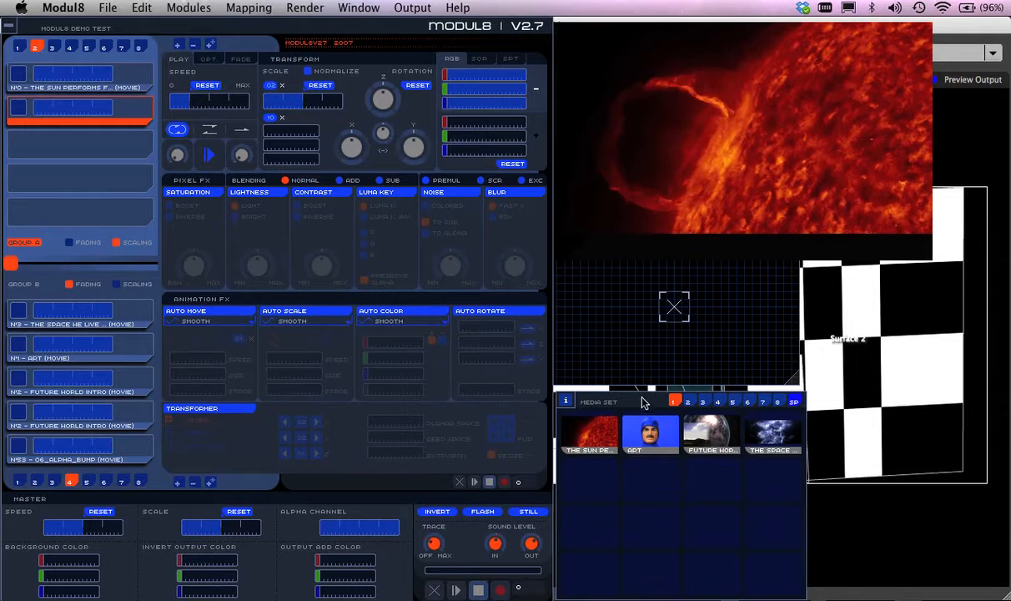
click(721, 395)
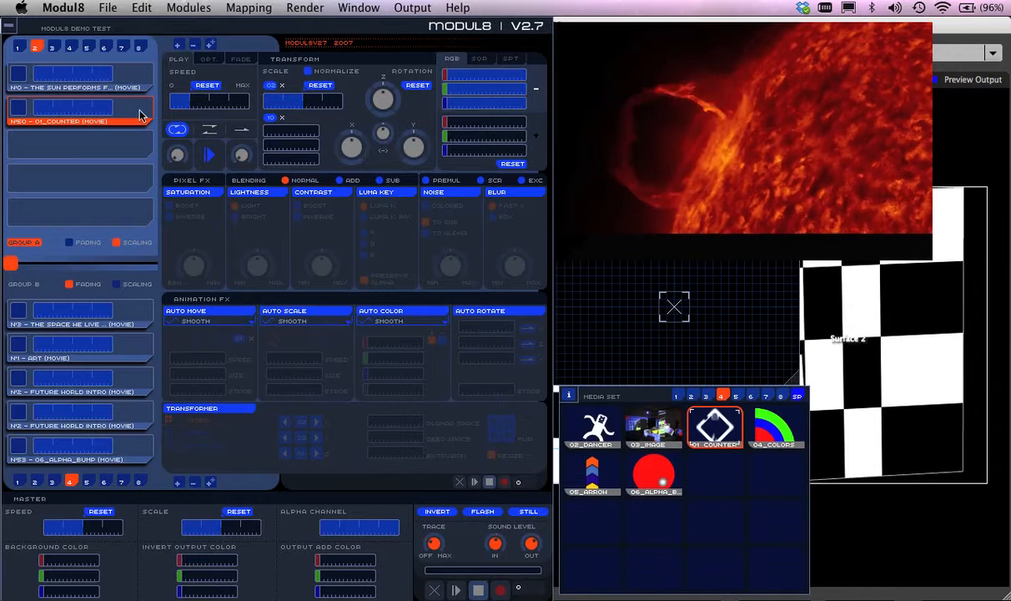
mouse_move(115, 101)
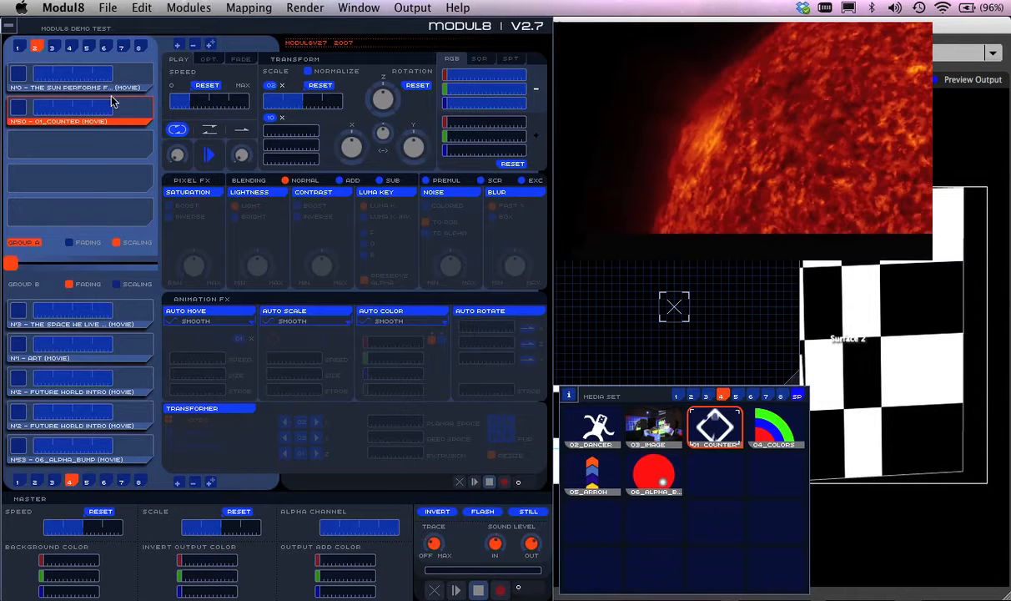
mouse_move(80, 112)
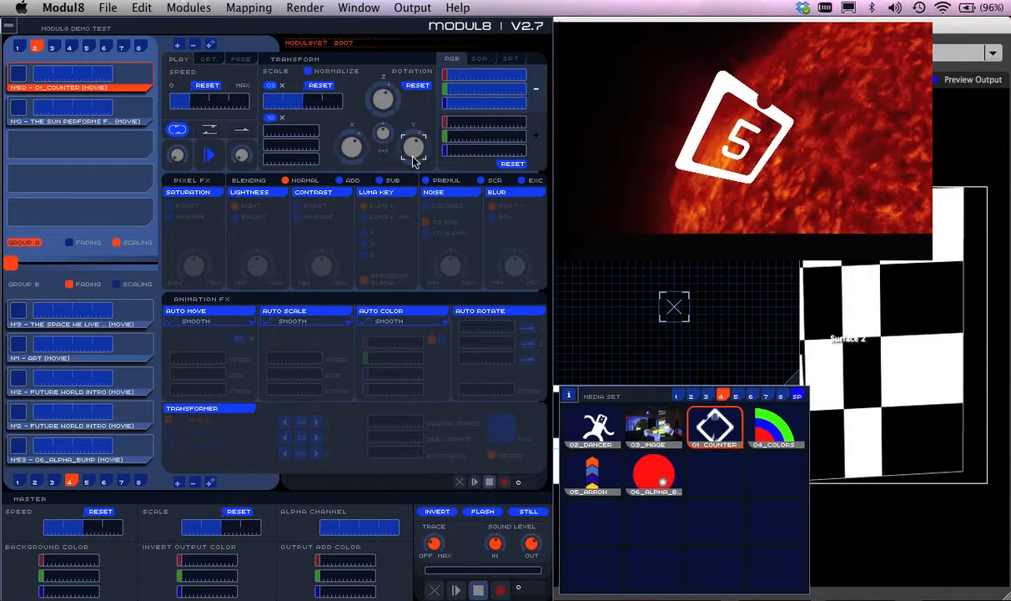
mouse_move(338, 425)
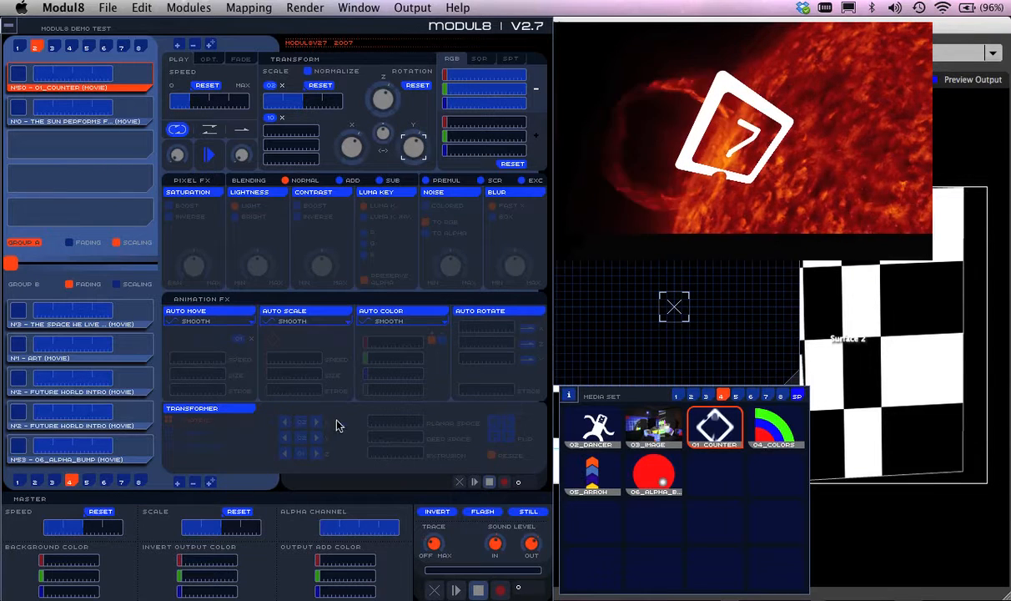
click(480, 311)
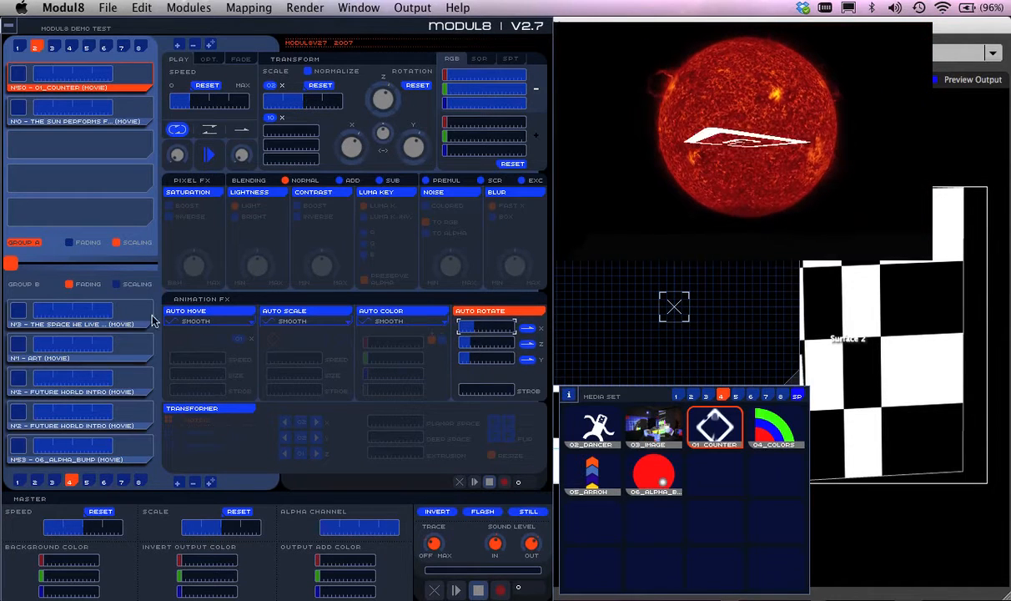
Enable the Transformer on the Counter layer, trying Particles and Matrix before settling on Patch
click(209, 408)
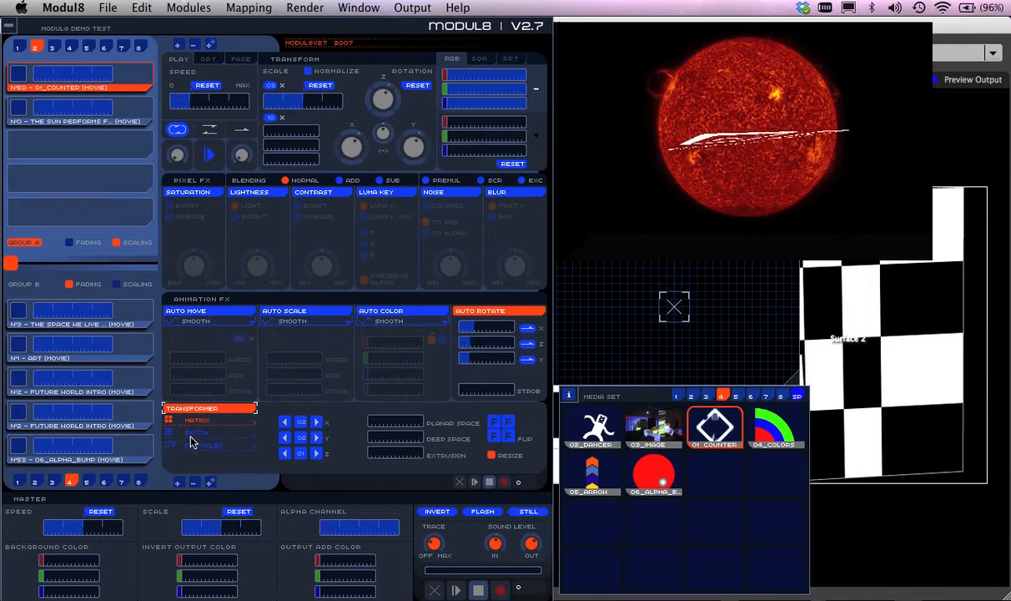
click(198, 432)
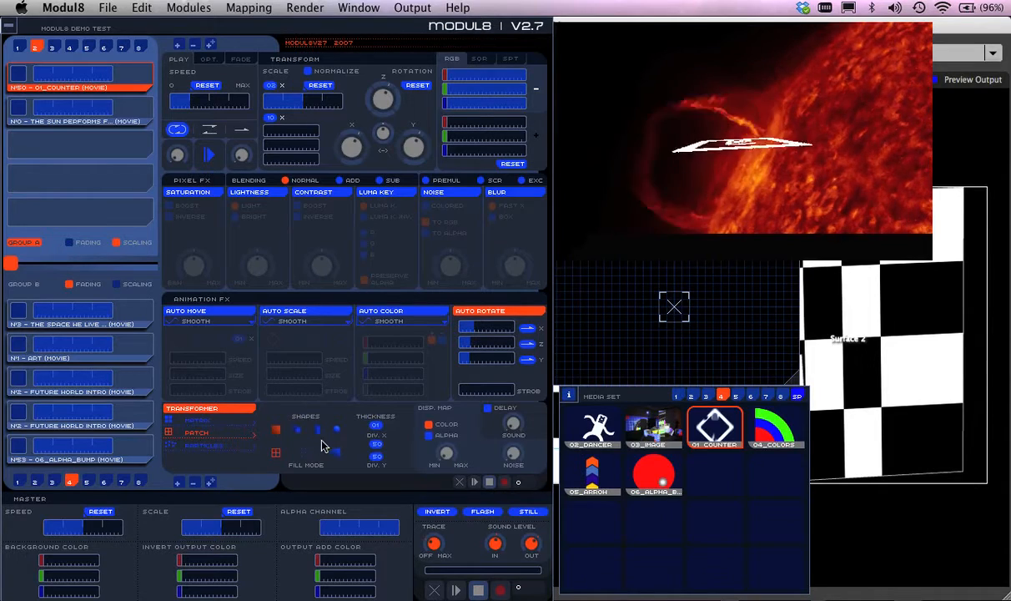
click(203, 445)
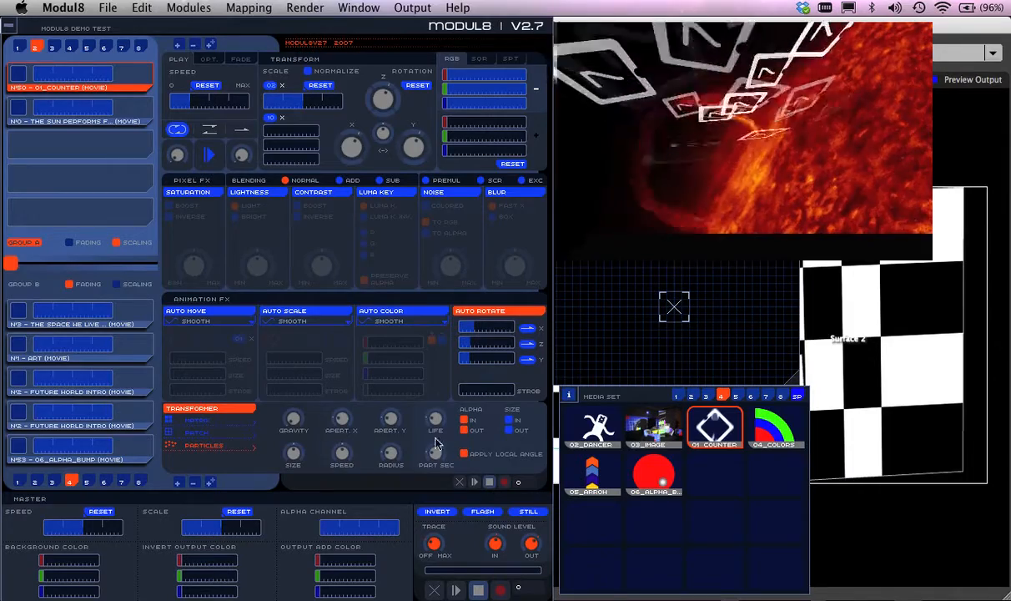
mouse_move(387, 409)
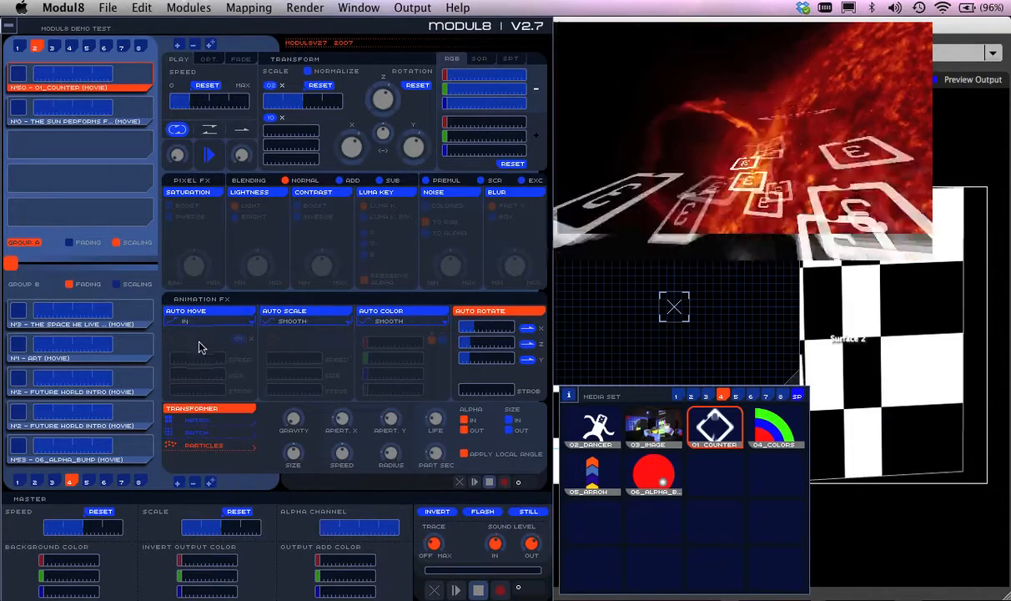
click(209, 322)
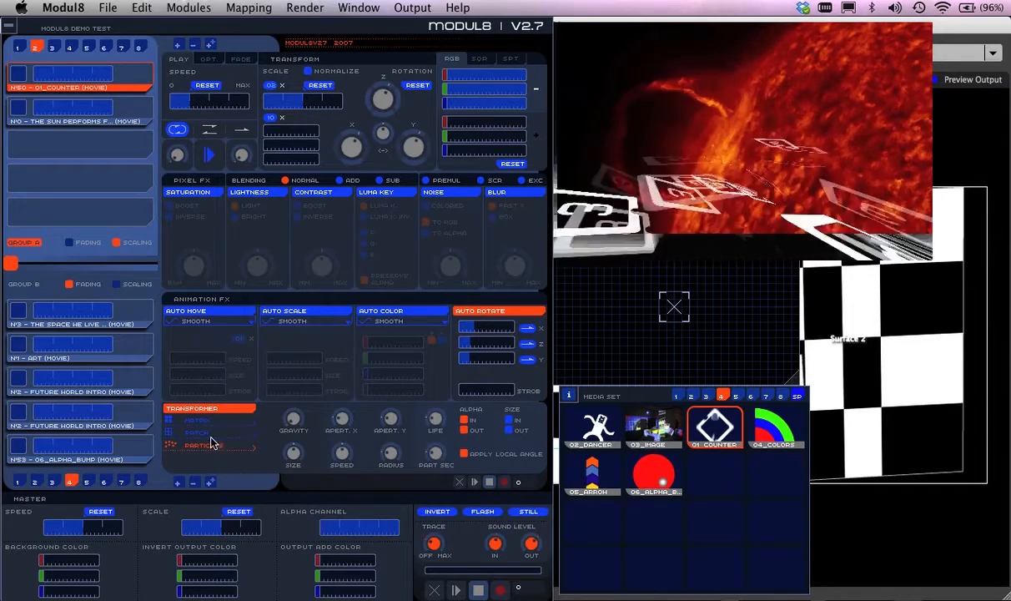
click(196, 432)
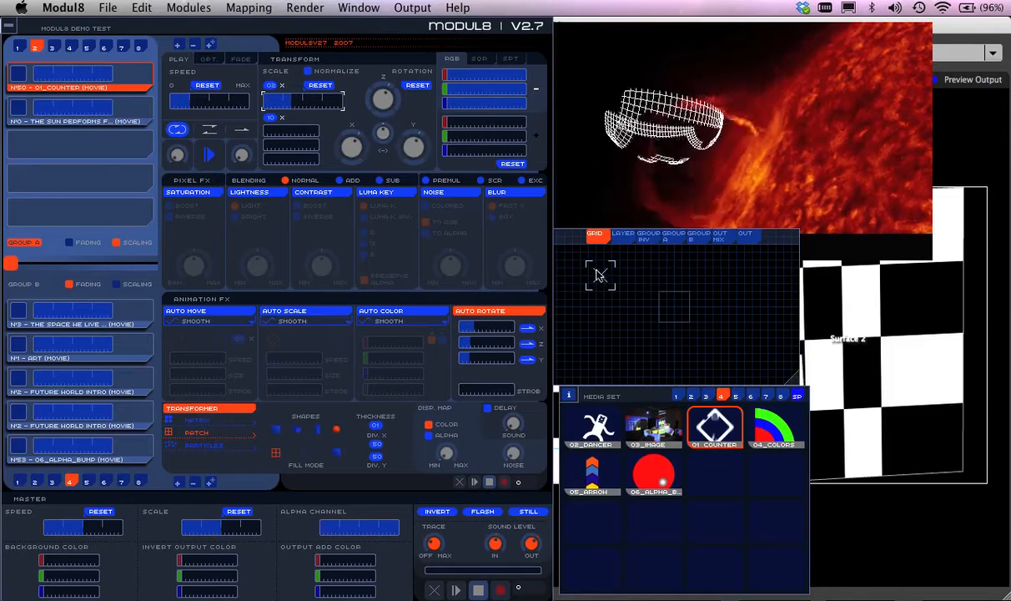
Preview the Group A mix, crossfade the output toward group B and back to A
click(623, 233)
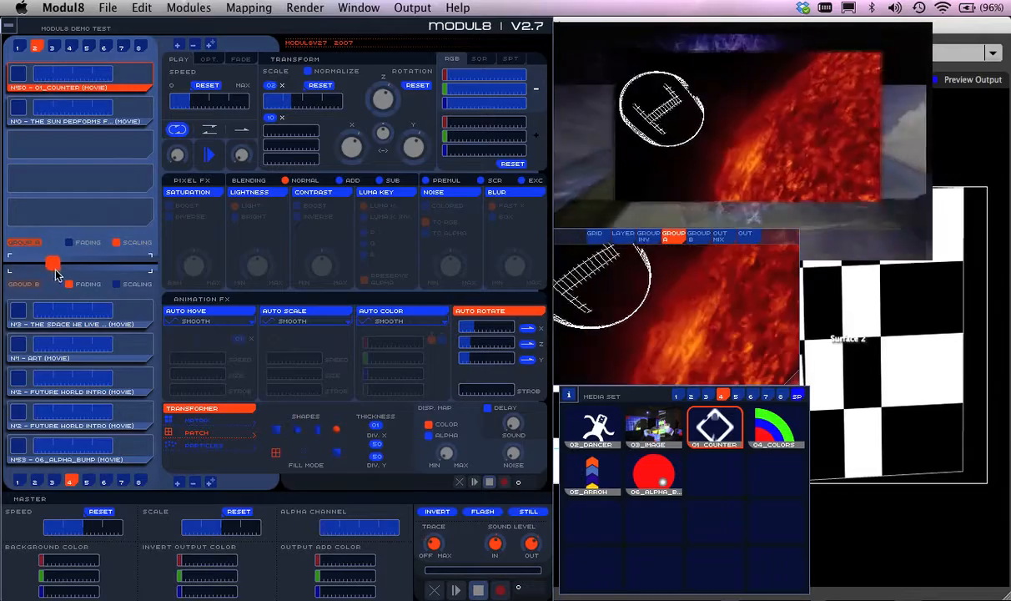
click(136, 283)
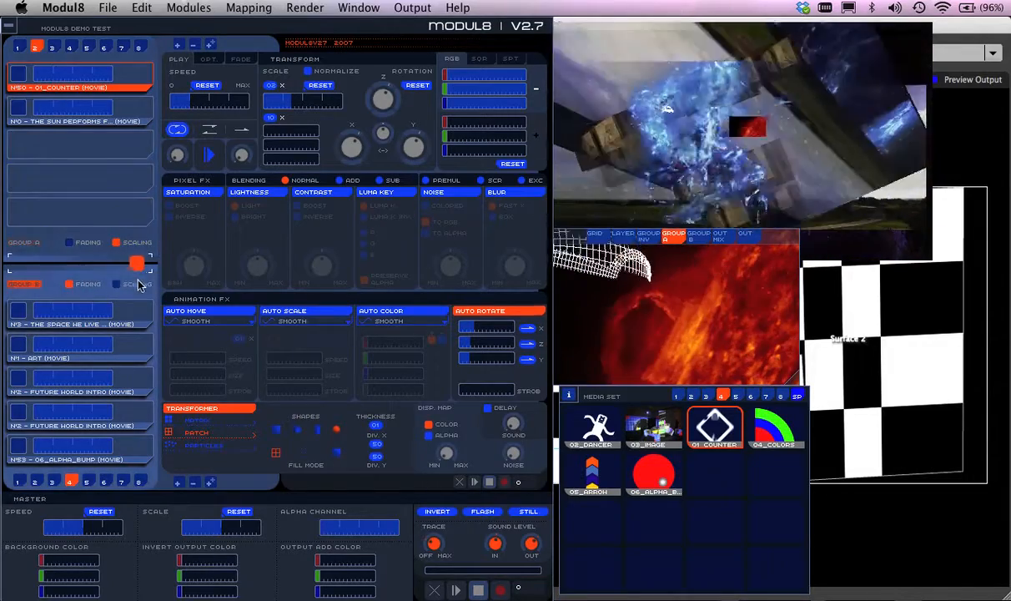
drag(137, 264, 37, 263)
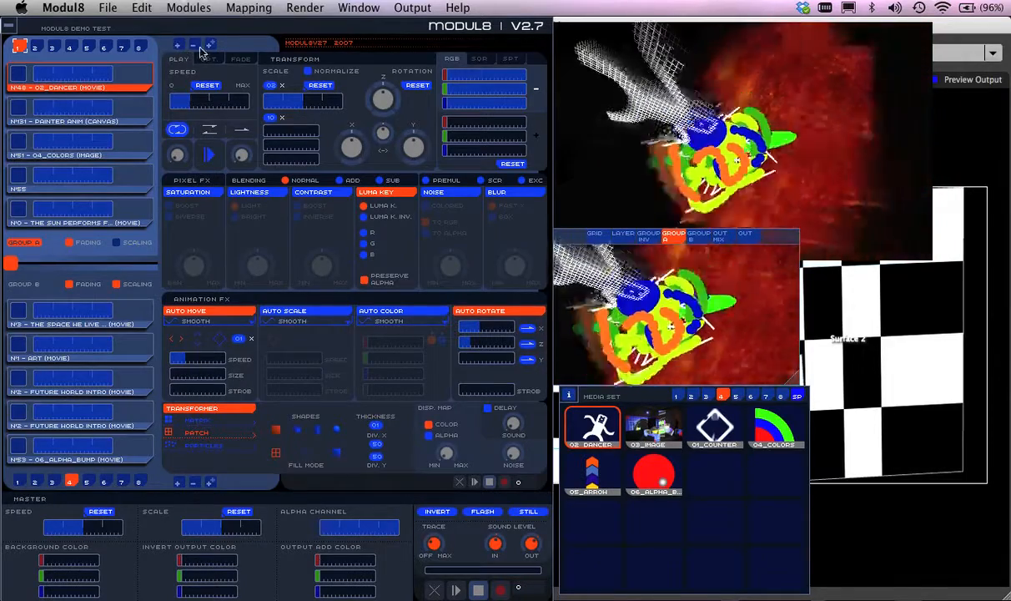
In bank 2, duplicate the Counter layer into the sun's slot and preview the layer alone
click(715, 427)
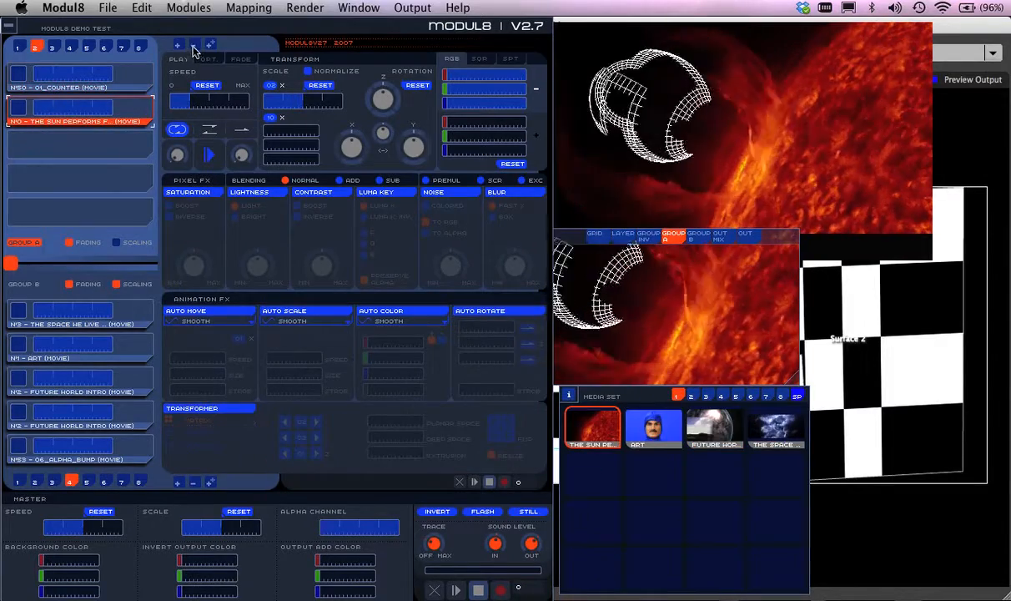
click(721, 396)
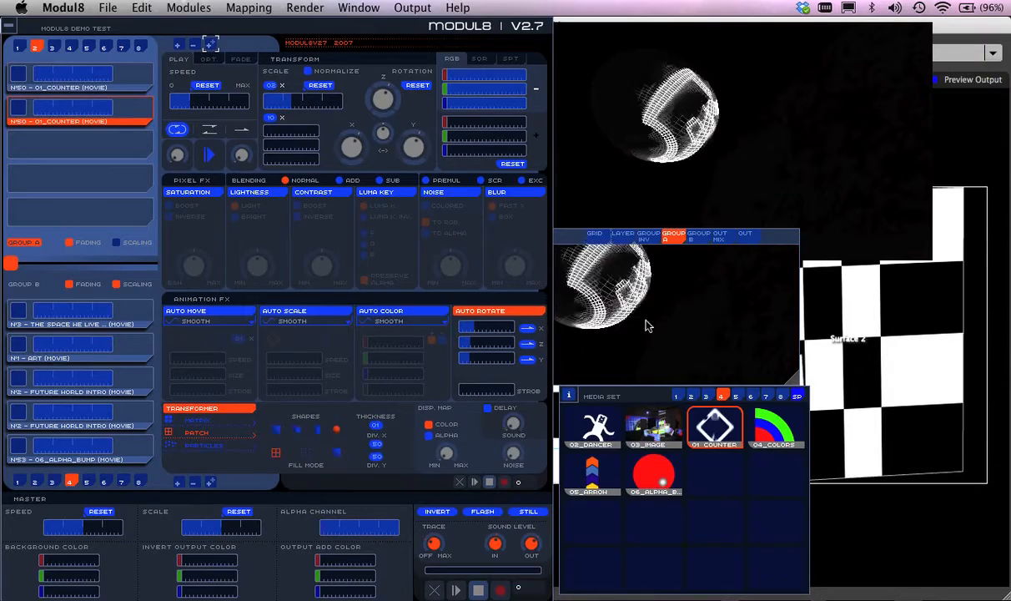
click(623, 232)
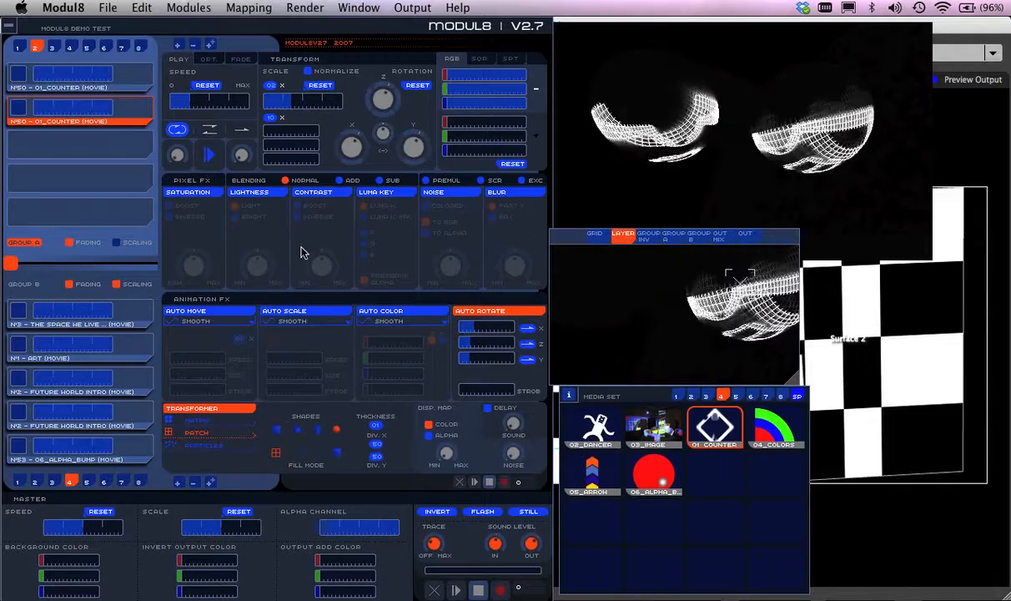
mouse_move(324, 289)
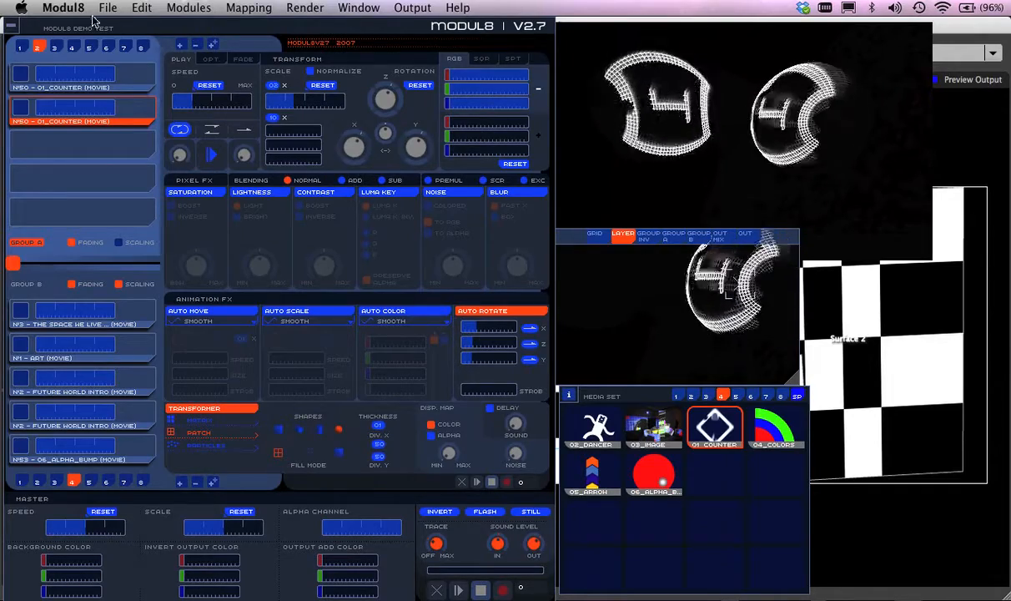
click(62, 8)
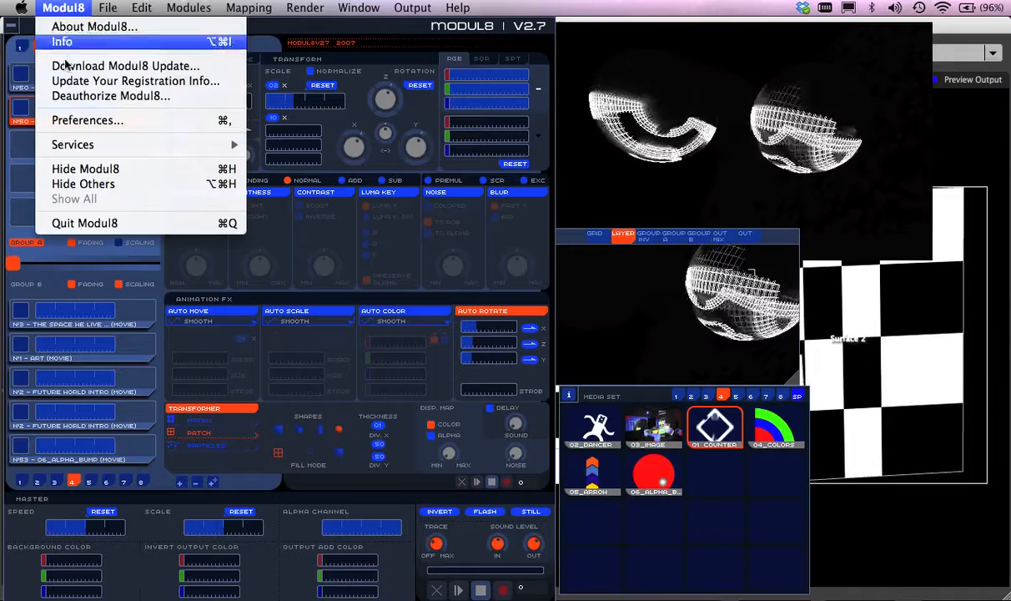
click(87, 121)
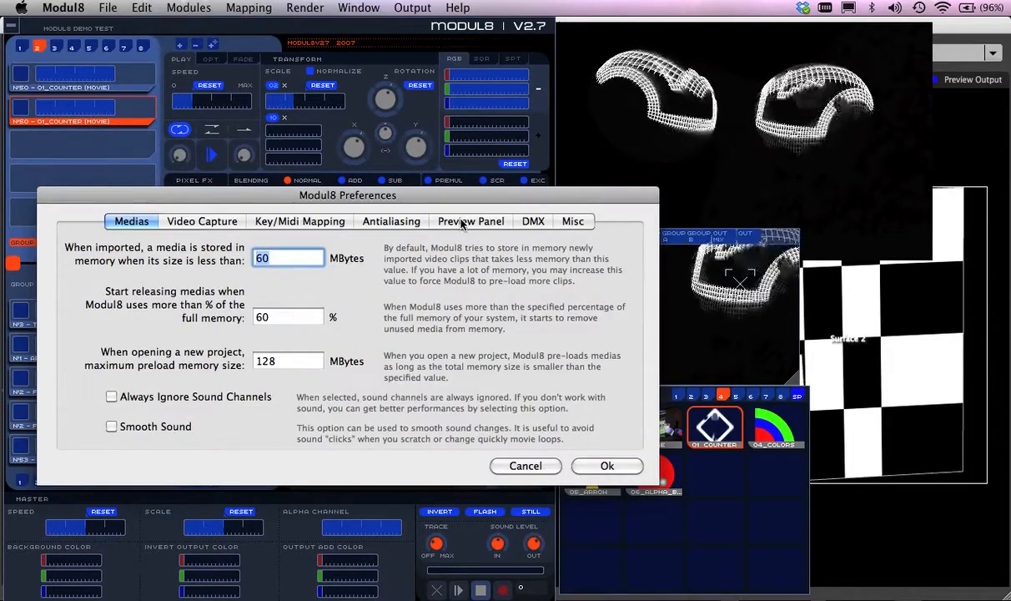
click(470, 221)
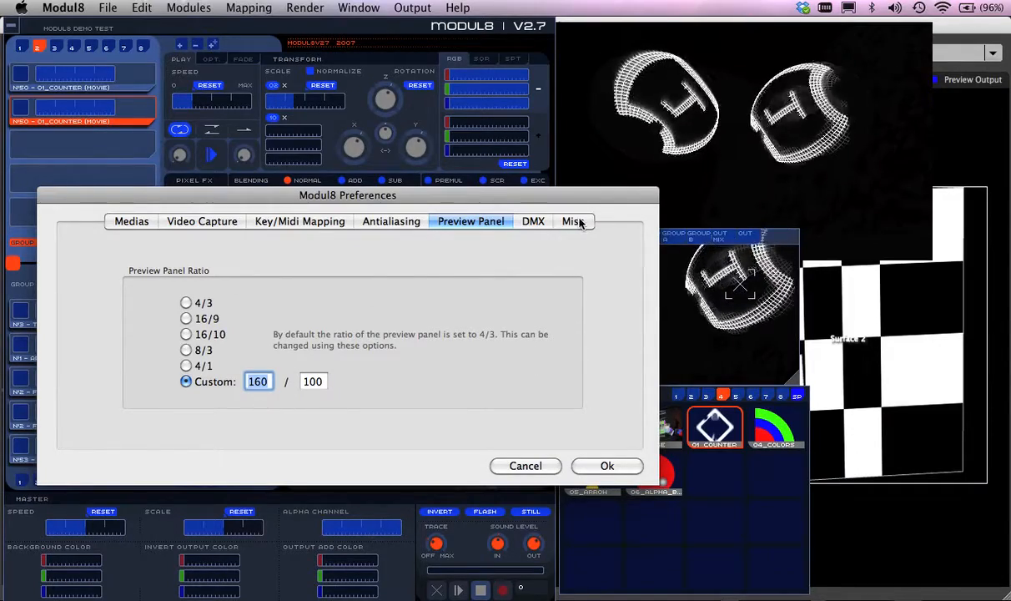
click(573, 222)
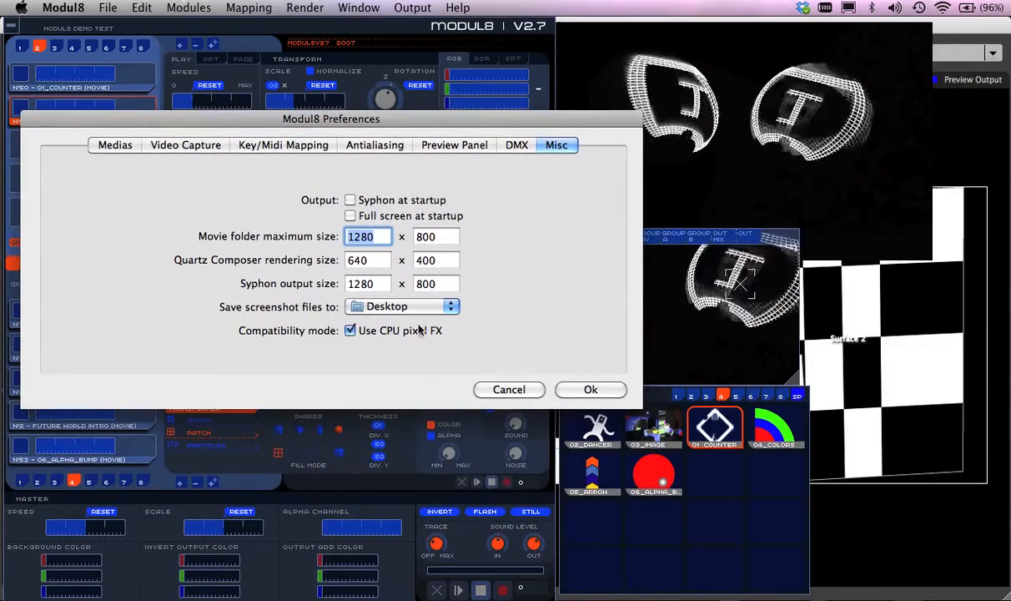
click(591, 390)
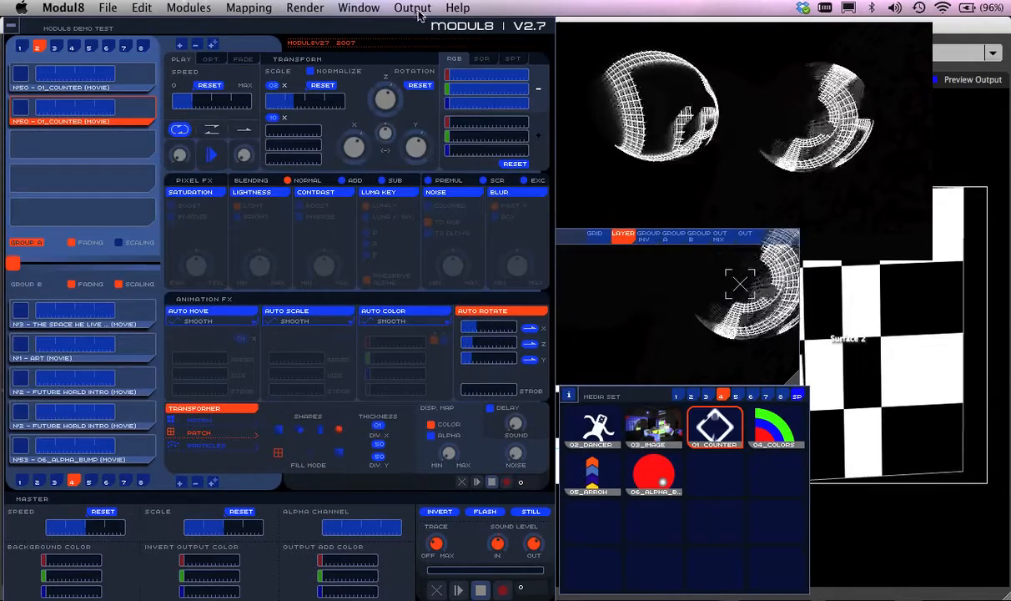
Bring up Advanced Output Setup showing Clip 1 routed to the main output
click(413, 8)
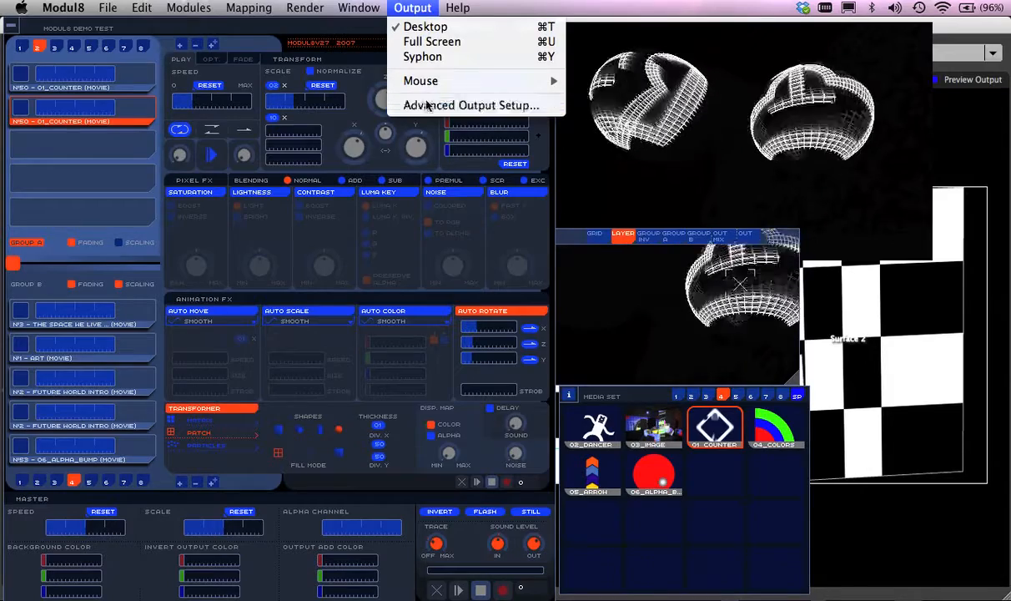
click(472, 106)
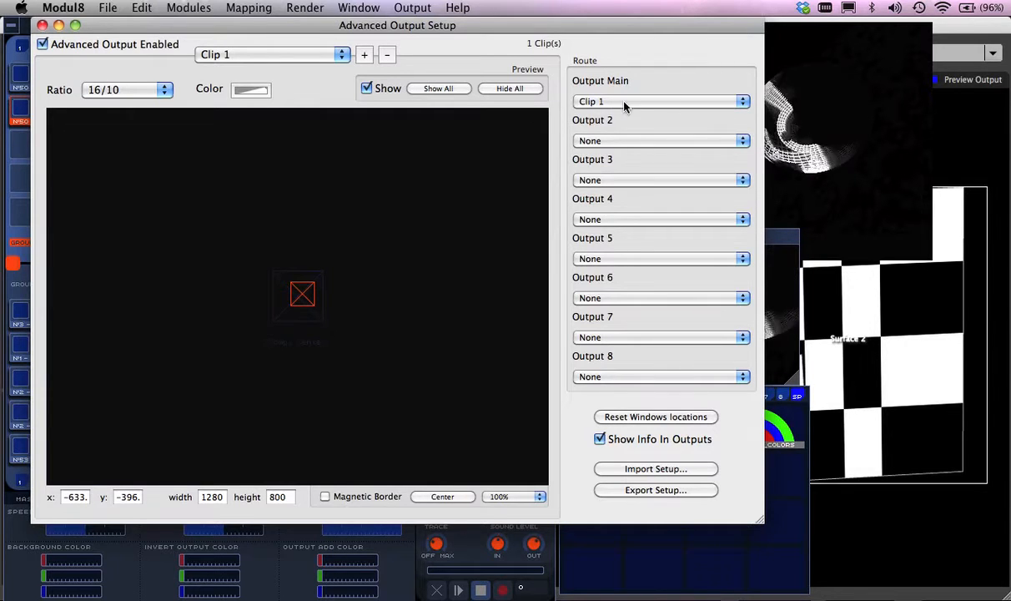
mouse_move(386, 351)
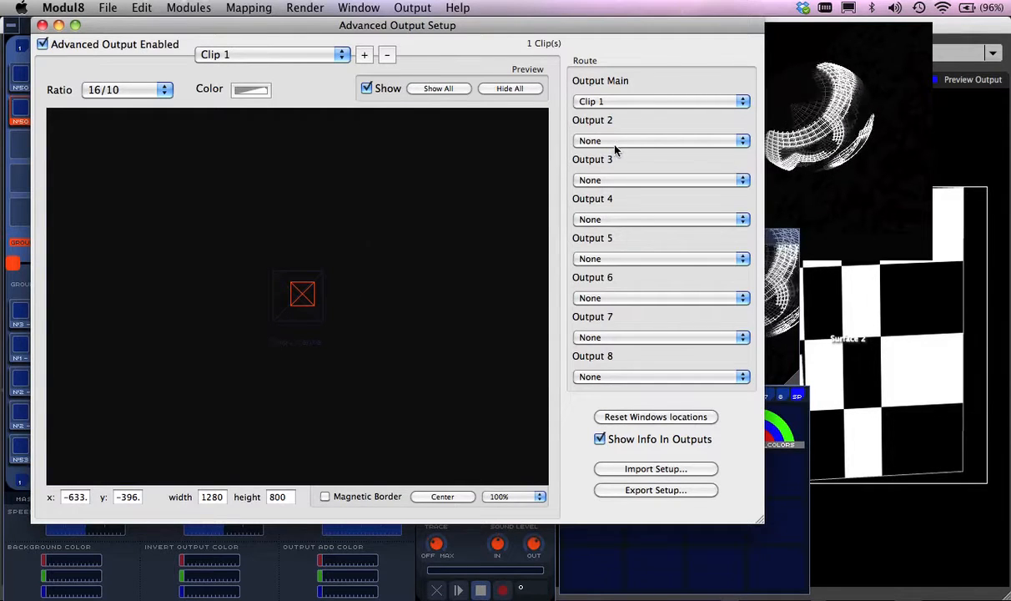
mouse_move(374, 312)
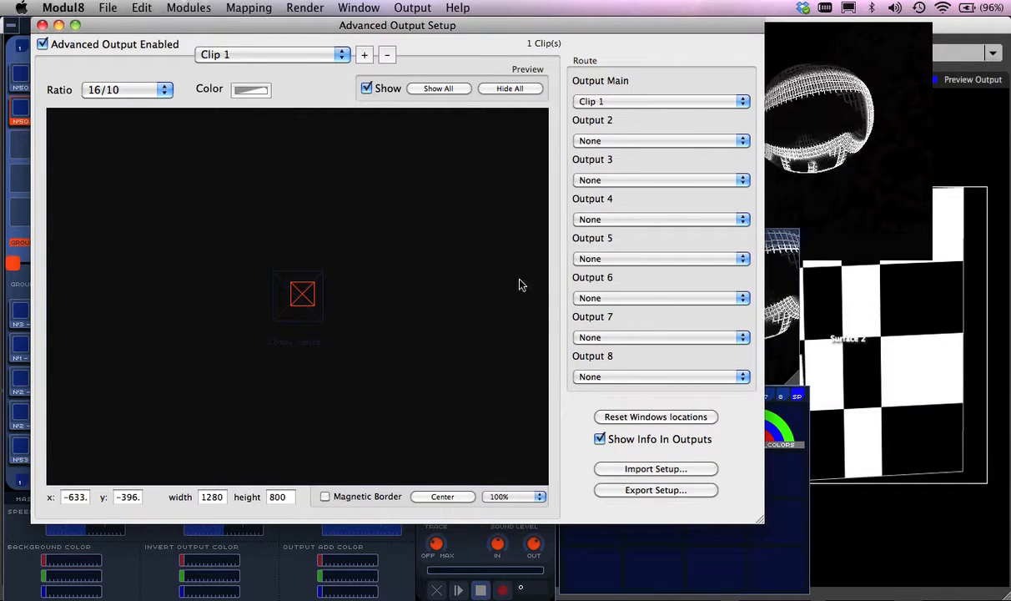
mouse_move(421, 236)
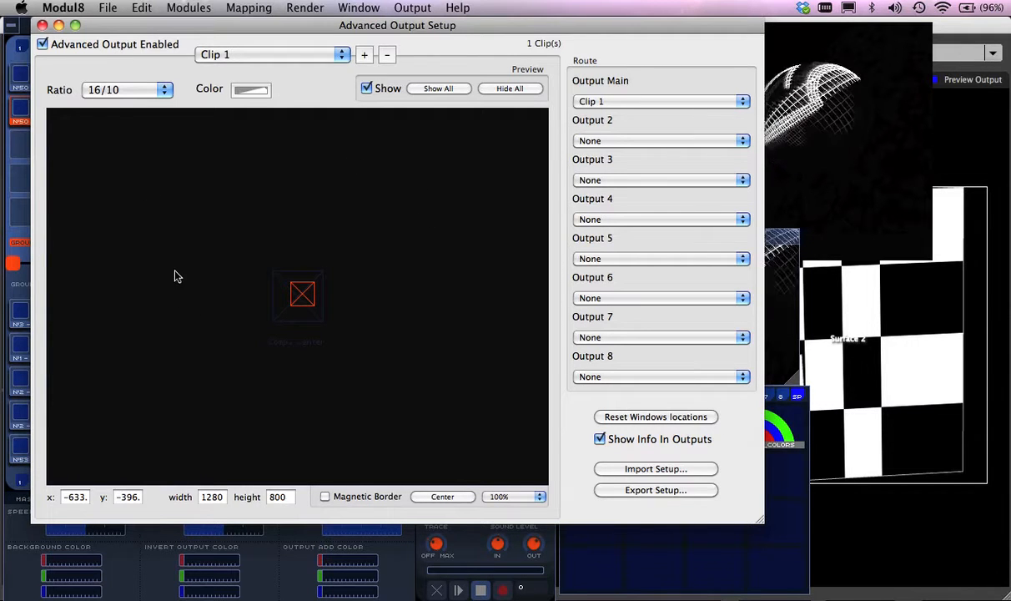
mouse_move(409, 316)
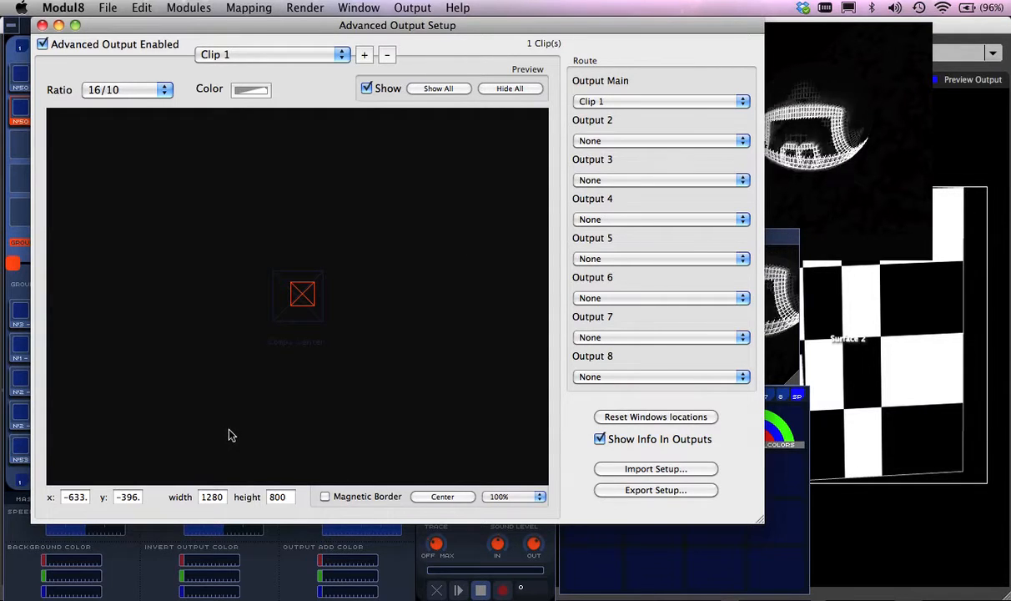
mouse_move(420, 259)
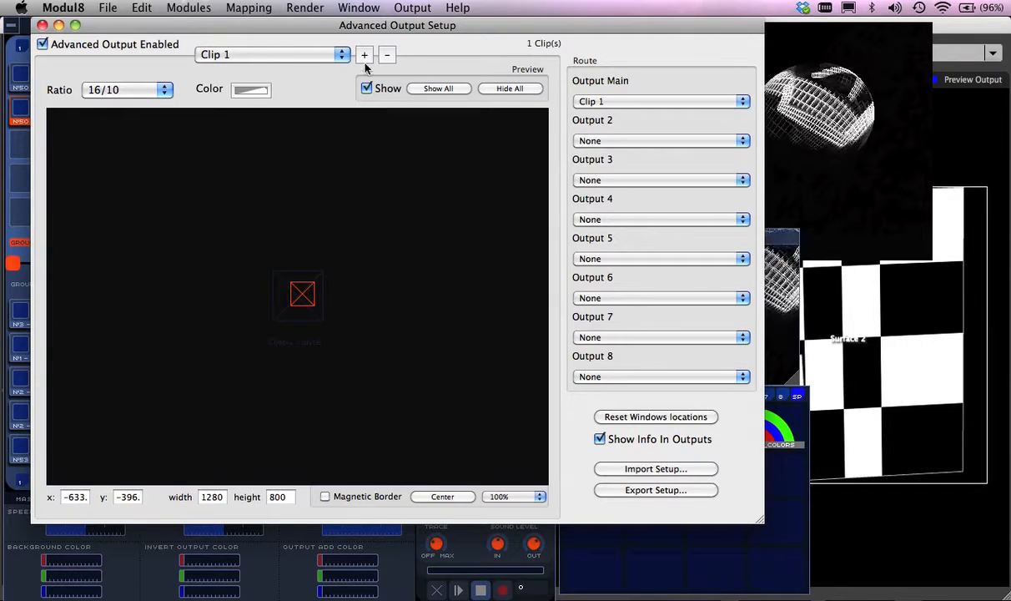
Shrink Clip 2, add Clip 3 at a 16/10 ratio and place it lower right
click(364, 54)
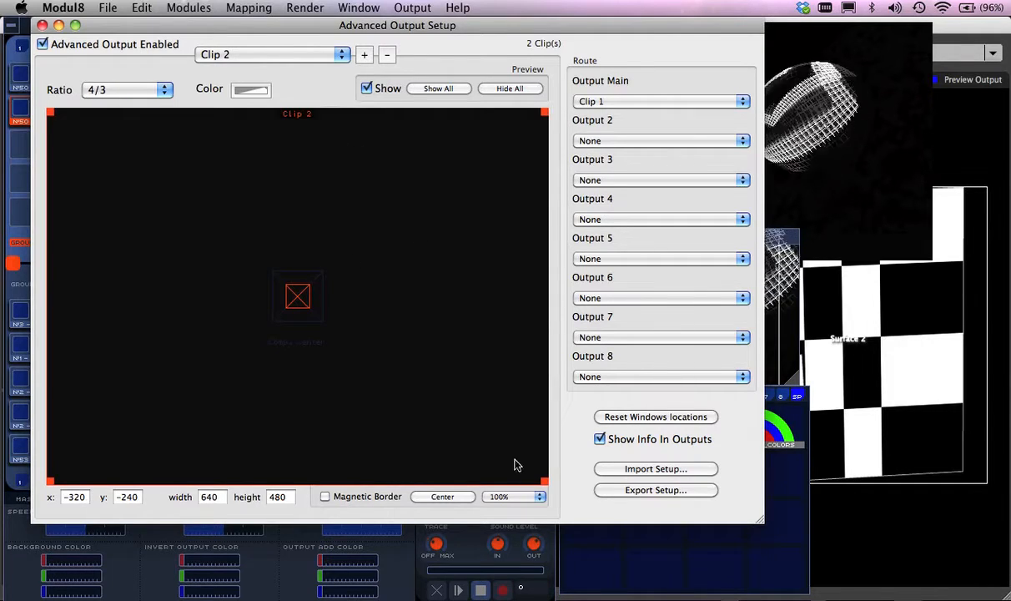
drag(547, 482, 333, 328)
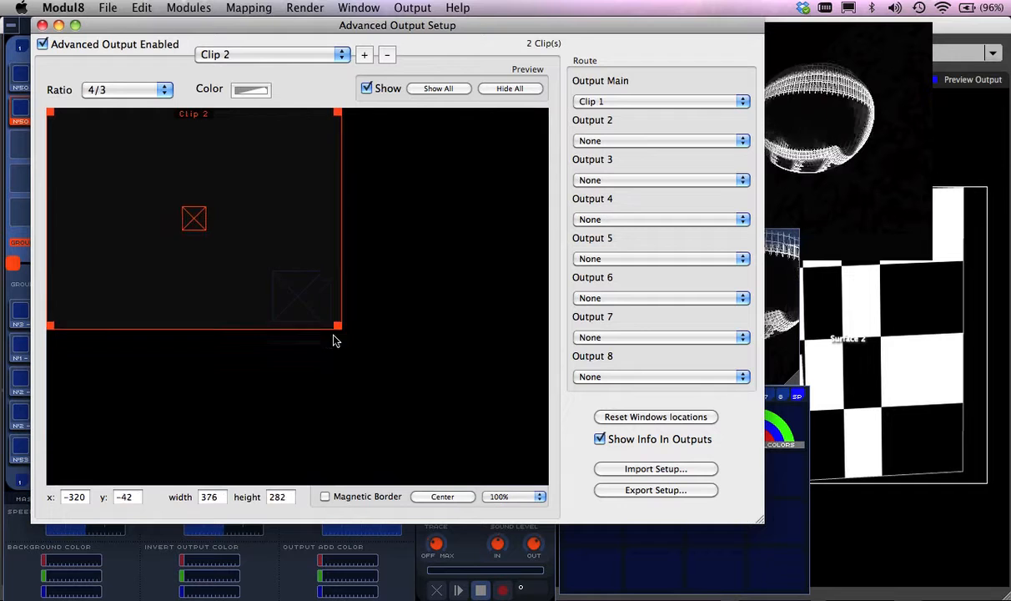
click(364, 54)
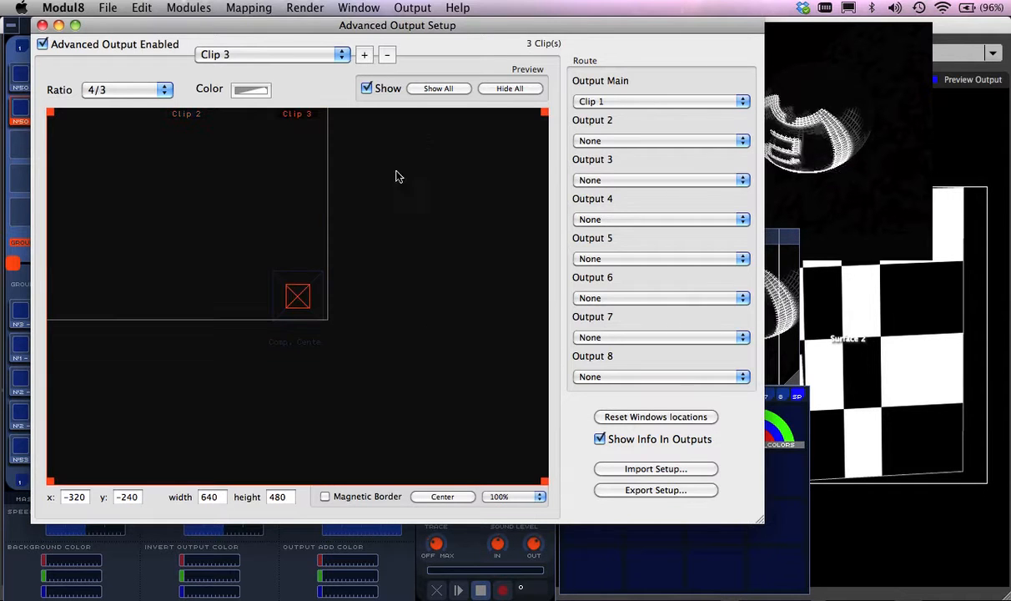
drag(298, 295, 343, 335)
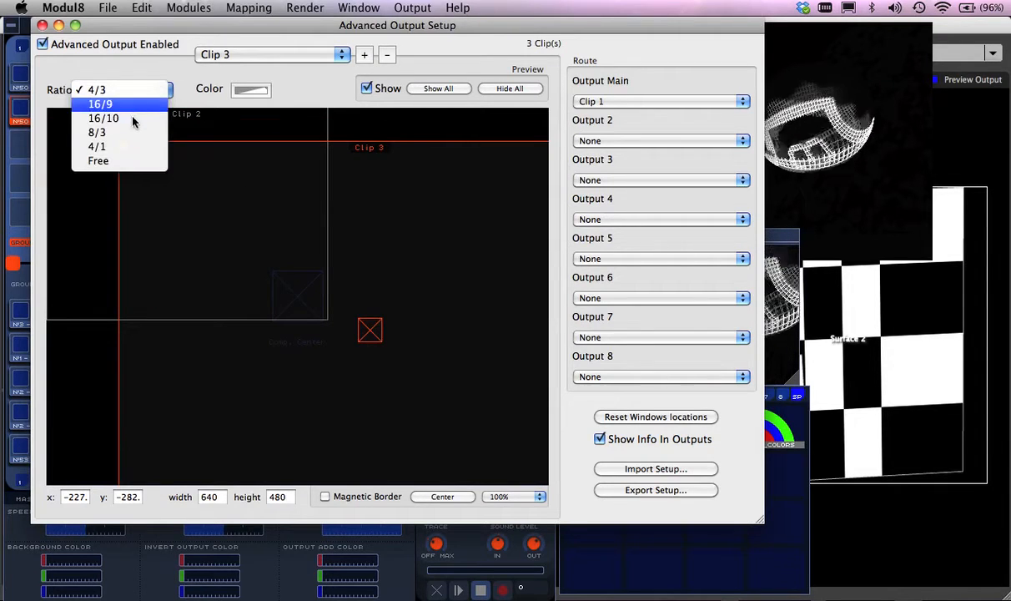
click(103, 118)
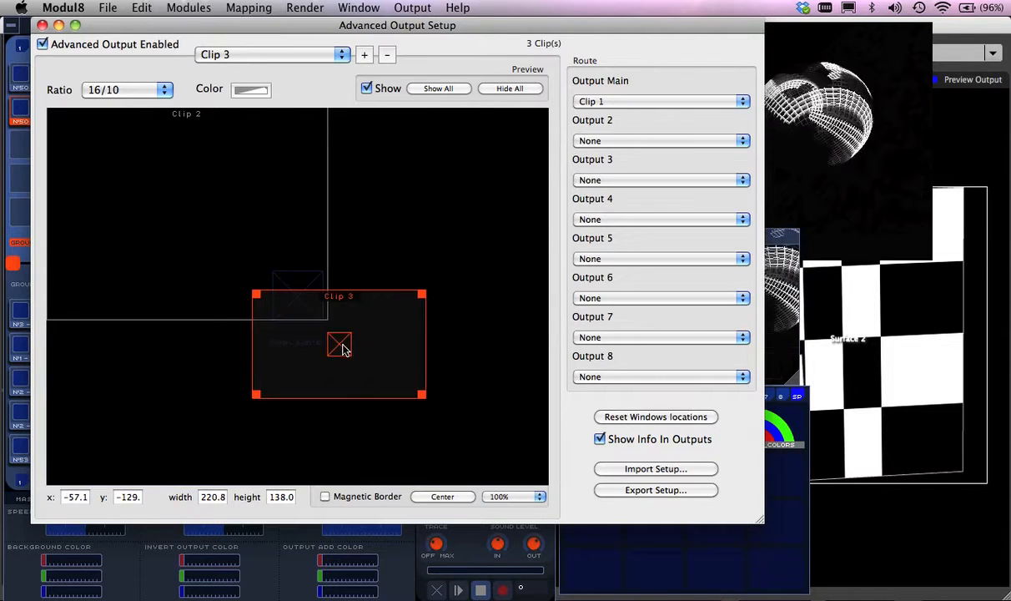
drag(339, 344, 443, 393)
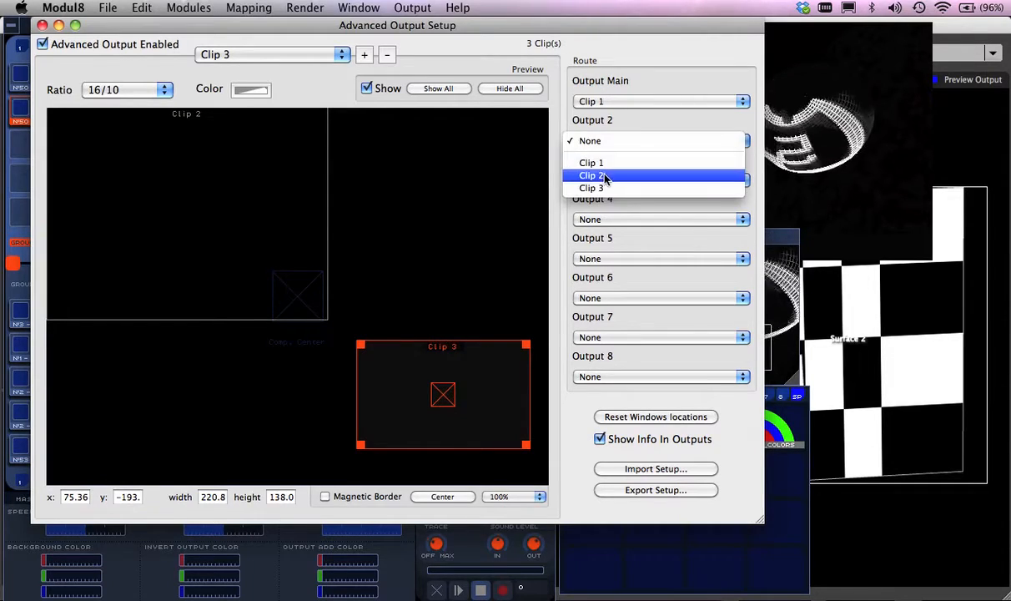
Route Output 2 to Clip 2, then set it back to None, keeping Clip 1 on main
click(592, 175)
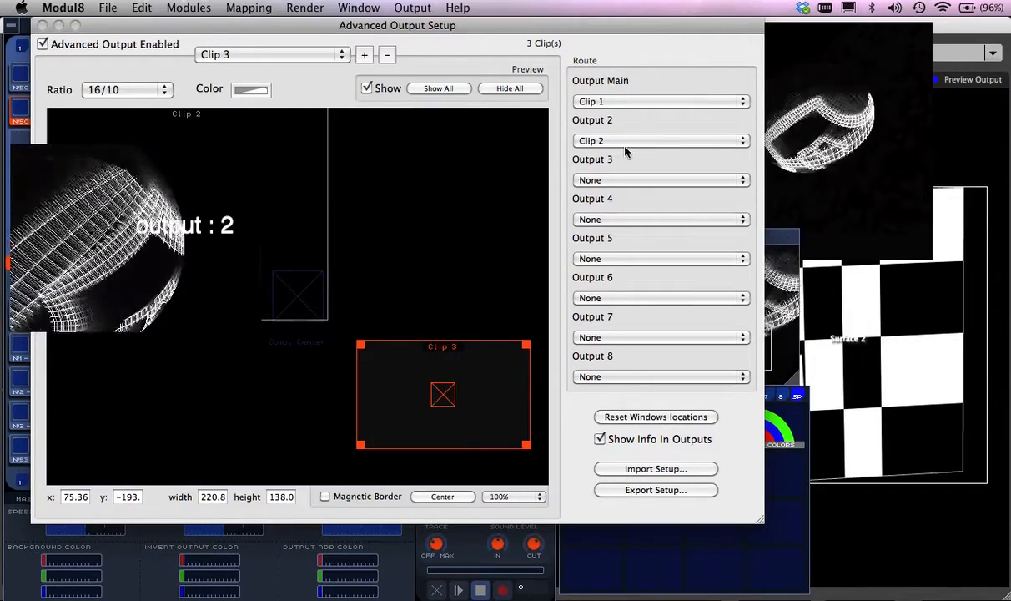
click(659, 101)
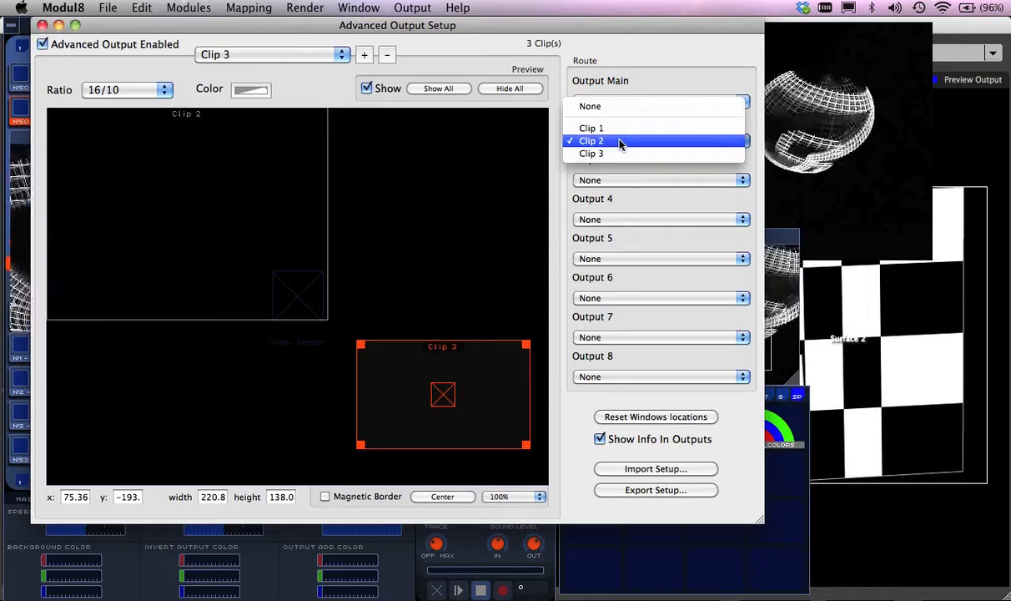
mouse_move(590, 106)
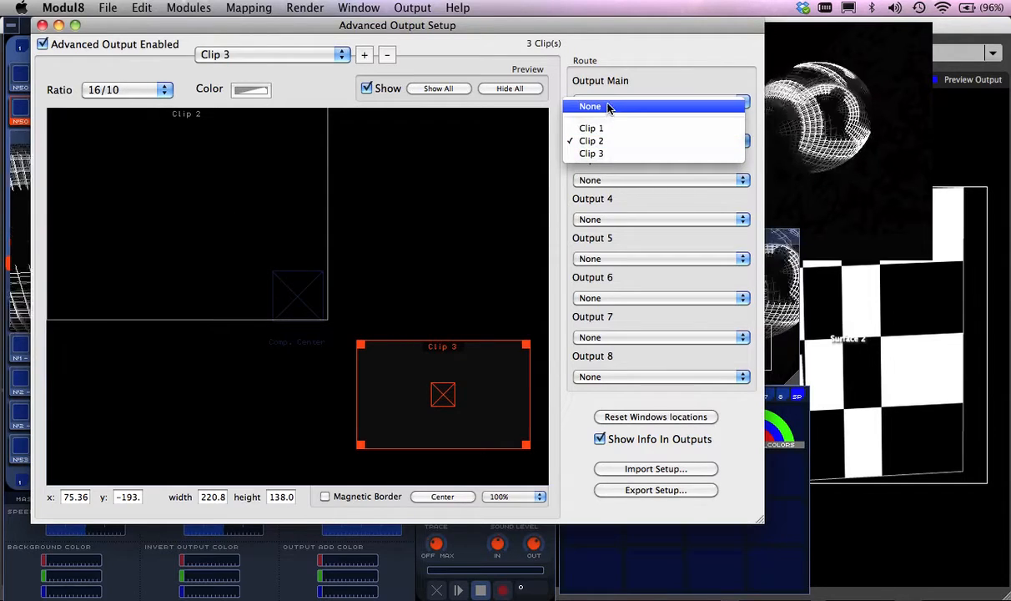
click(591, 128)
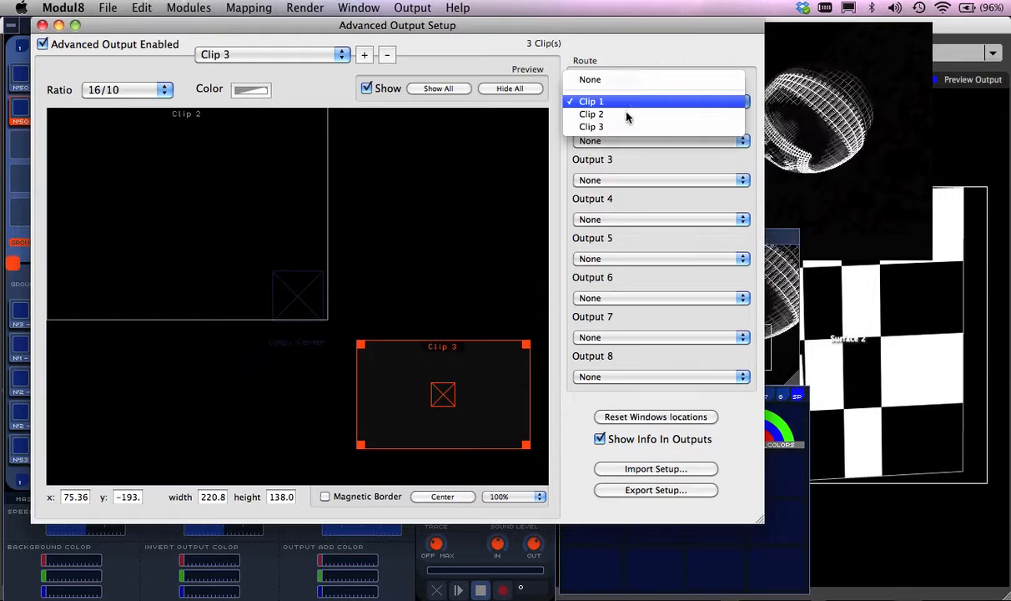
click(591, 101)
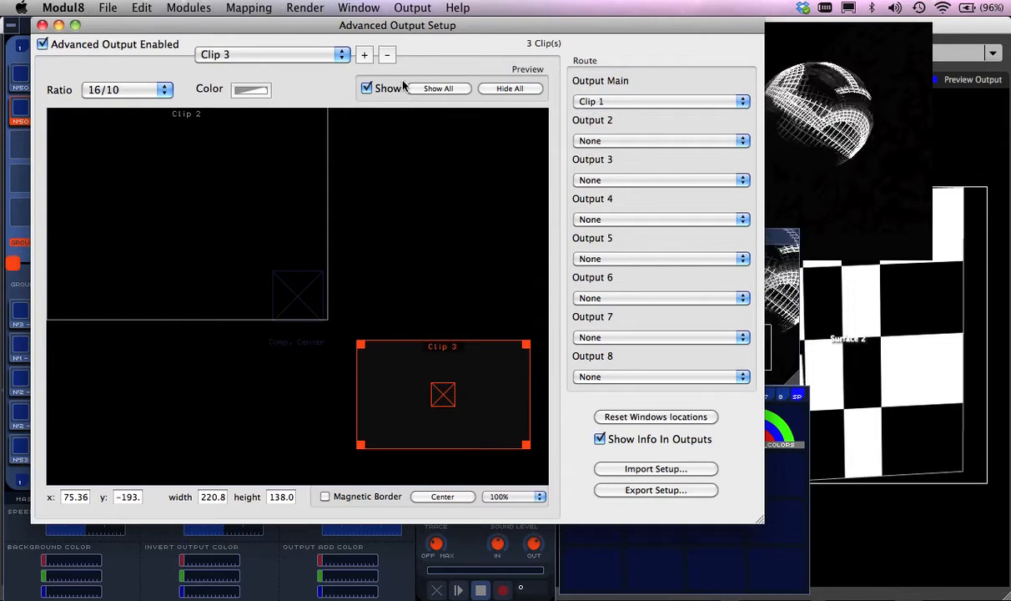
Delete Clip 3 and Clip 2, leaving only Clip 1 moved toward the centre
click(387, 55)
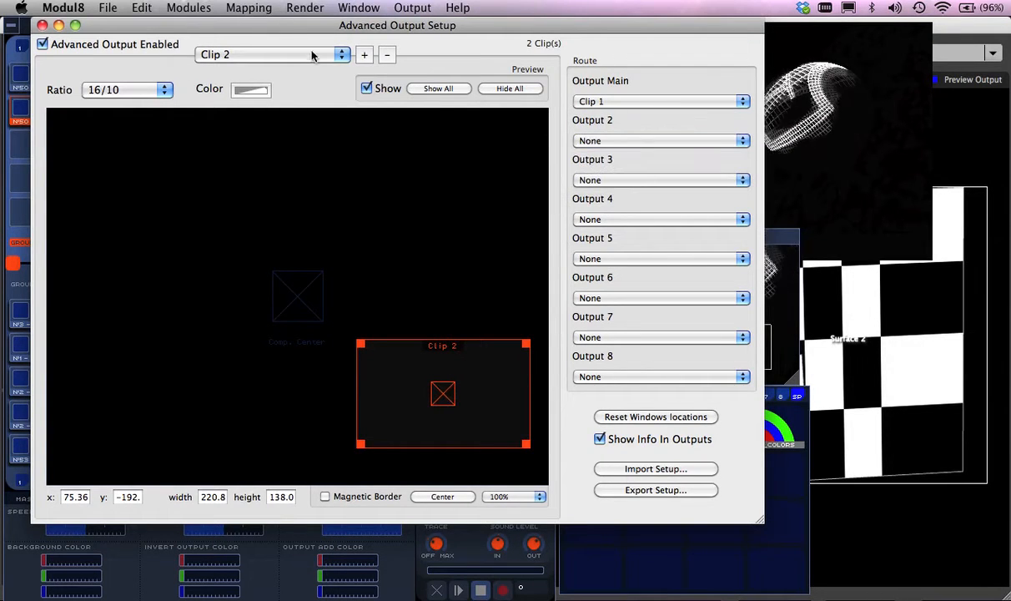
click(386, 56)
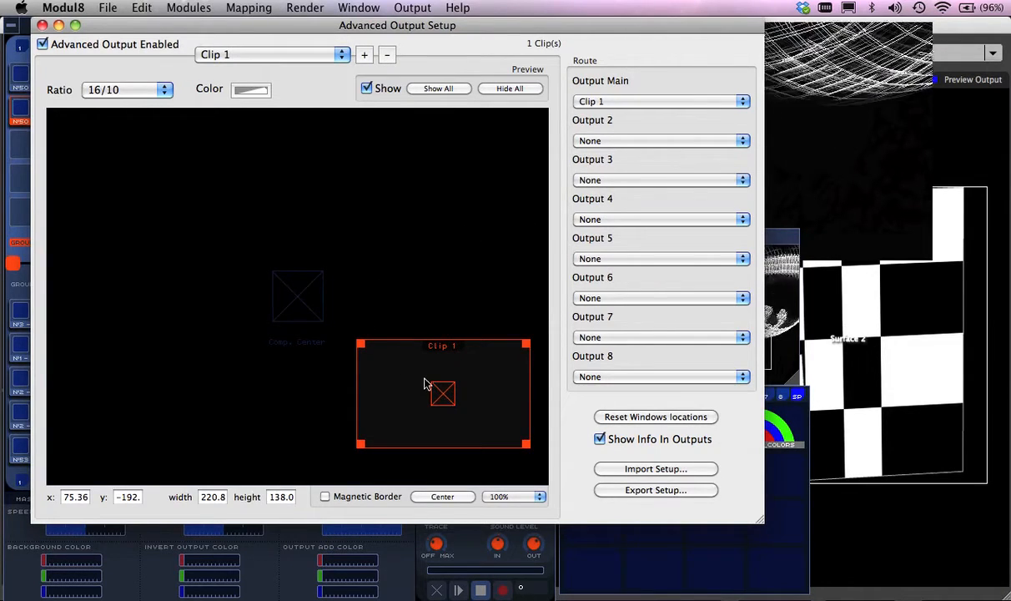
drag(442, 392, 353, 315)
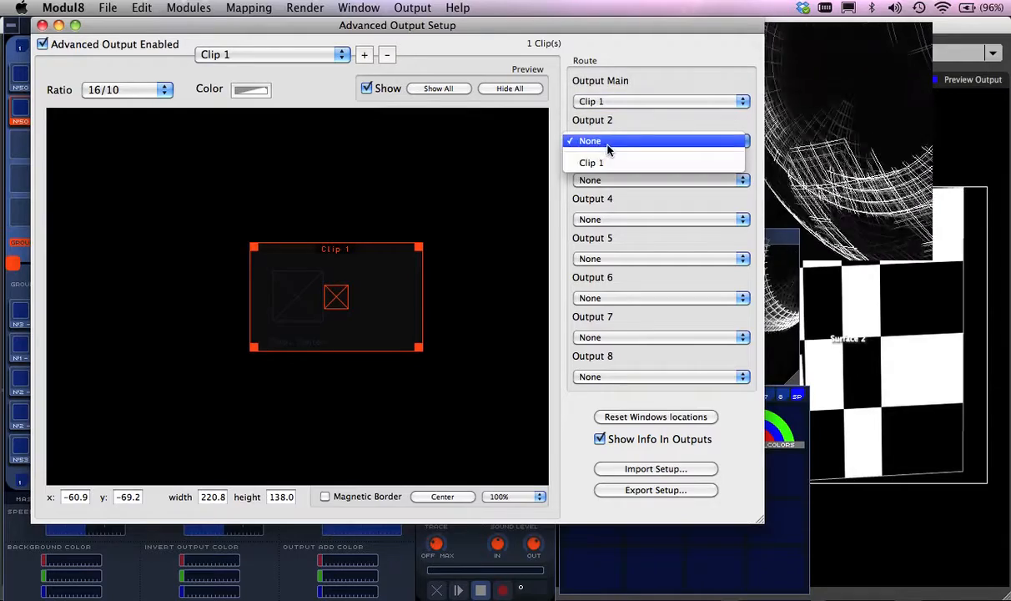
click(590, 140)
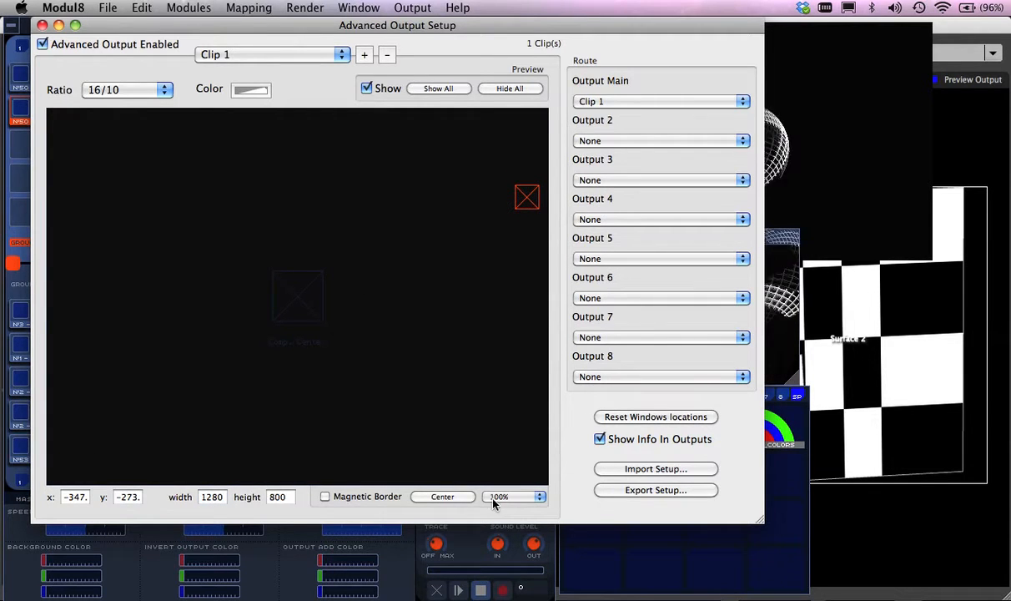
Set the preview zoom to 50% and fit the 1280x800 Clip 1 to the full output frame
click(514, 496)
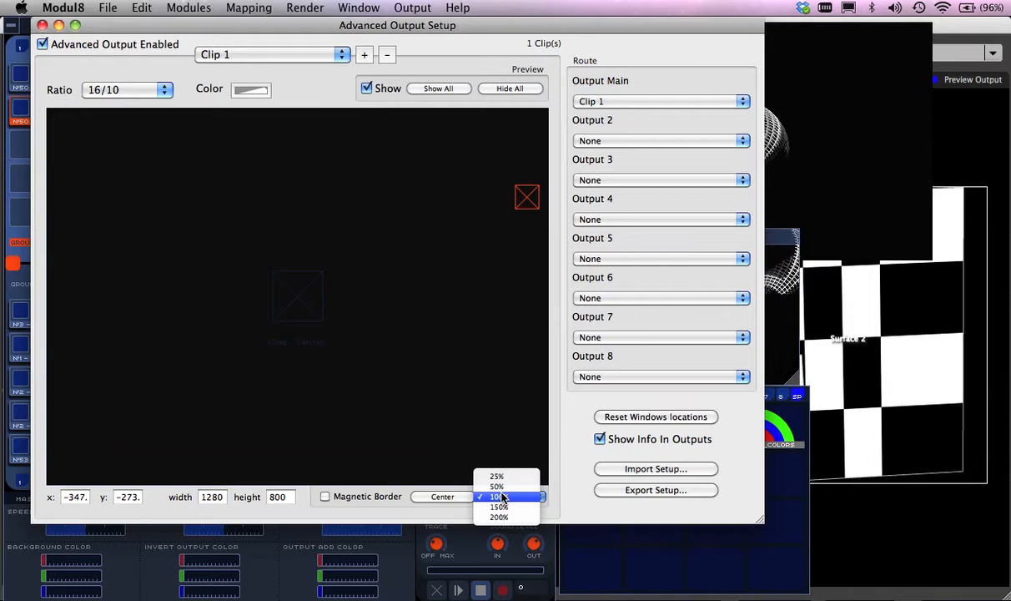
click(498, 487)
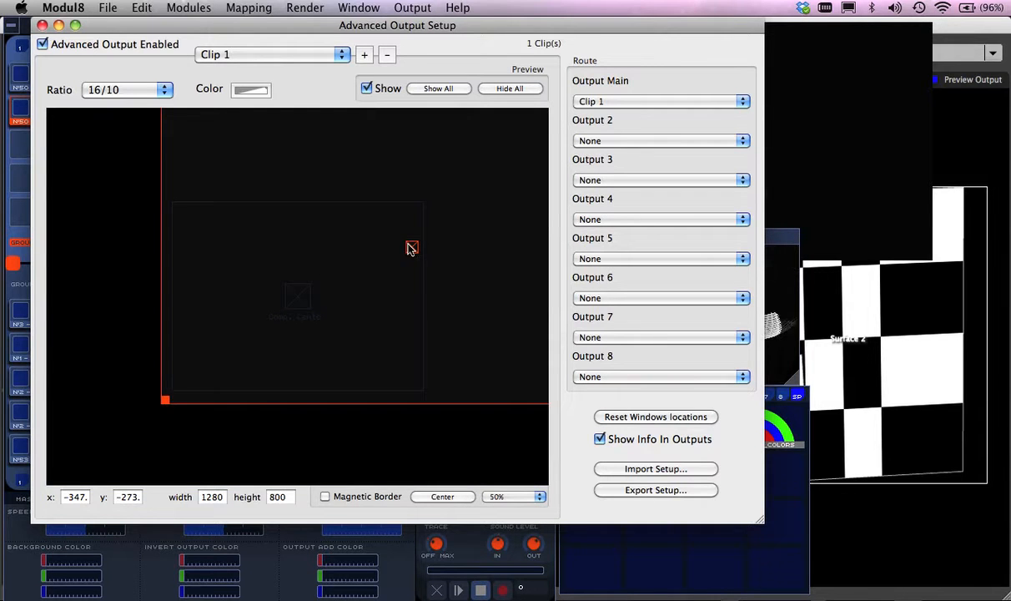
drag(411, 248, 298, 296)
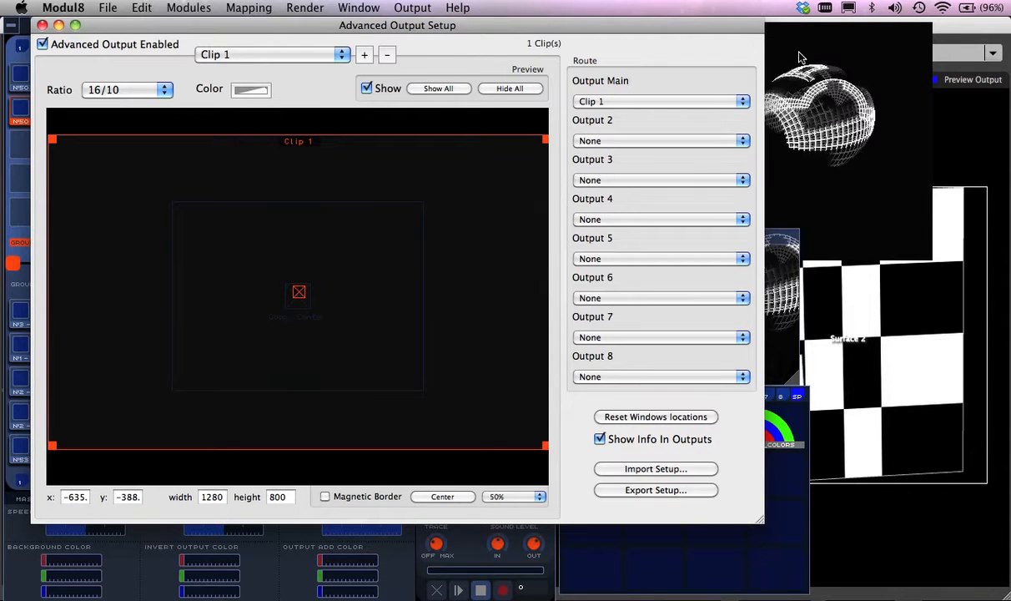
click(43, 44)
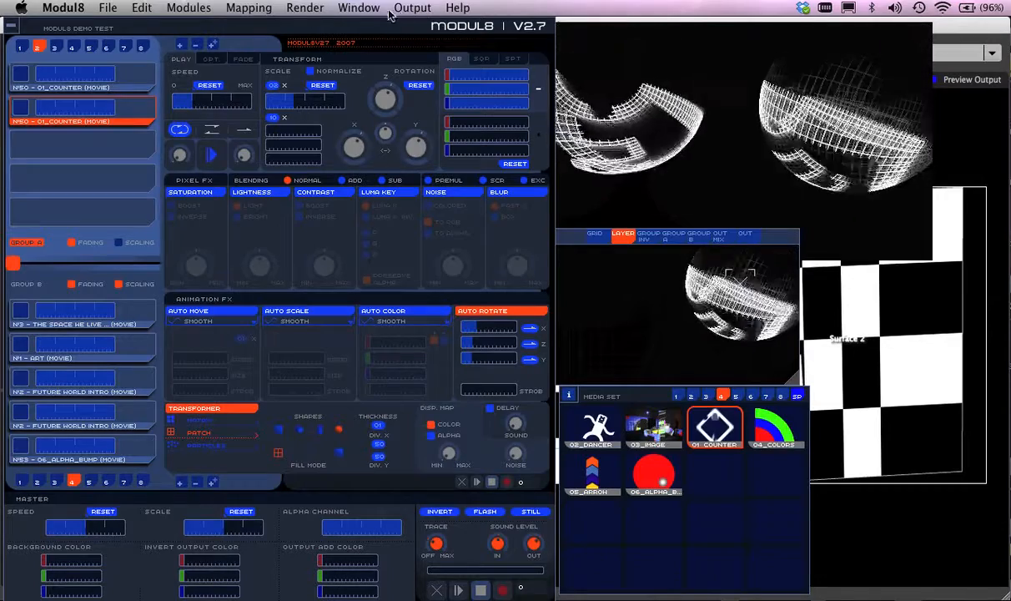
List Modul8's output modes (Desktop, Full Screen, Syphon) to switch output to Syphon
click(413, 8)
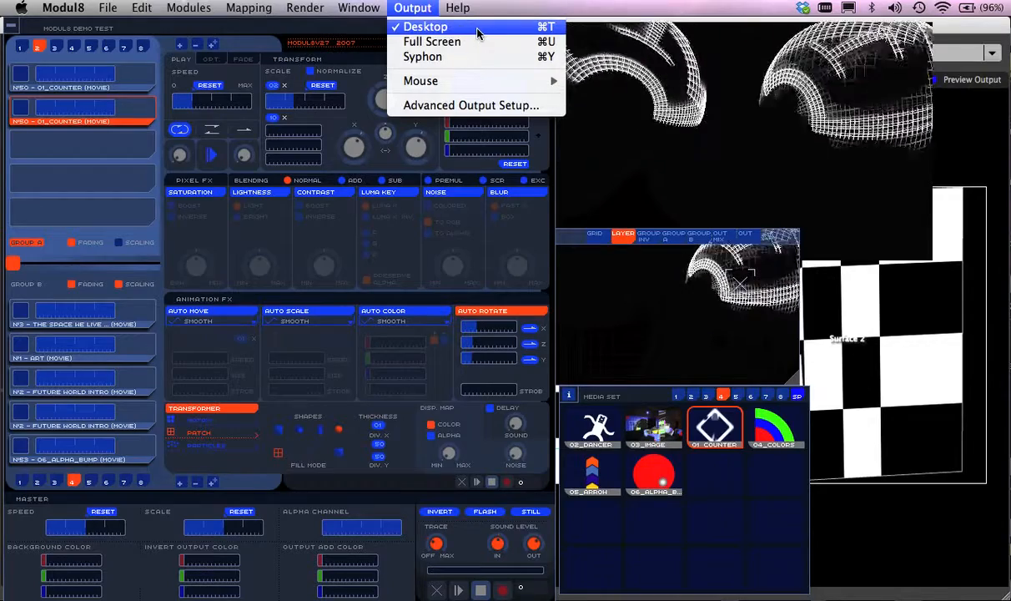
mouse_move(431, 42)
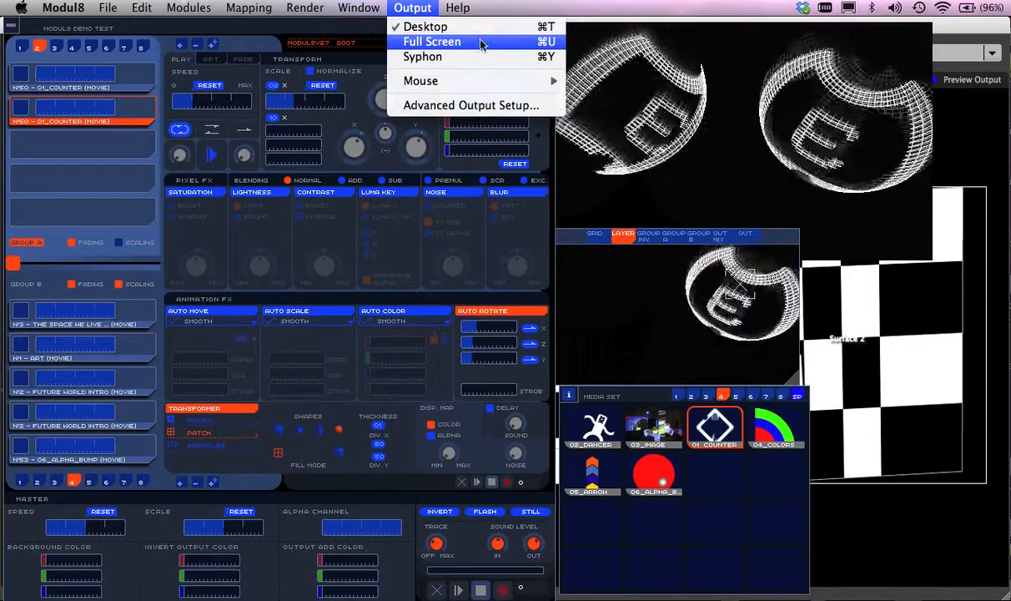
mouse_move(422, 57)
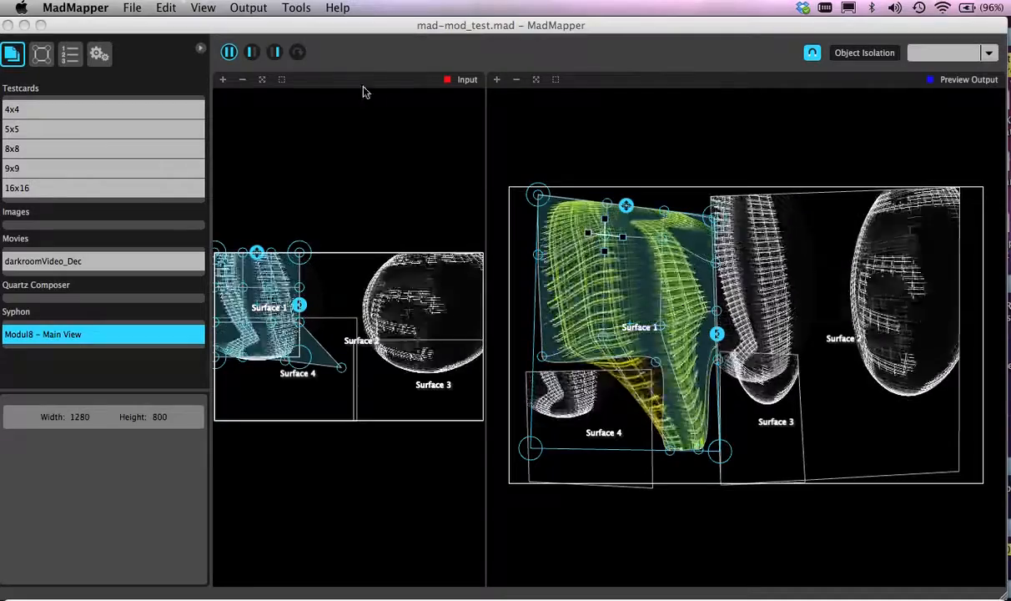
Try the vertical dual layout, Input-only and Output Preview-only views of the mapped surfaces
click(248, 8)
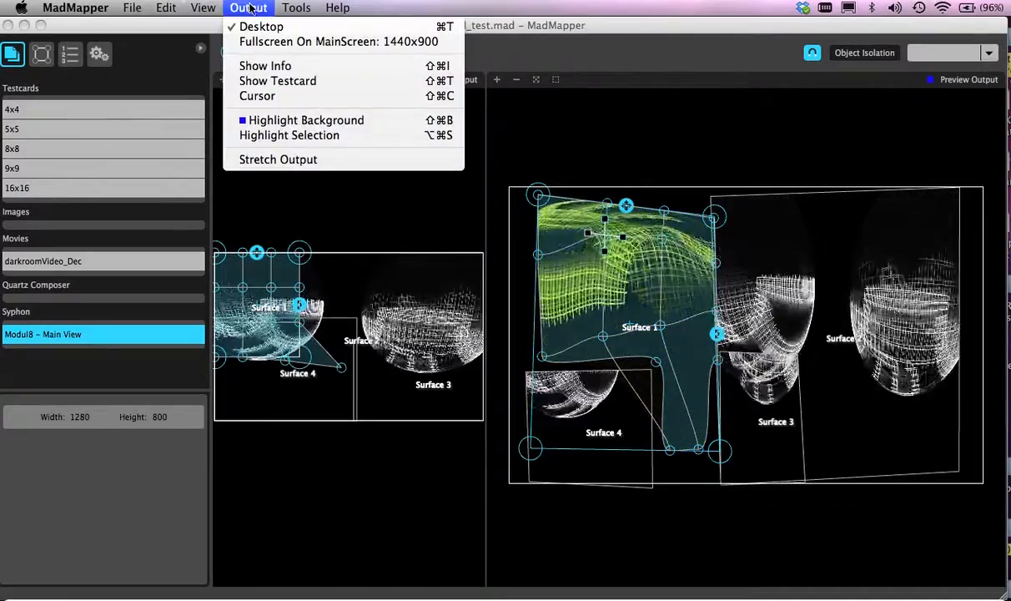
click(203, 8)
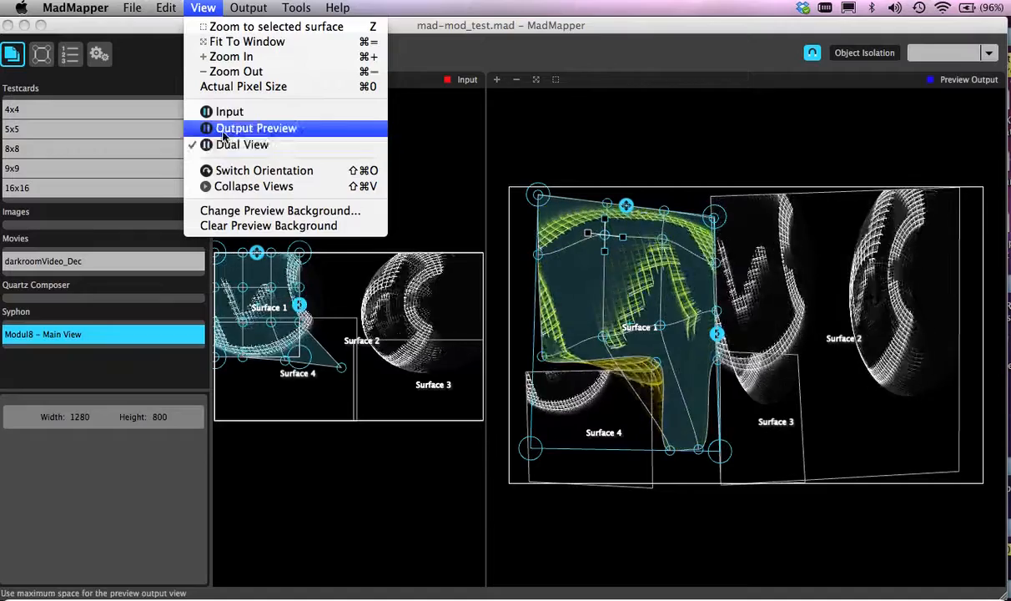
click(256, 128)
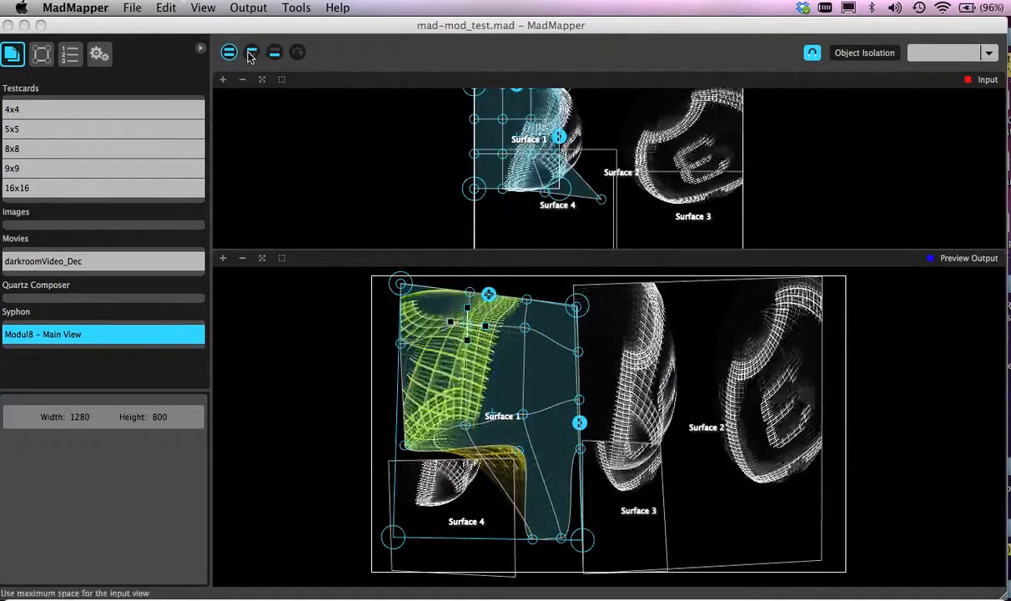
click(252, 52)
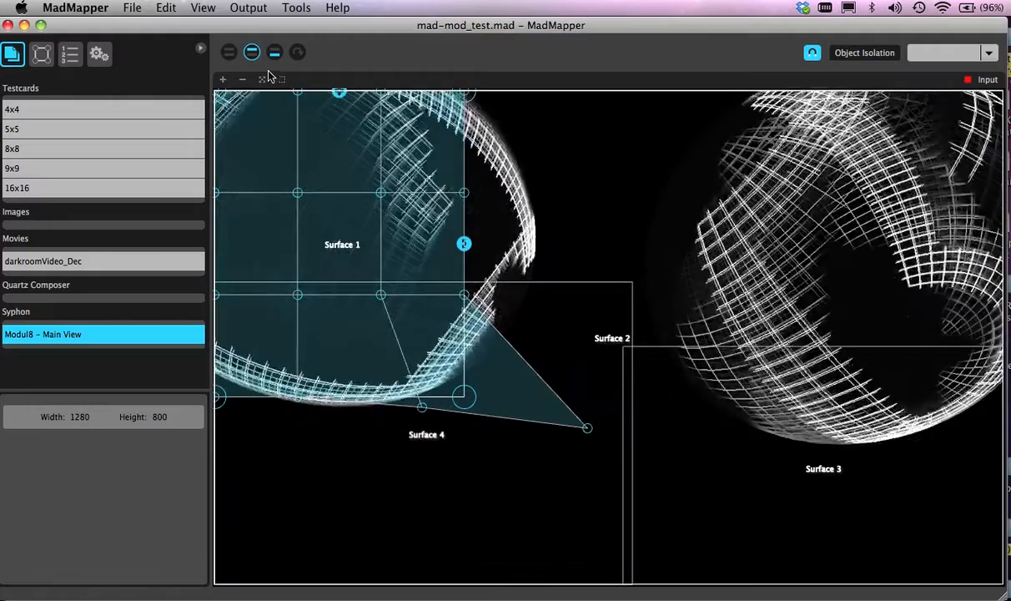
click(275, 52)
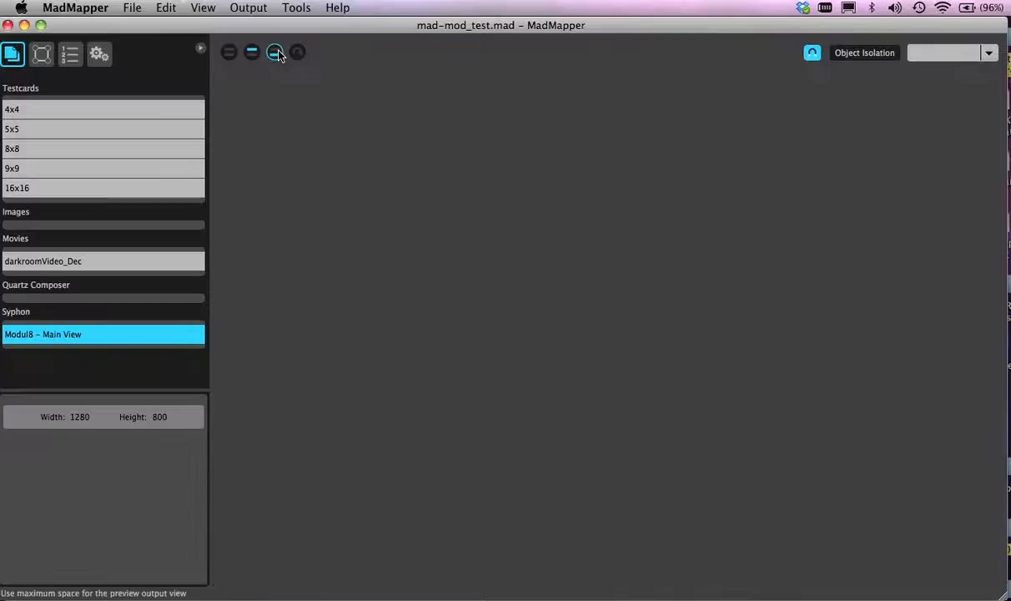
click(275, 52)
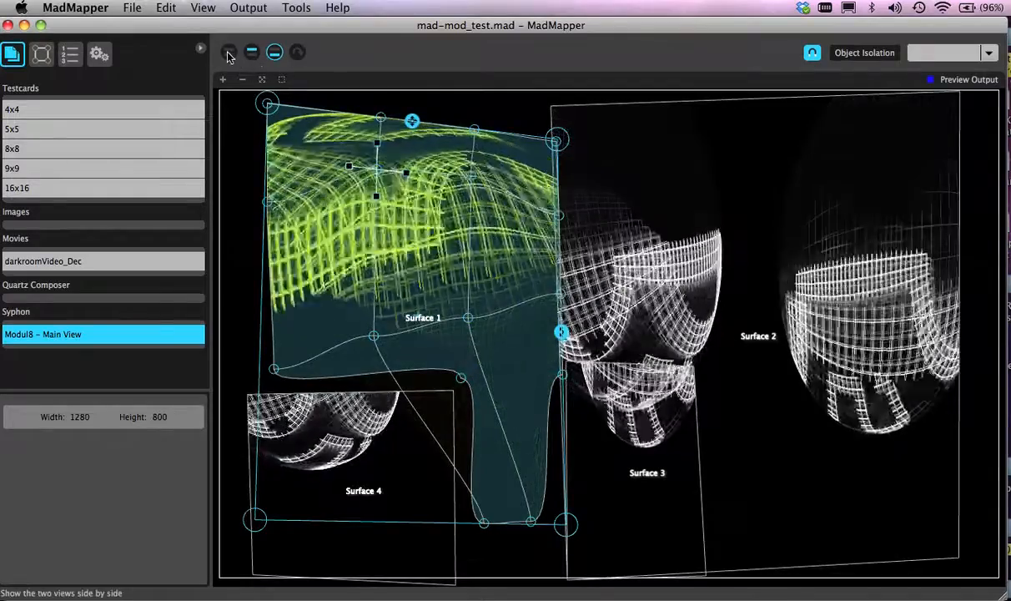
Return to side-by-side views, then leave only the Output Preview of the four surfaces
click(230, 51)
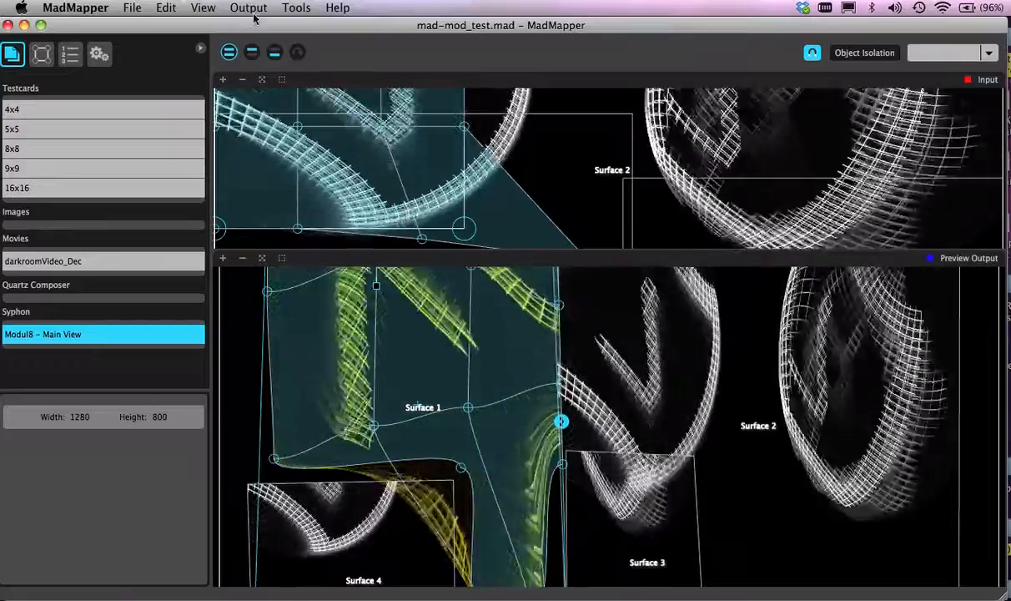
click(202, 7)
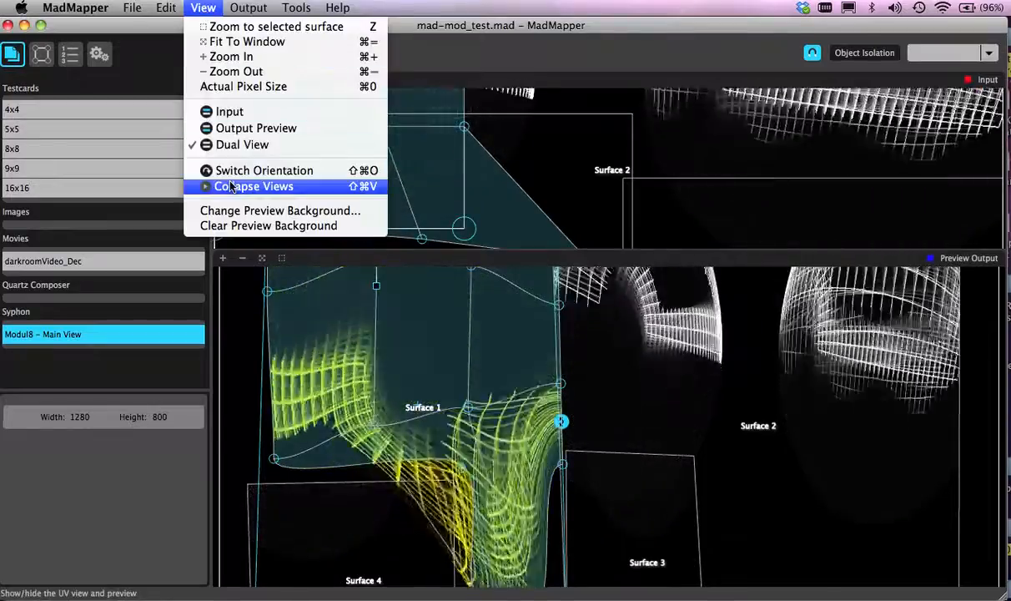
click(254, 186)
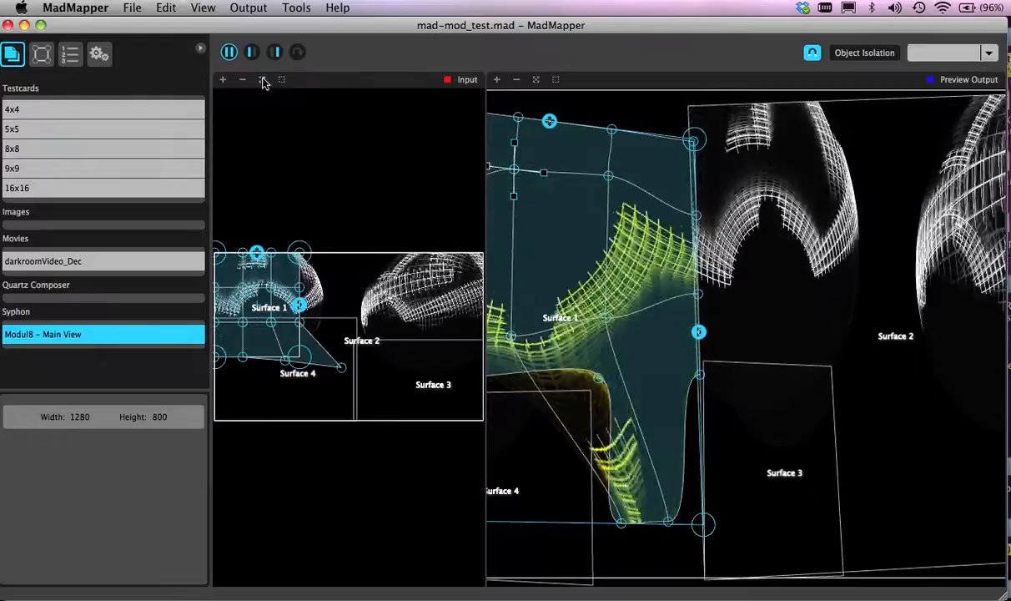
click(281, 80)
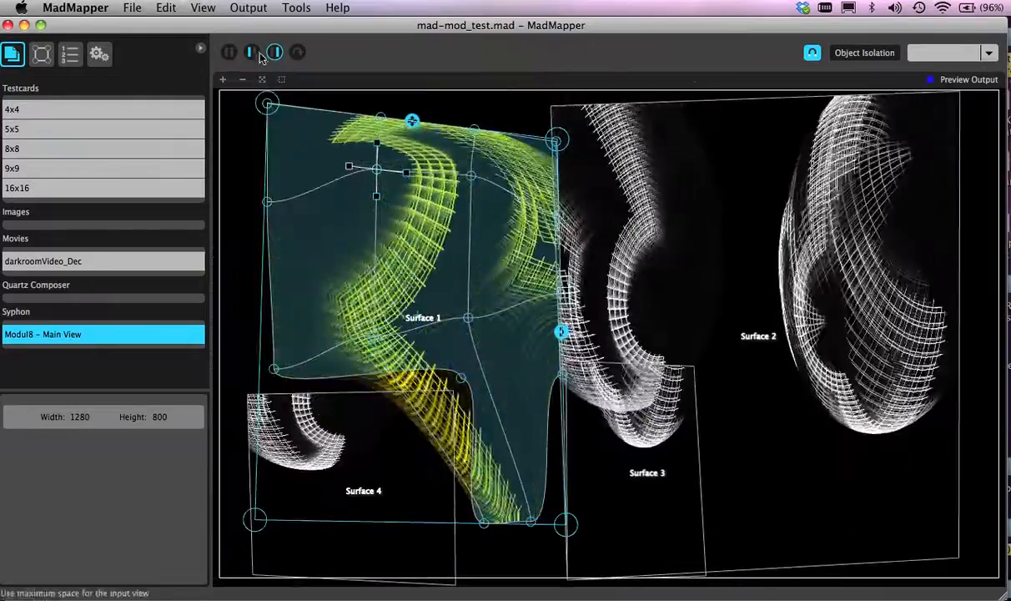